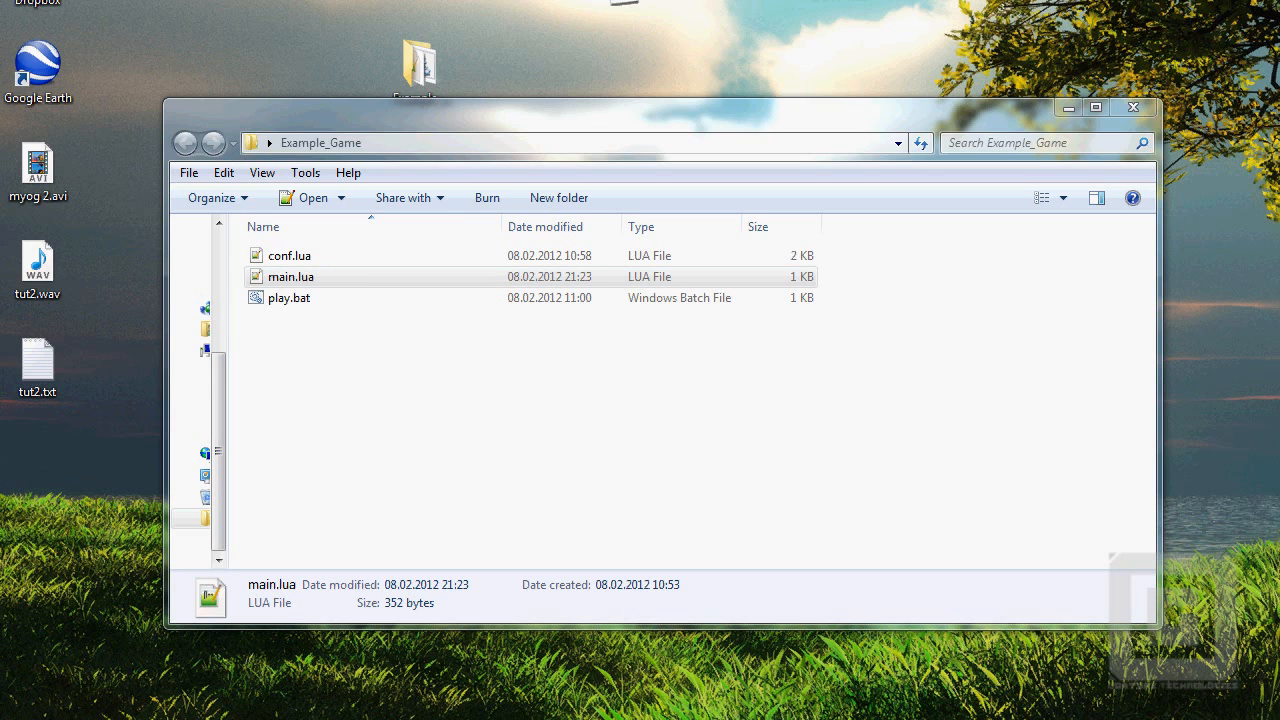
- Open main.lua and test-type on the blank line inside love.load
double_click(291, 276)
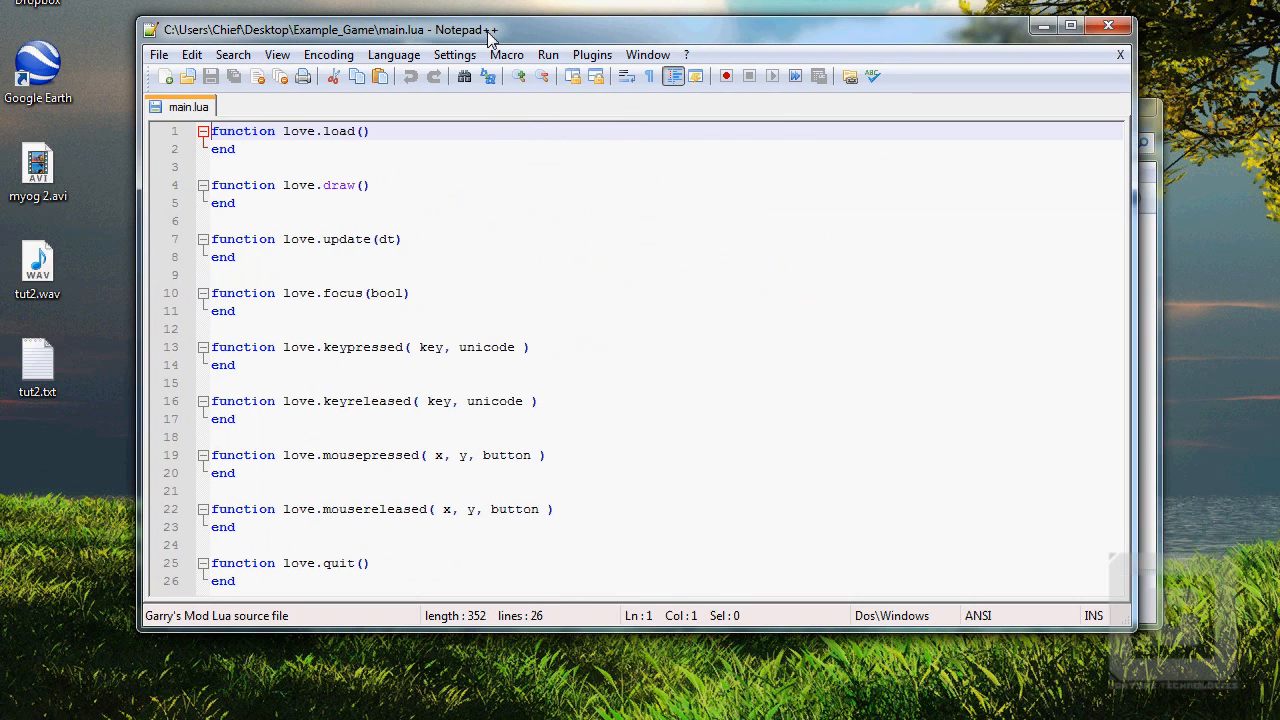
mouse_move(388, 148)
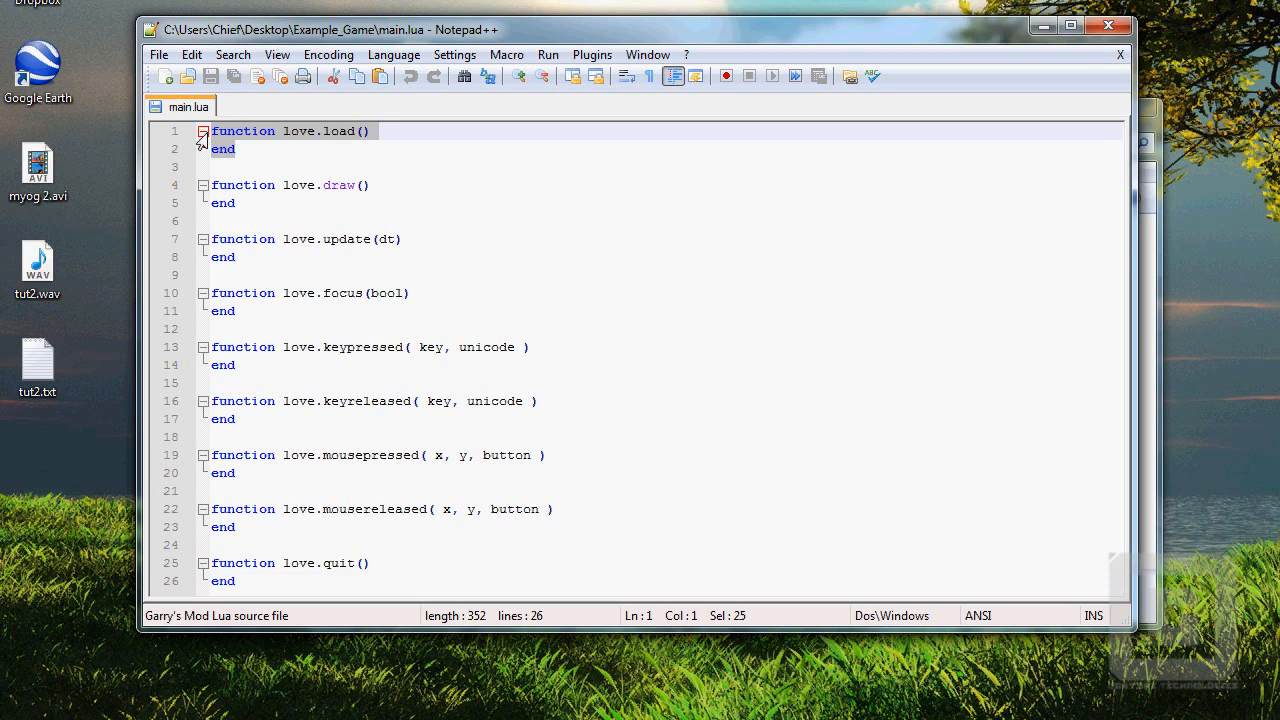
click(288, 131)
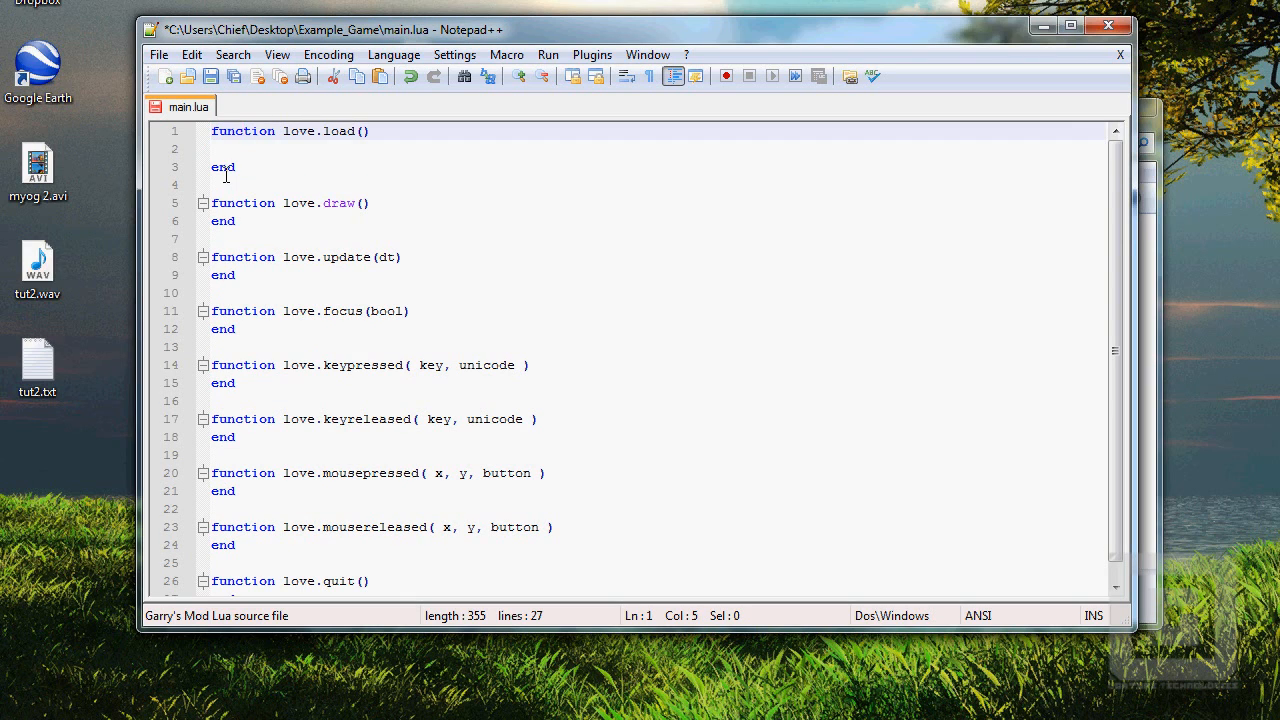
click(245, 149)
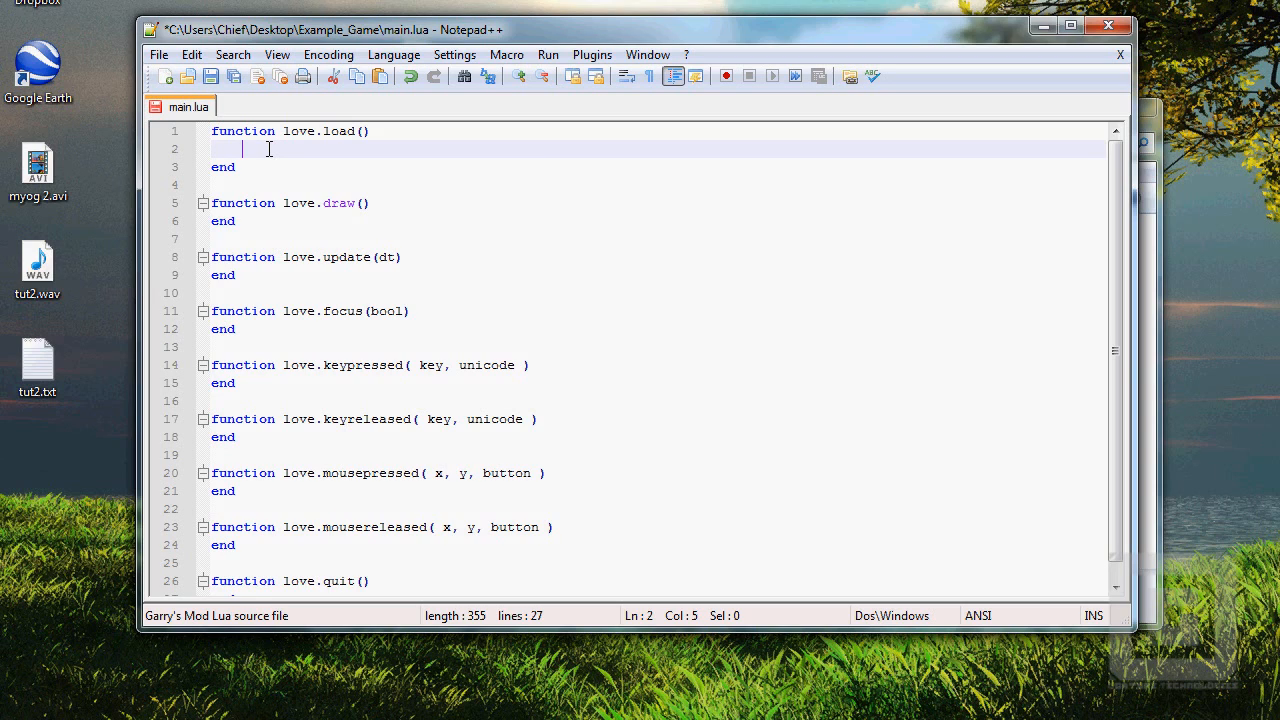
text(fjgkjklgfdjkl)
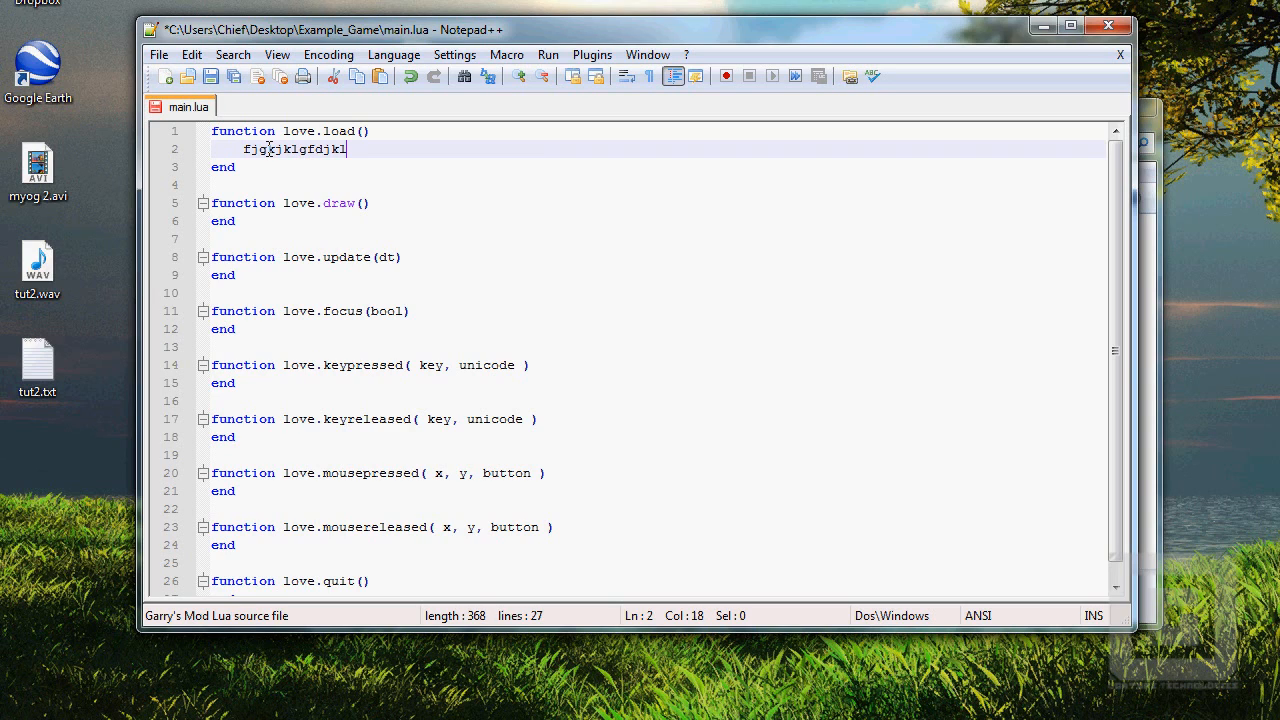
text(fgdjl)
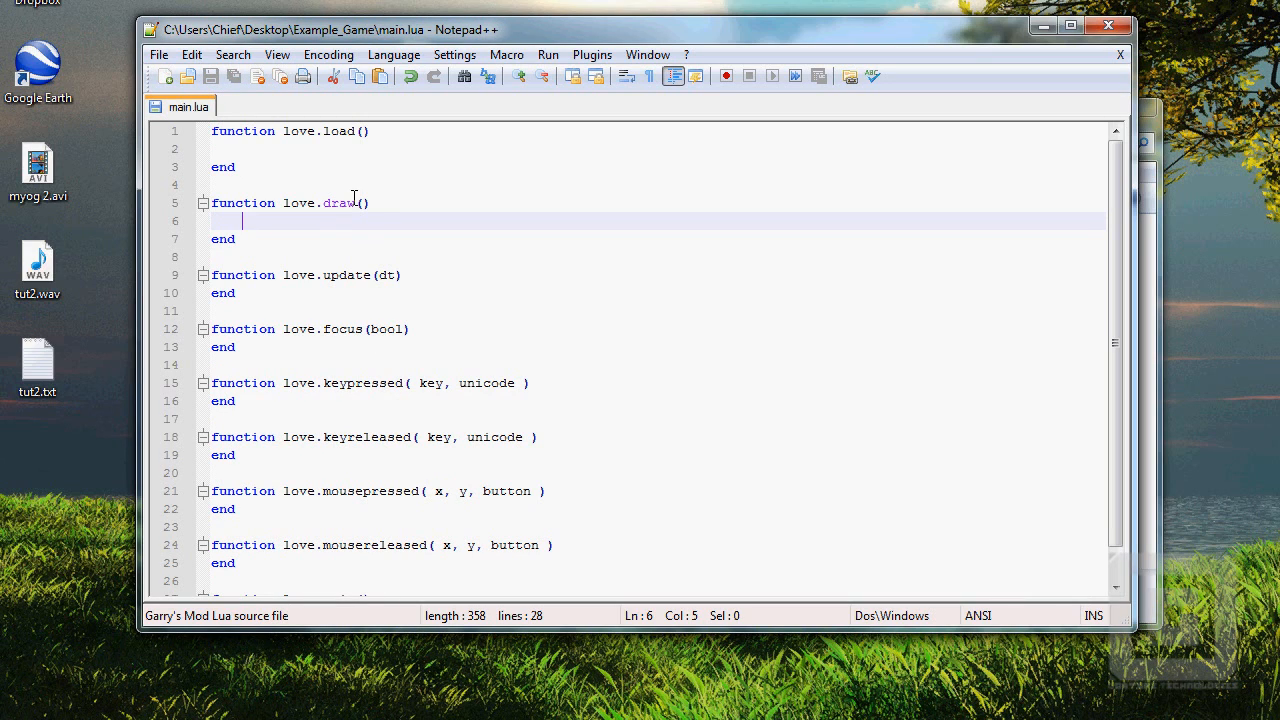
click(343, 203)
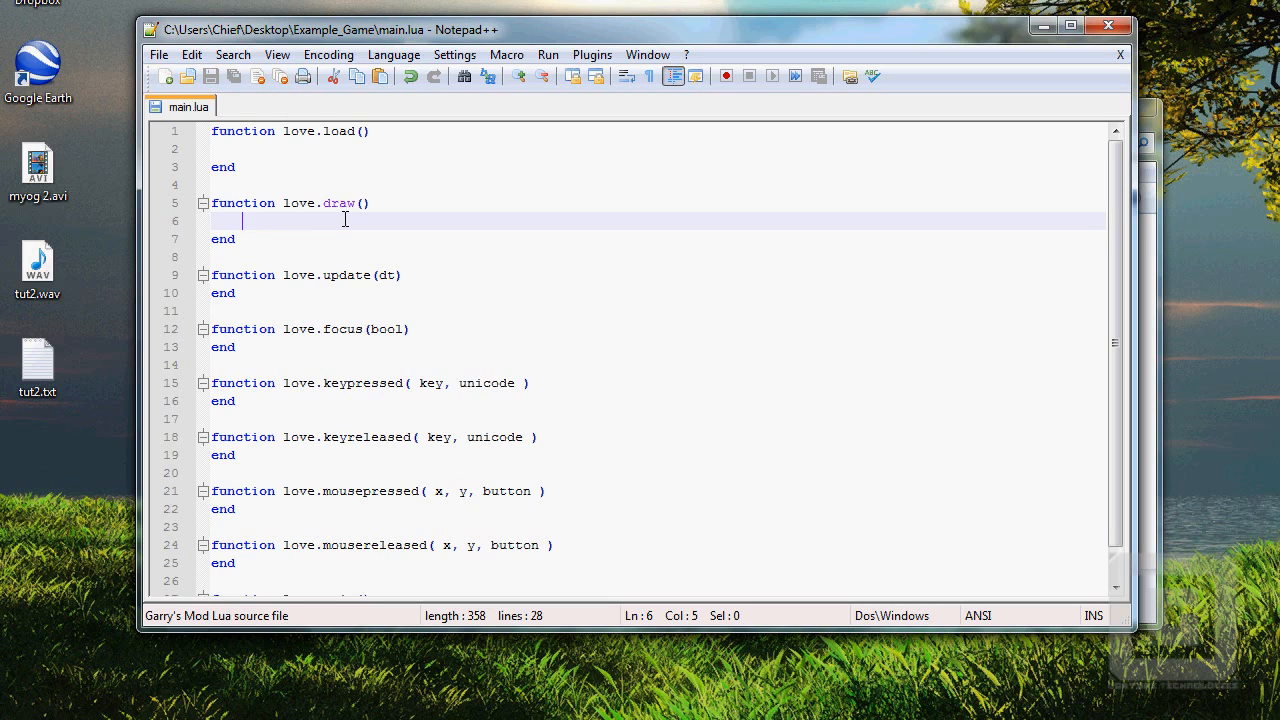
double_click(298, 203)
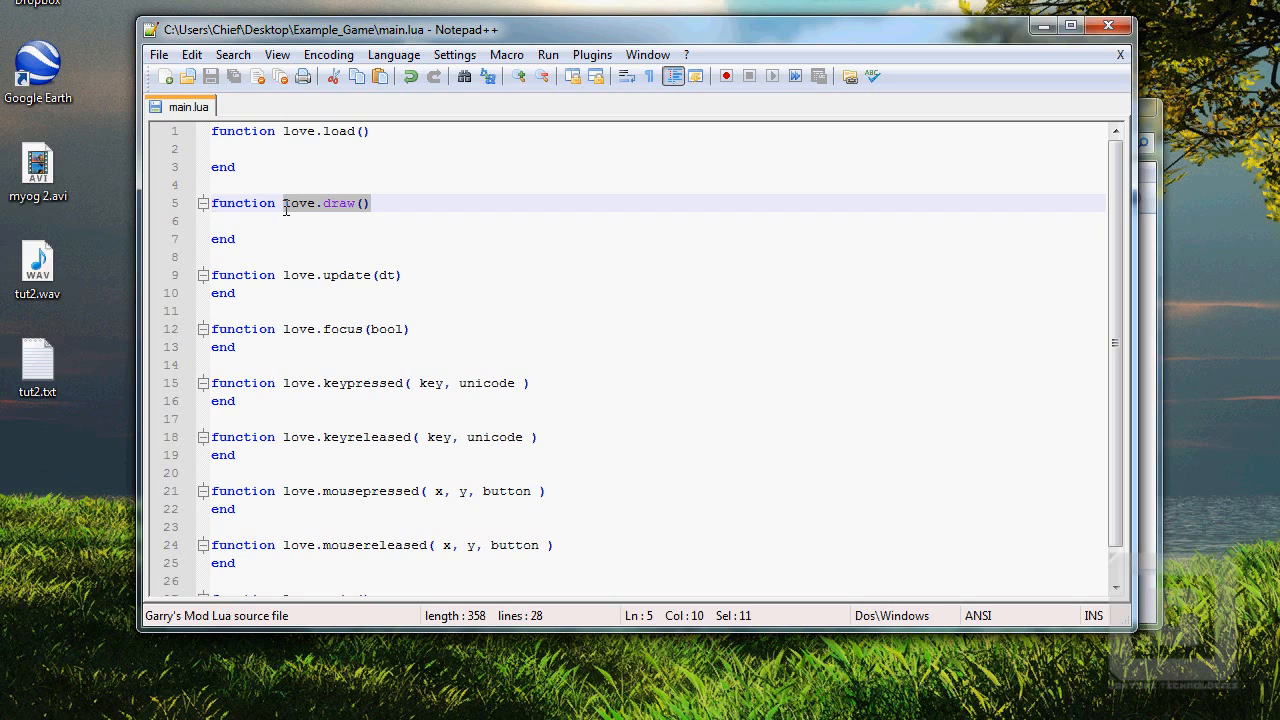
mouse_move(288, 216)
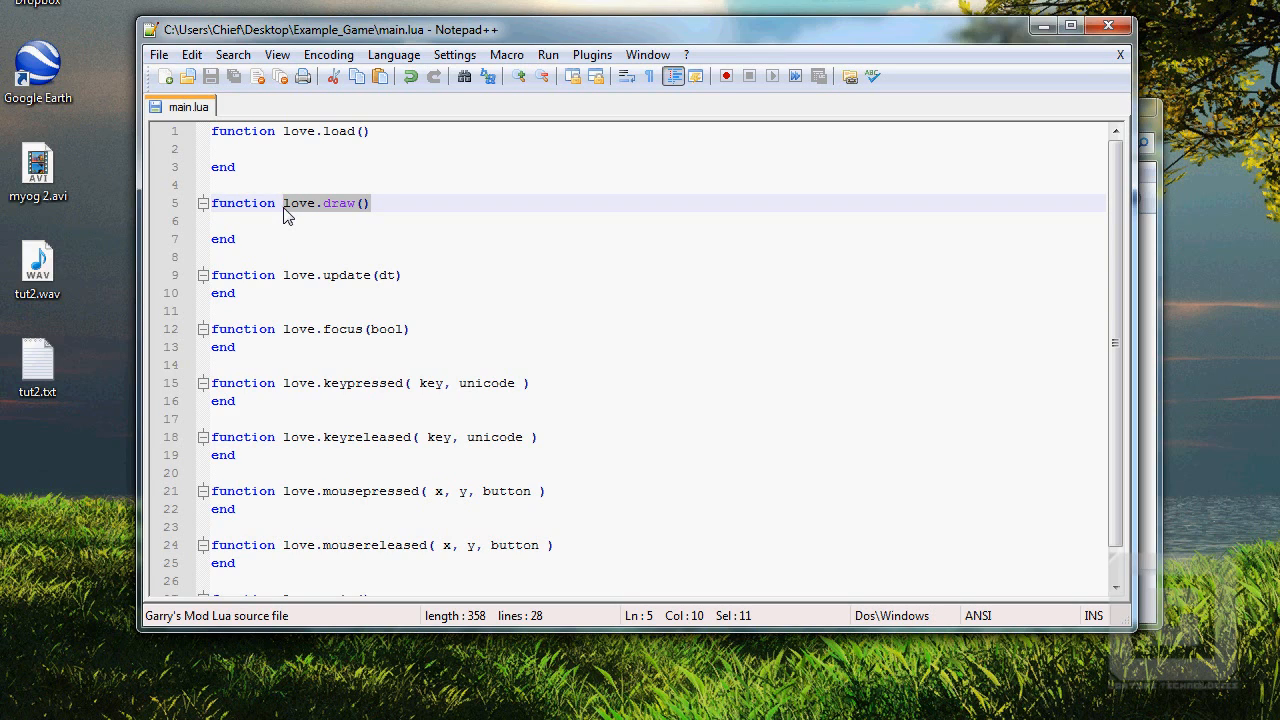
click(245, 221)
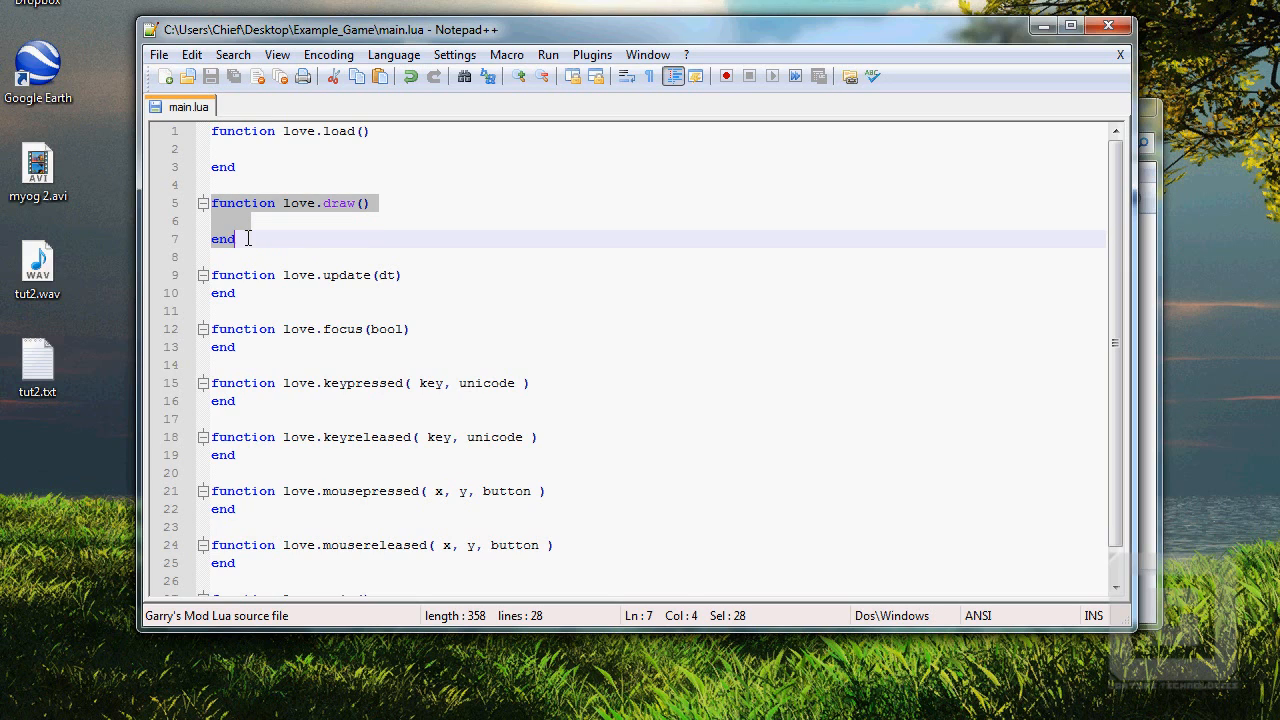
click(230, 221)
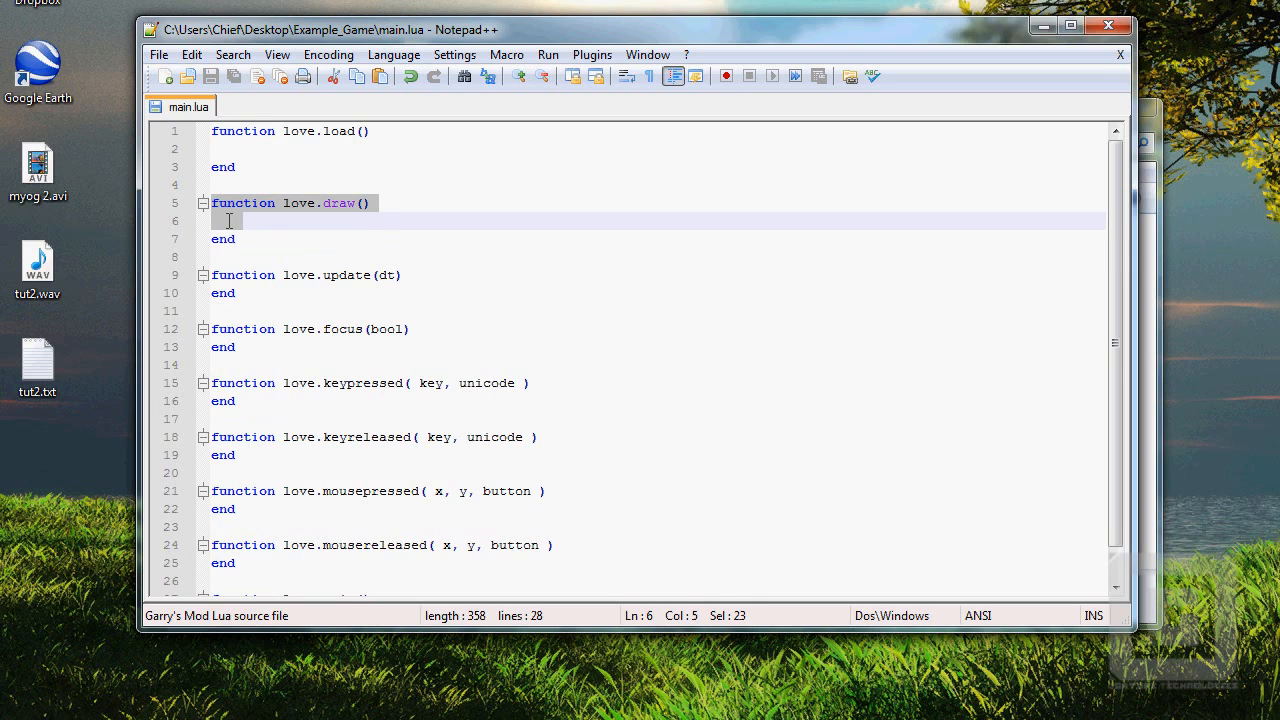
click(246, 221)
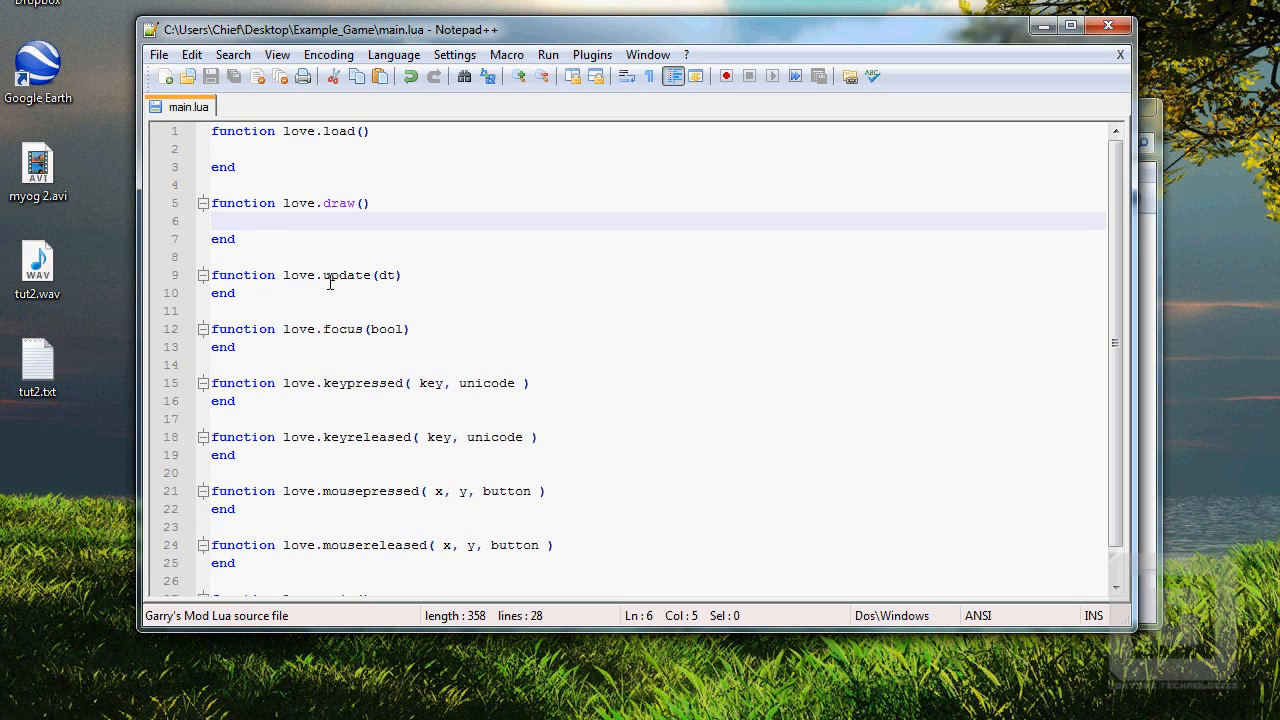
mouse_move(320, 270)
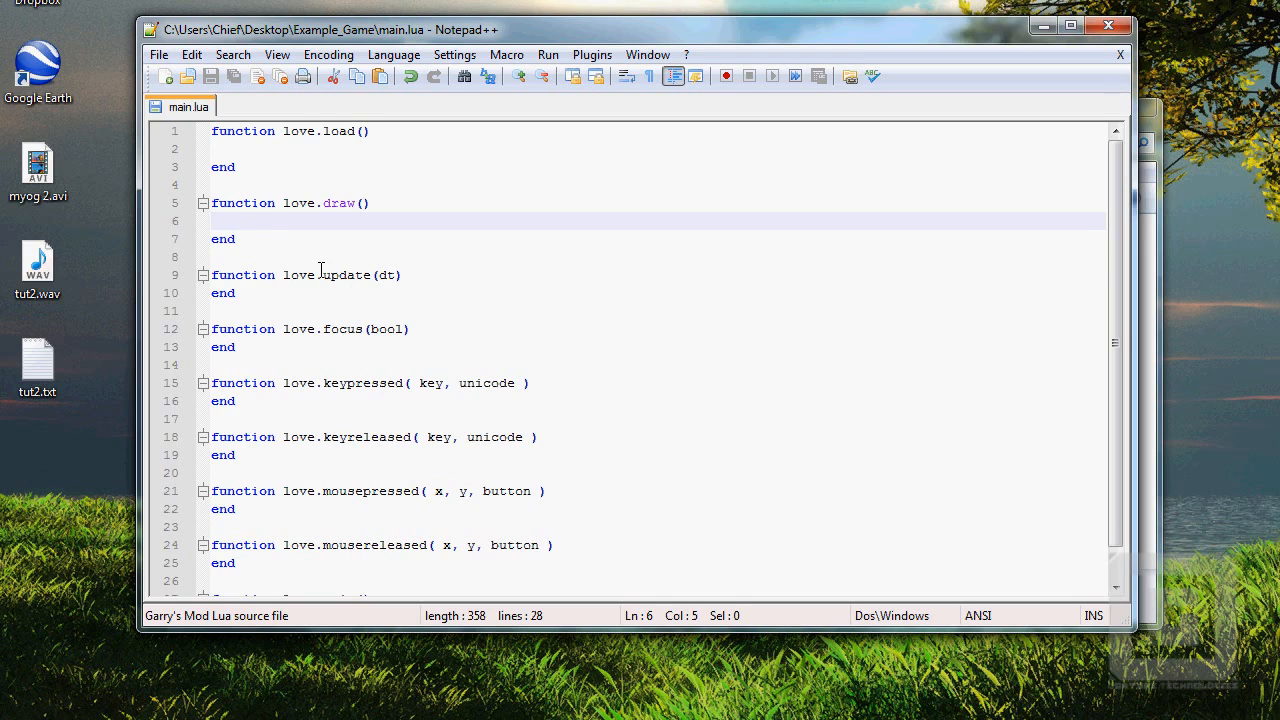
- Highlight love.update and its dt parameter, then give love.update a blank body line
click(342, 203)
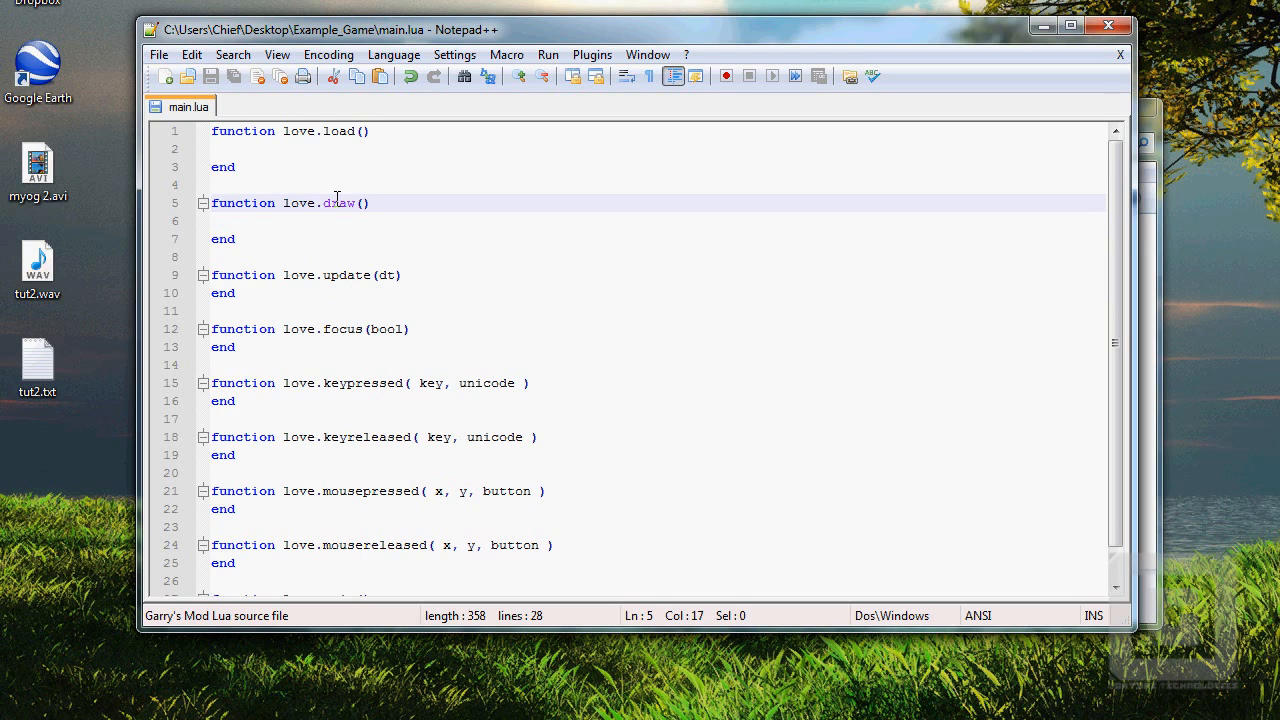
mouse_move(347, 280)
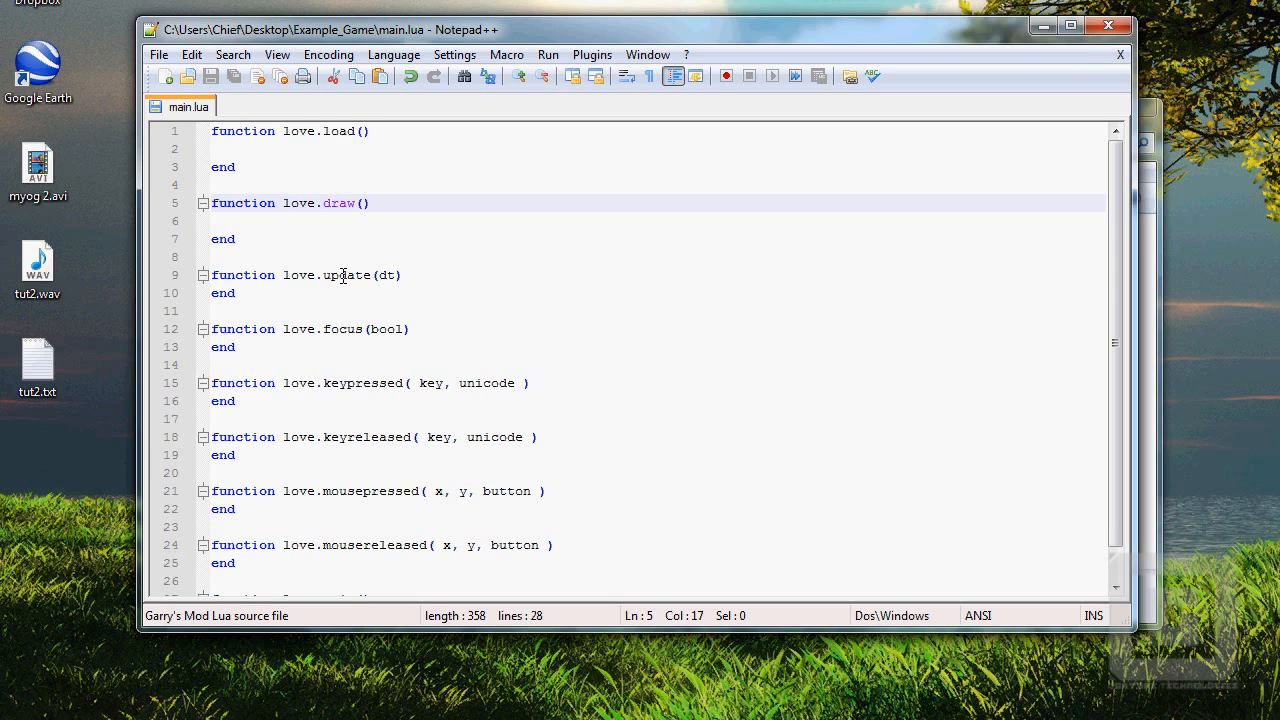
double_click(387, 274)
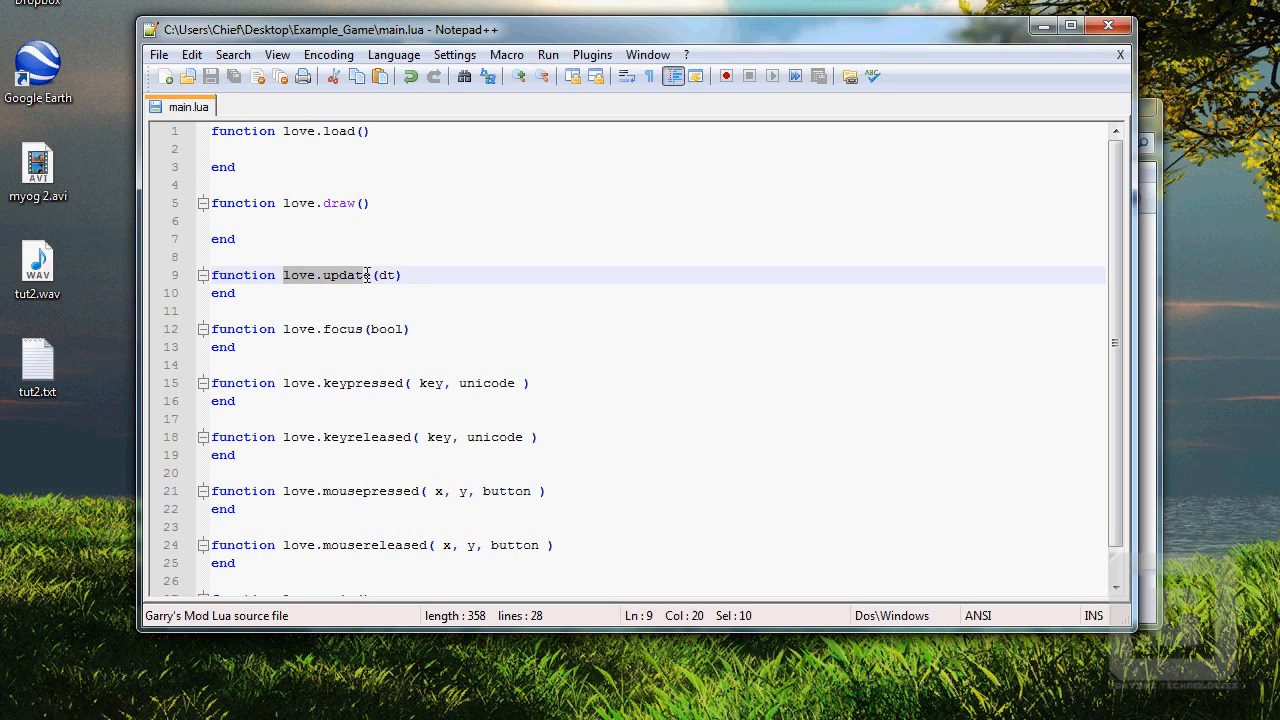
double_click(384, 275)
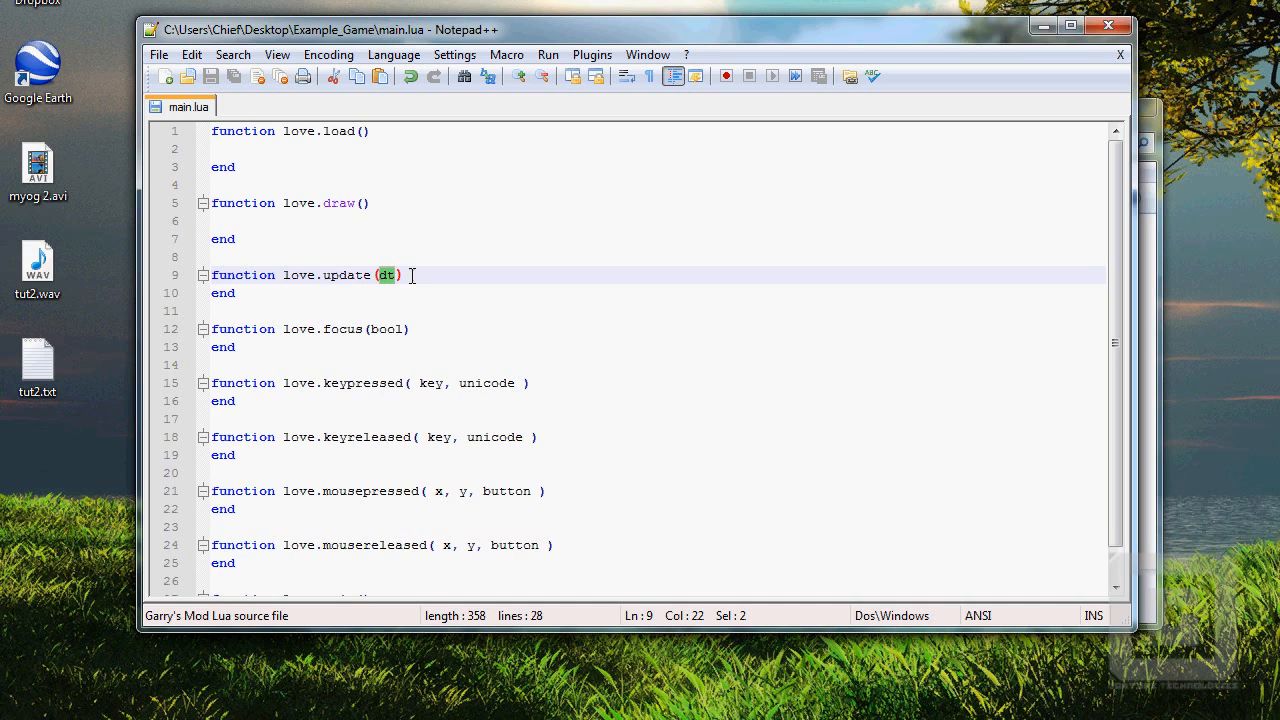
click(405, 275)
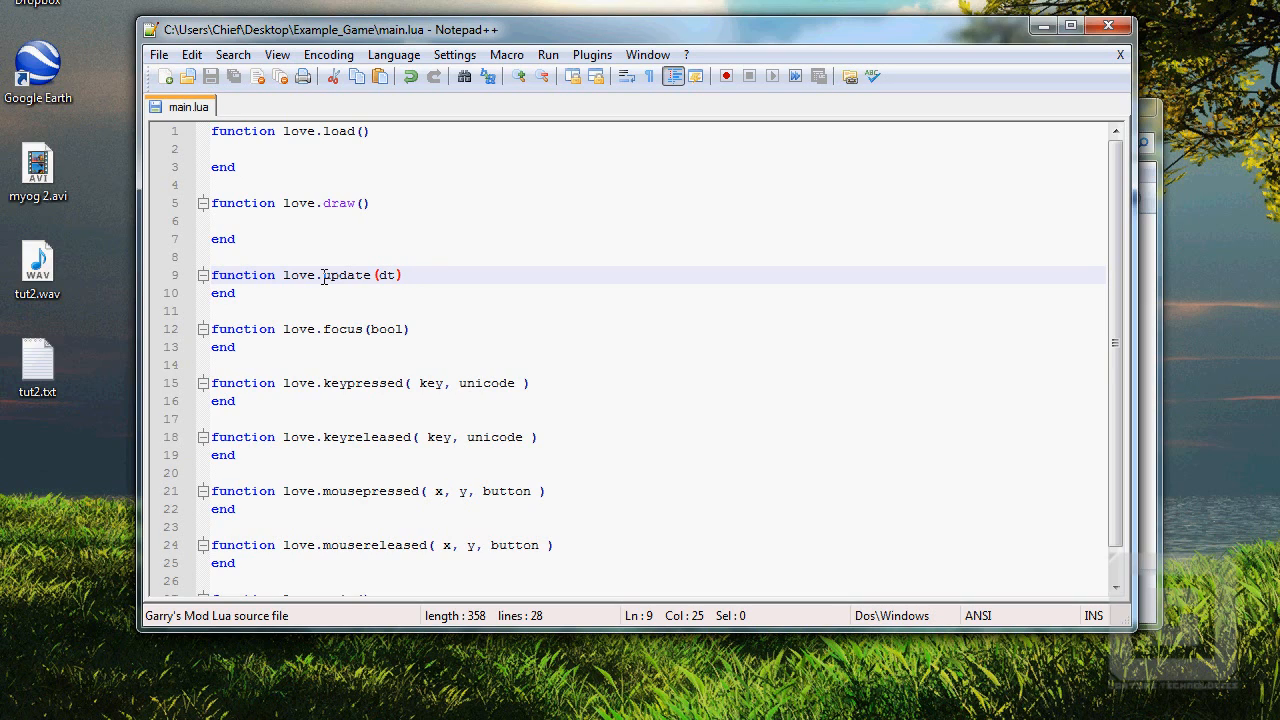
mouse_move(393, 291)
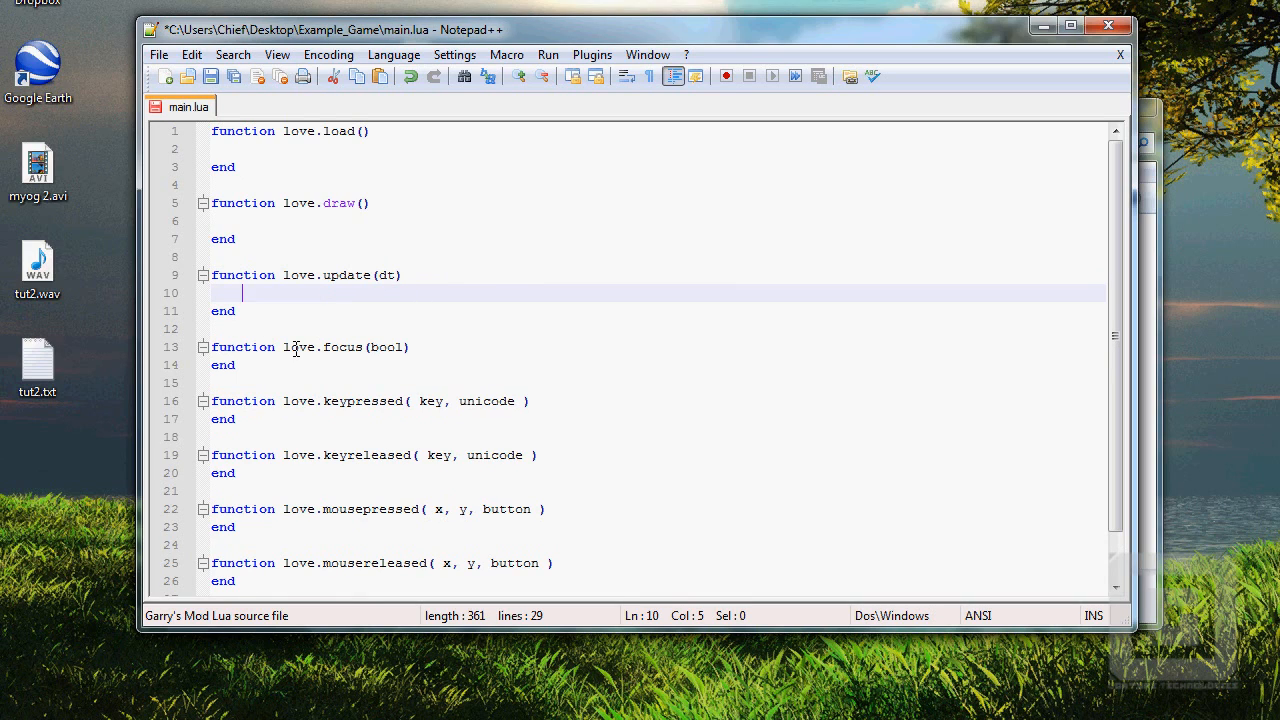
double_click(343, 347)
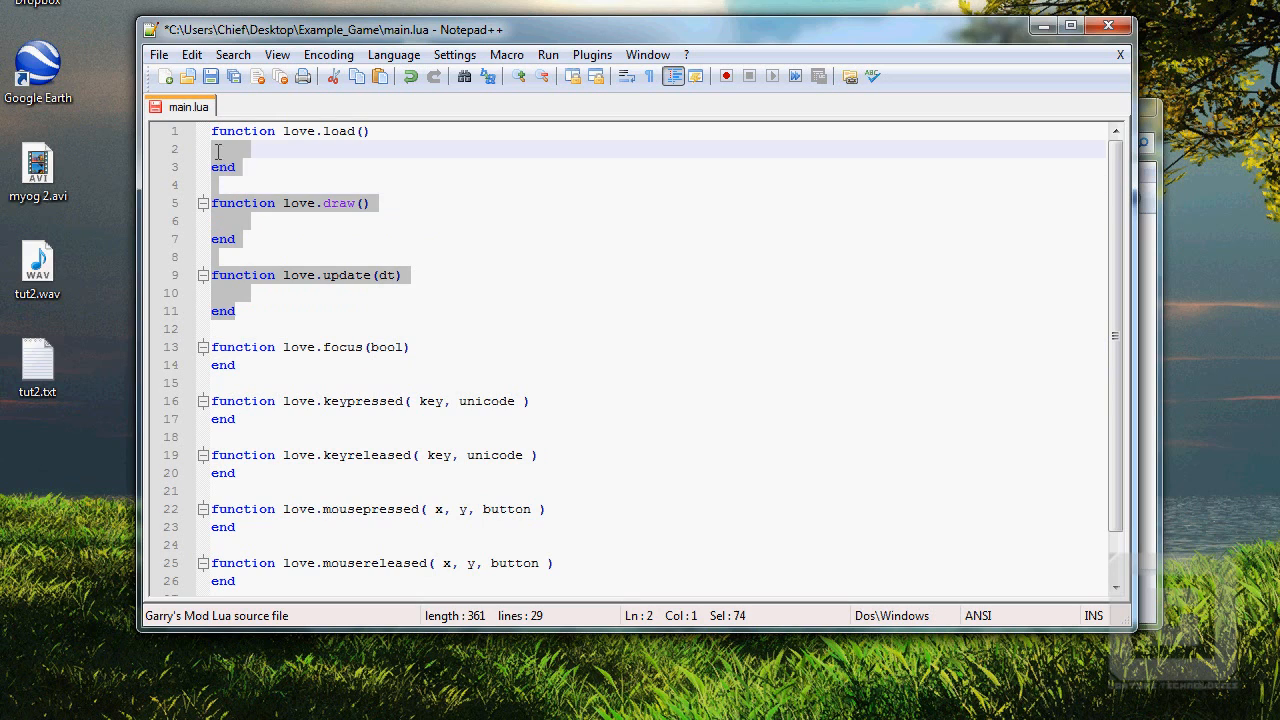
- Undo the blank body lines and highlight love.focus and its bool parameter
click(322, 292)
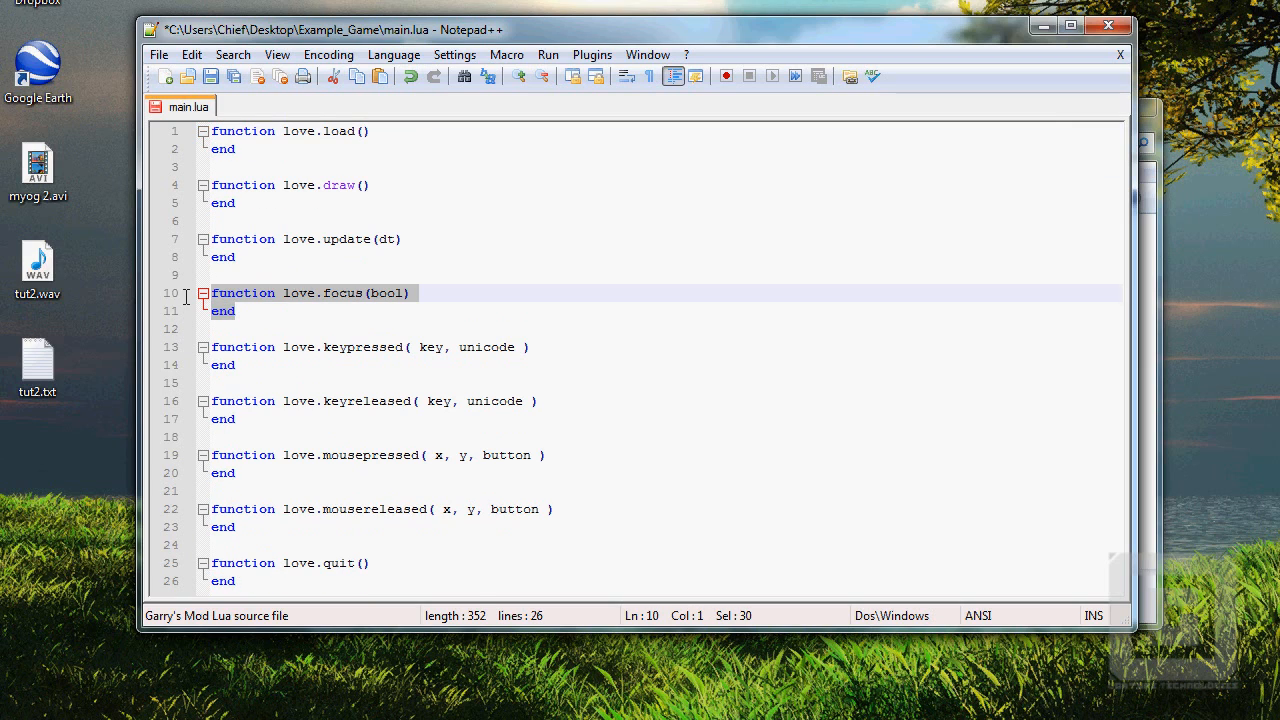
mouse_move(407, 271)
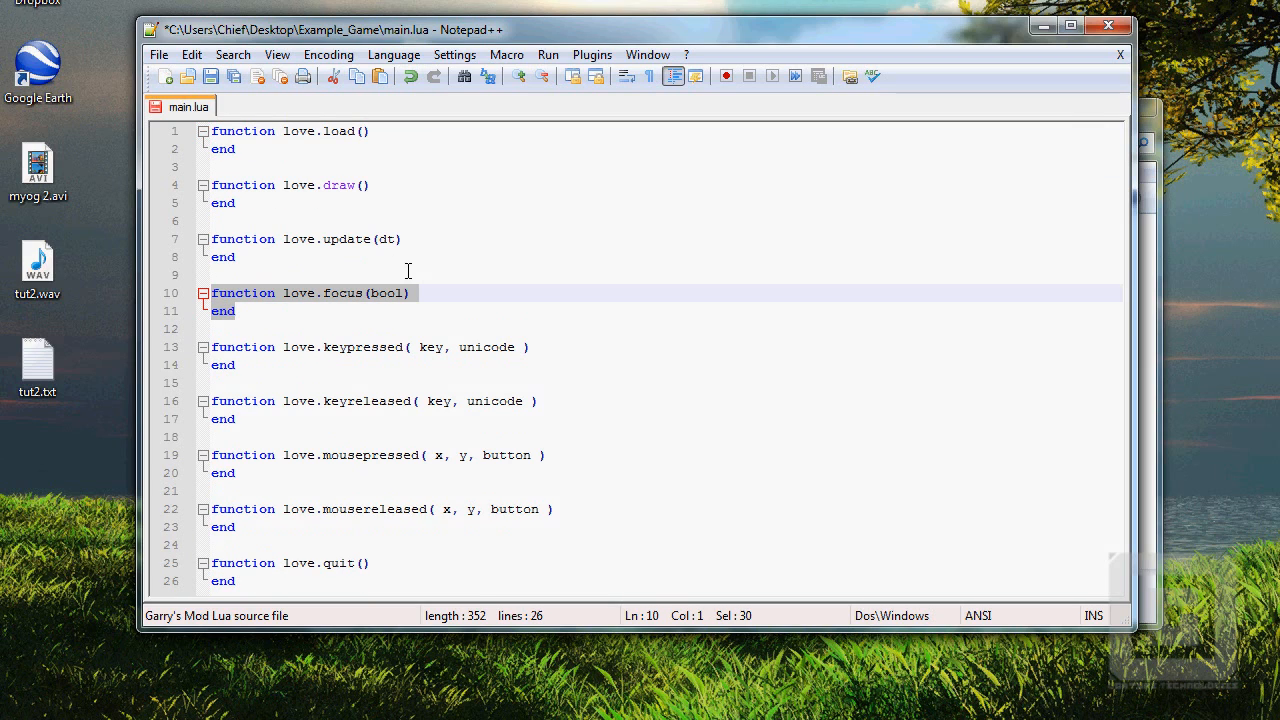
mouse_move(382, 343)
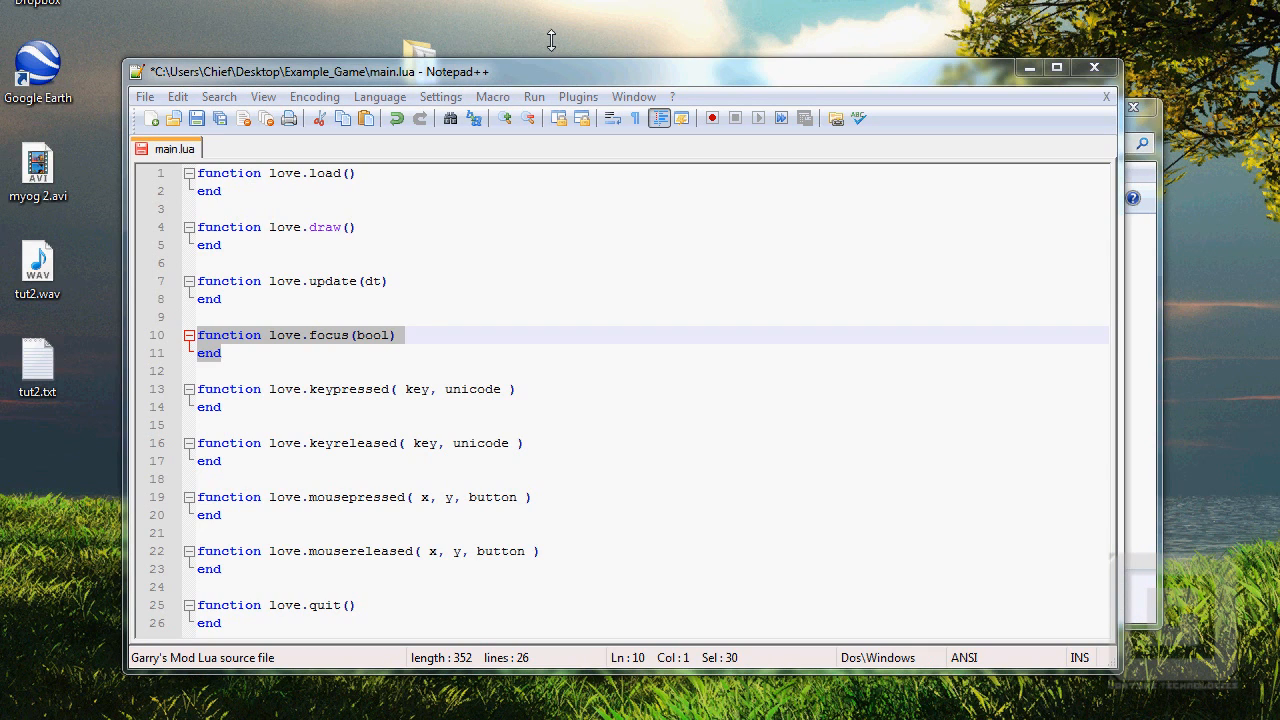
mouse_move(217, 20)
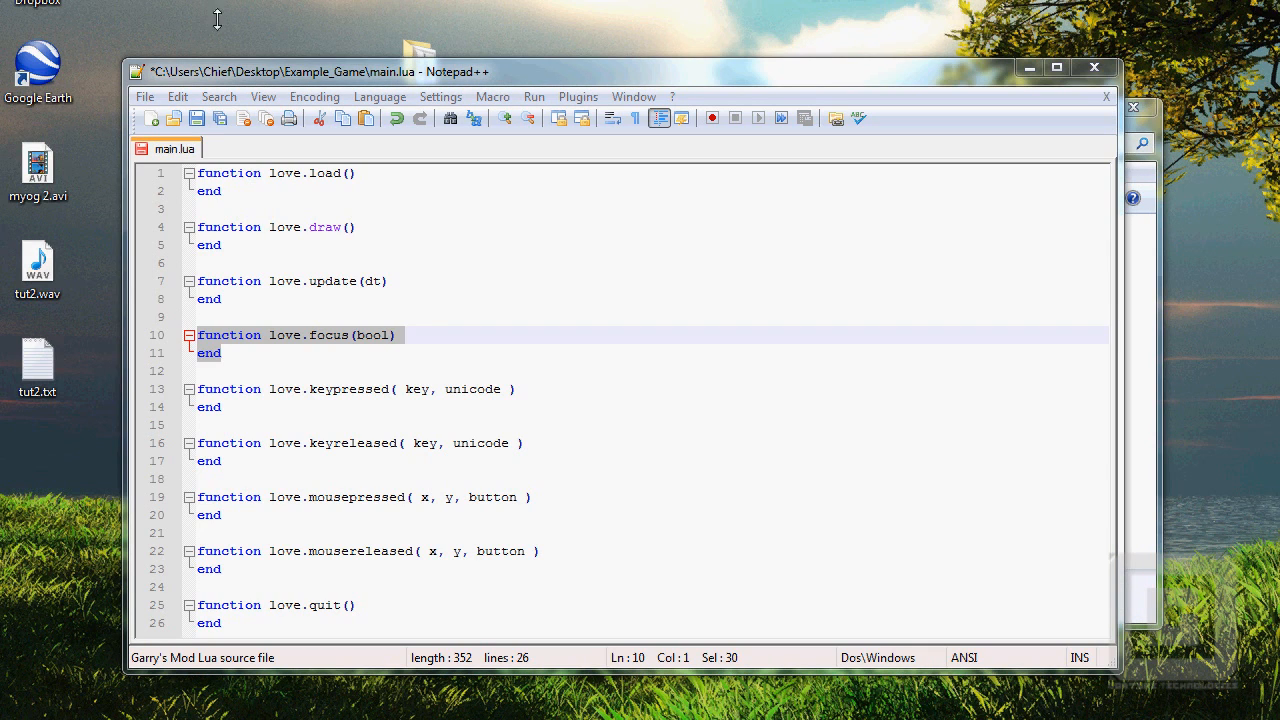
click(378, 335)
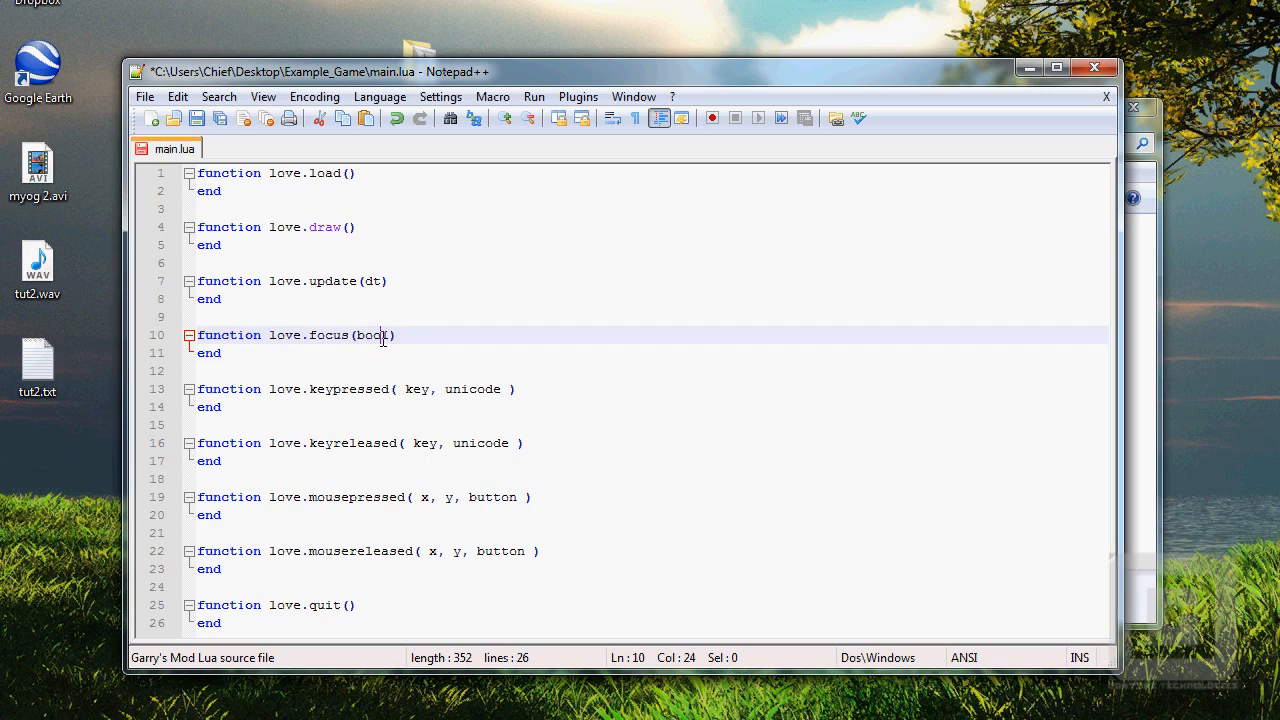
double_click(372, 335)
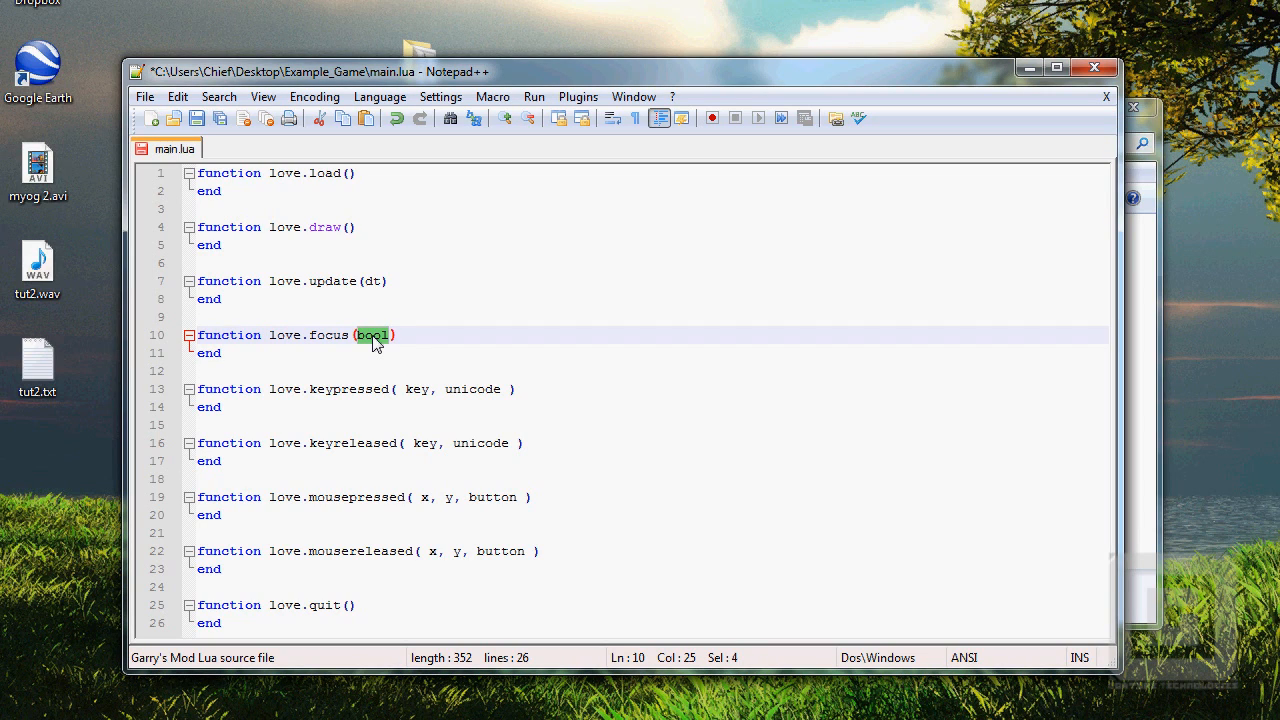
mouse_move(378, 340)
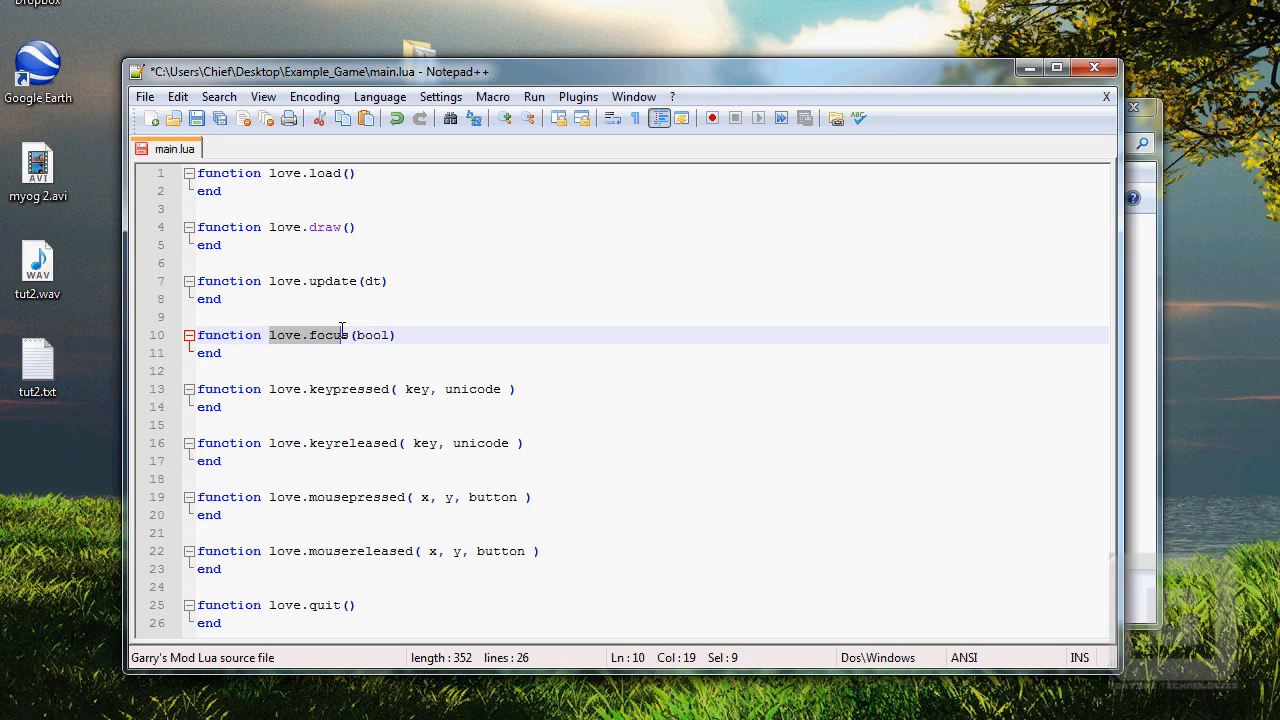
double_click(371, 334)
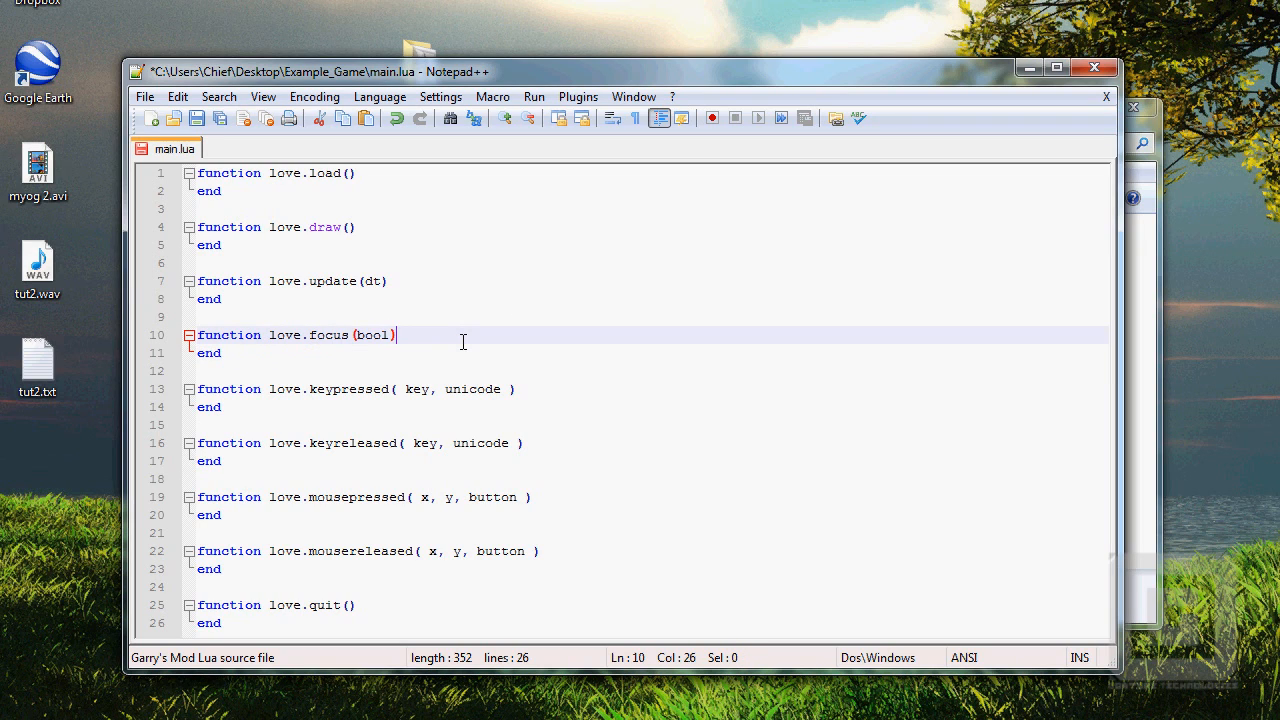
mouse_move(423, 341)
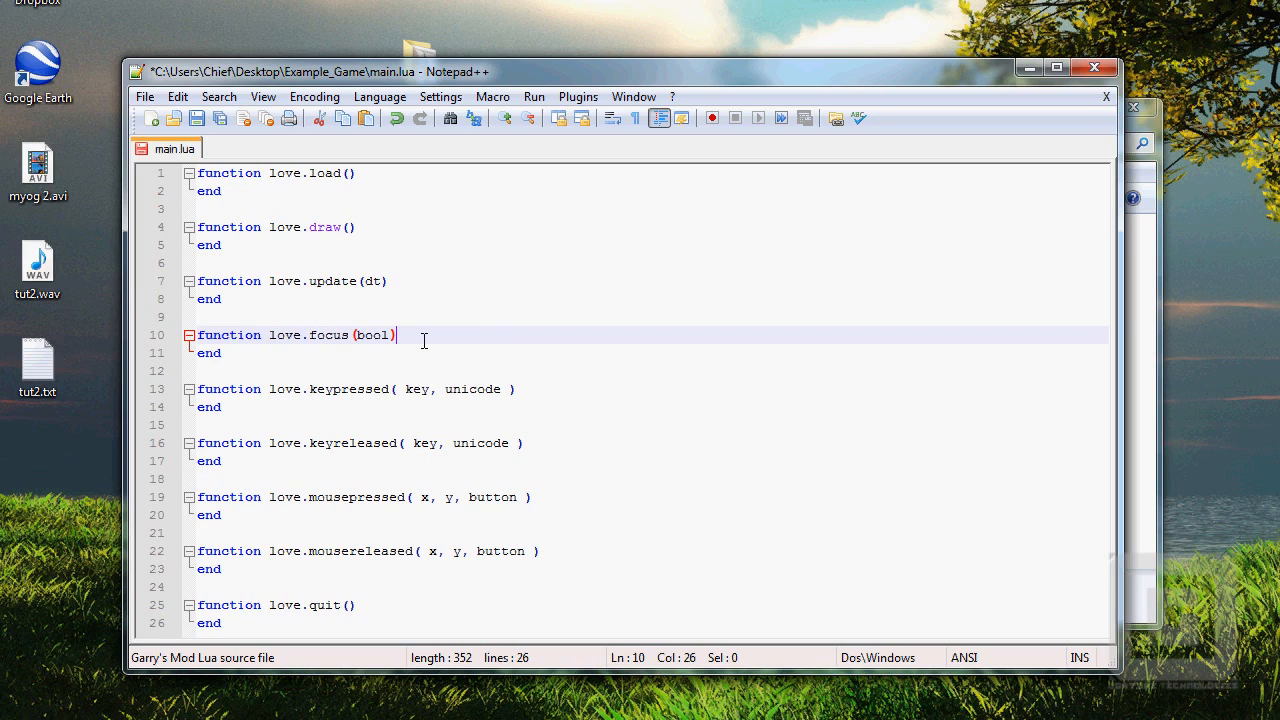
mouse_move(201, 392)
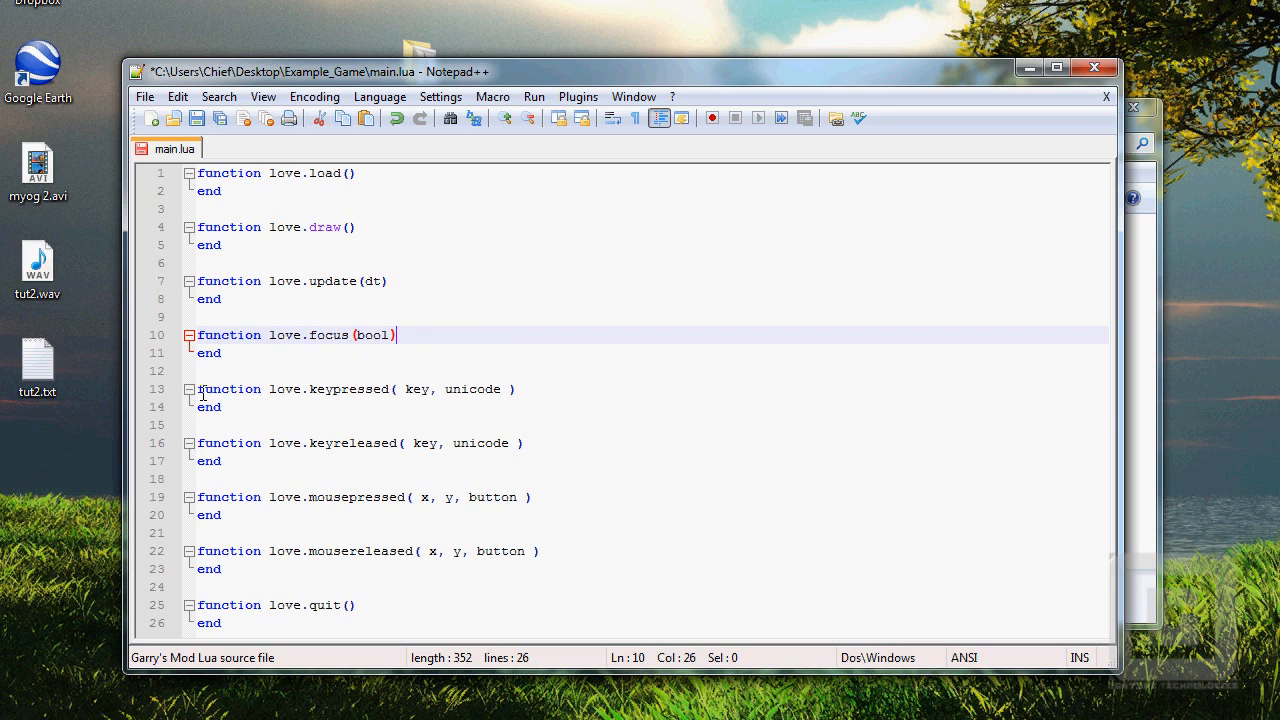
double_click(345, 389)
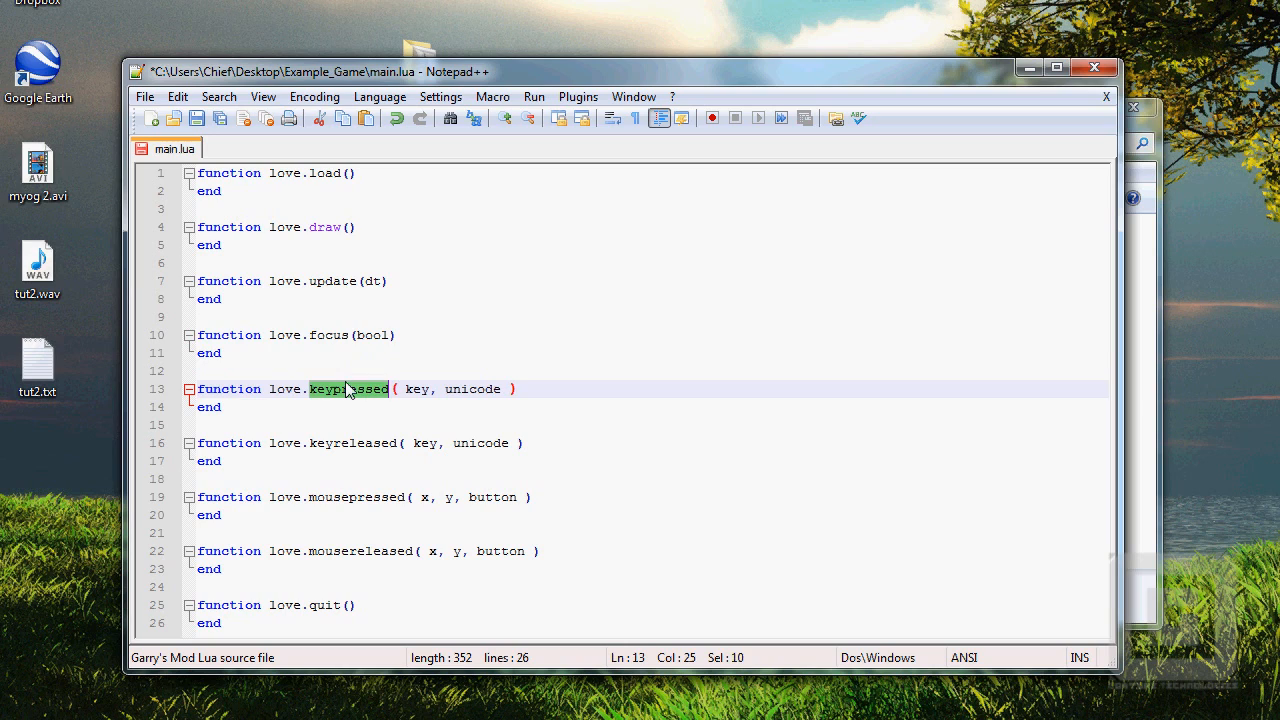
click(558, 389)
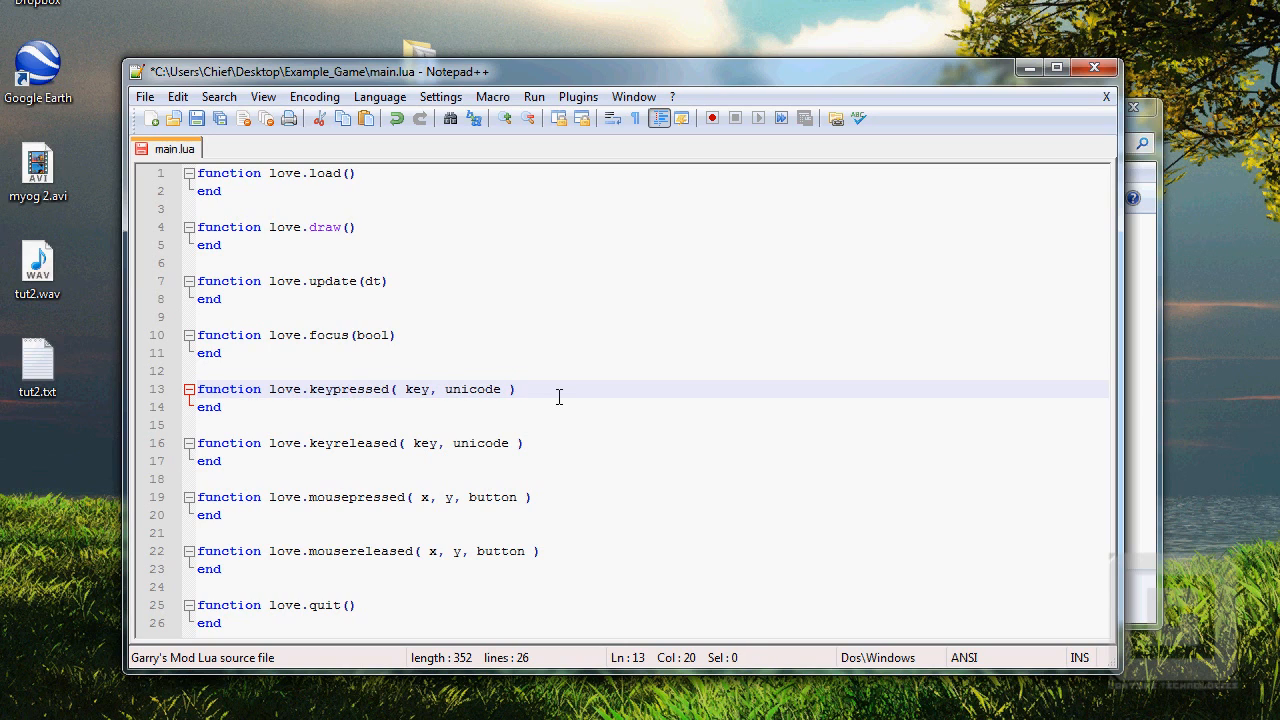
click(515, 389)
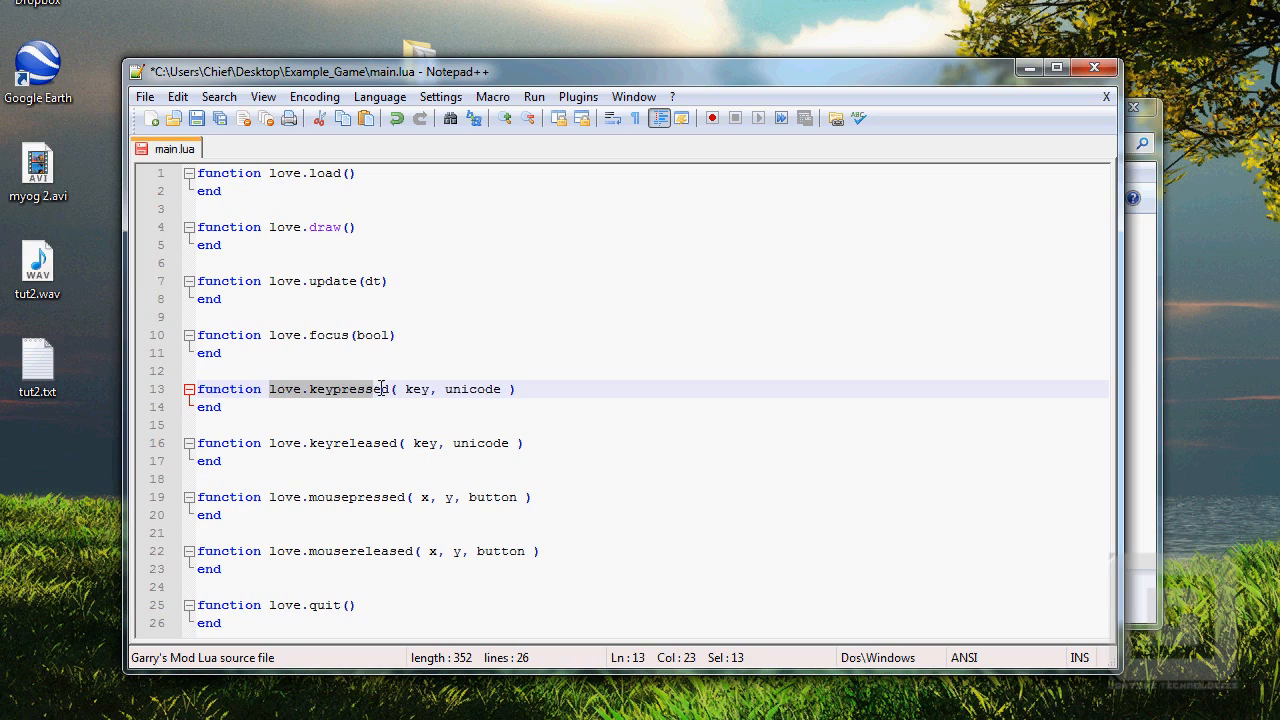
double_click(417, 389)
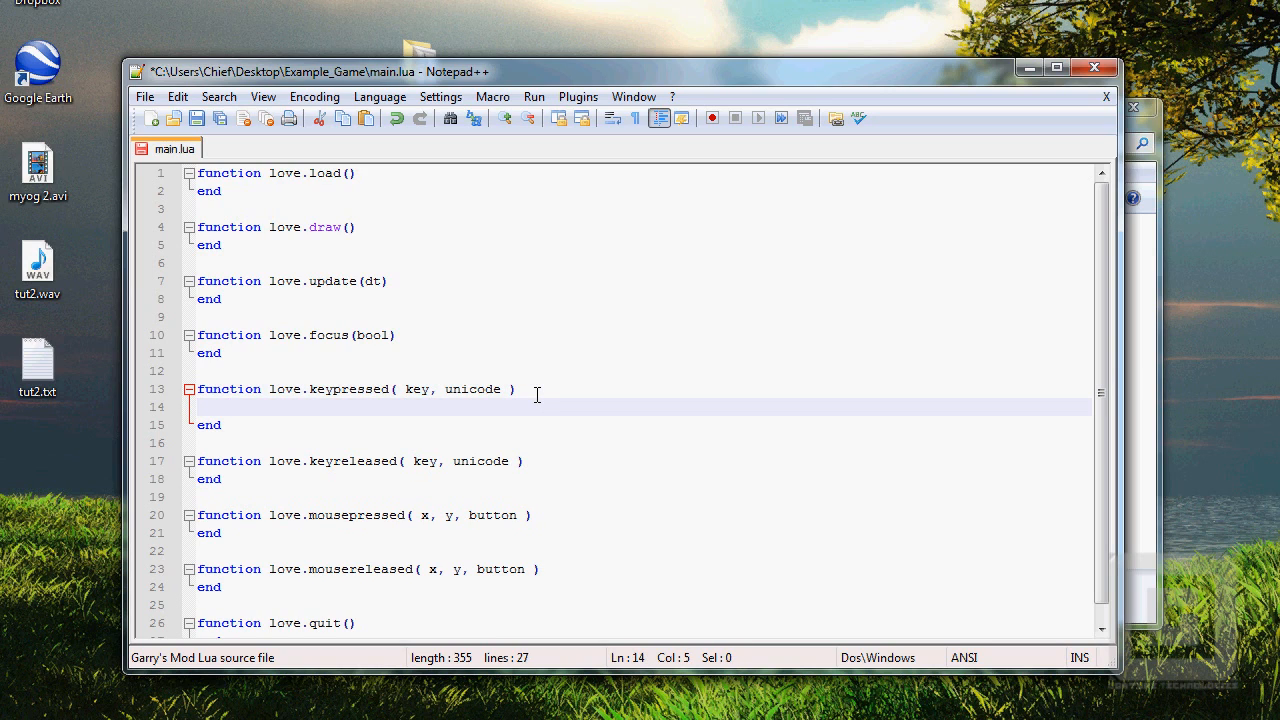
text(x)
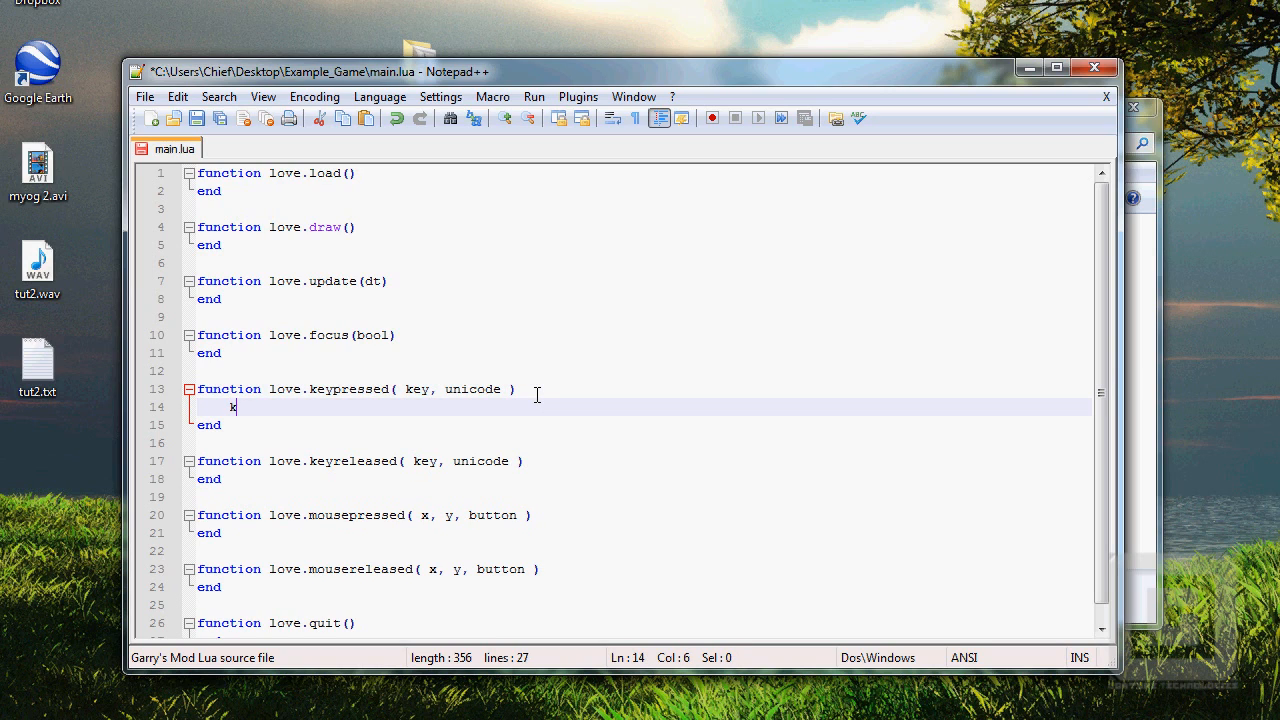
text(ey = "a")
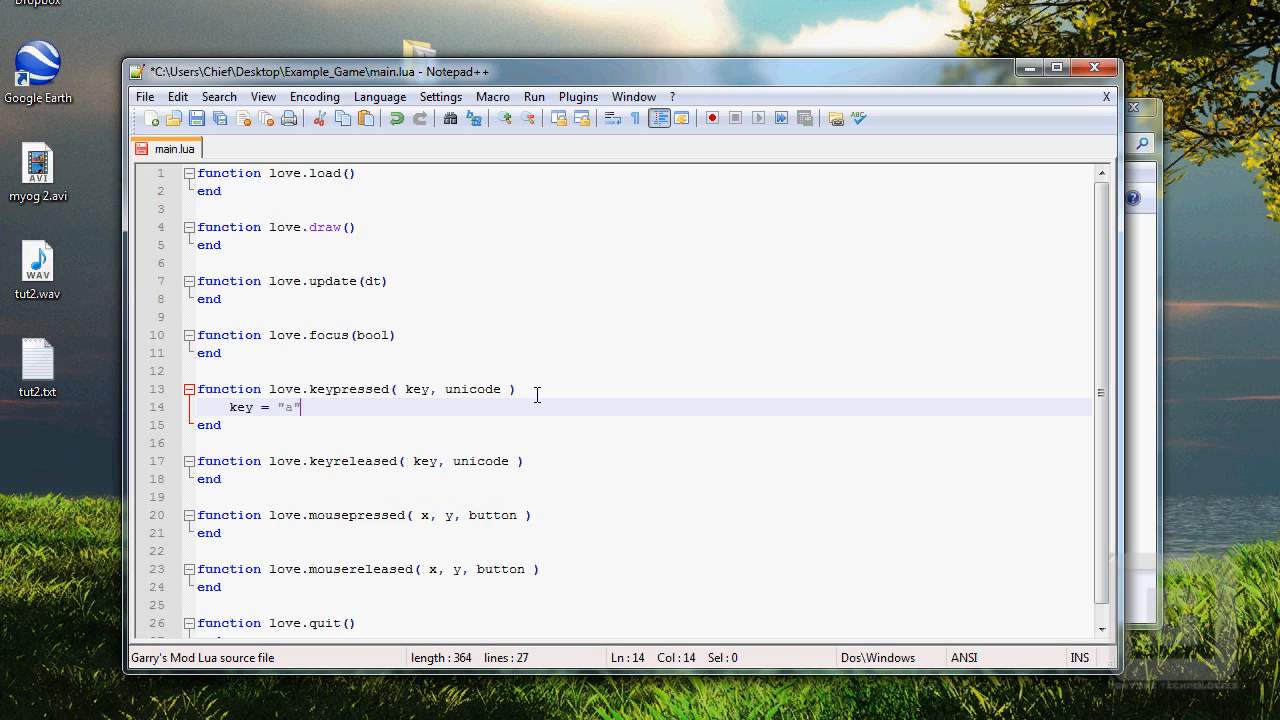
double_click(288, 407)
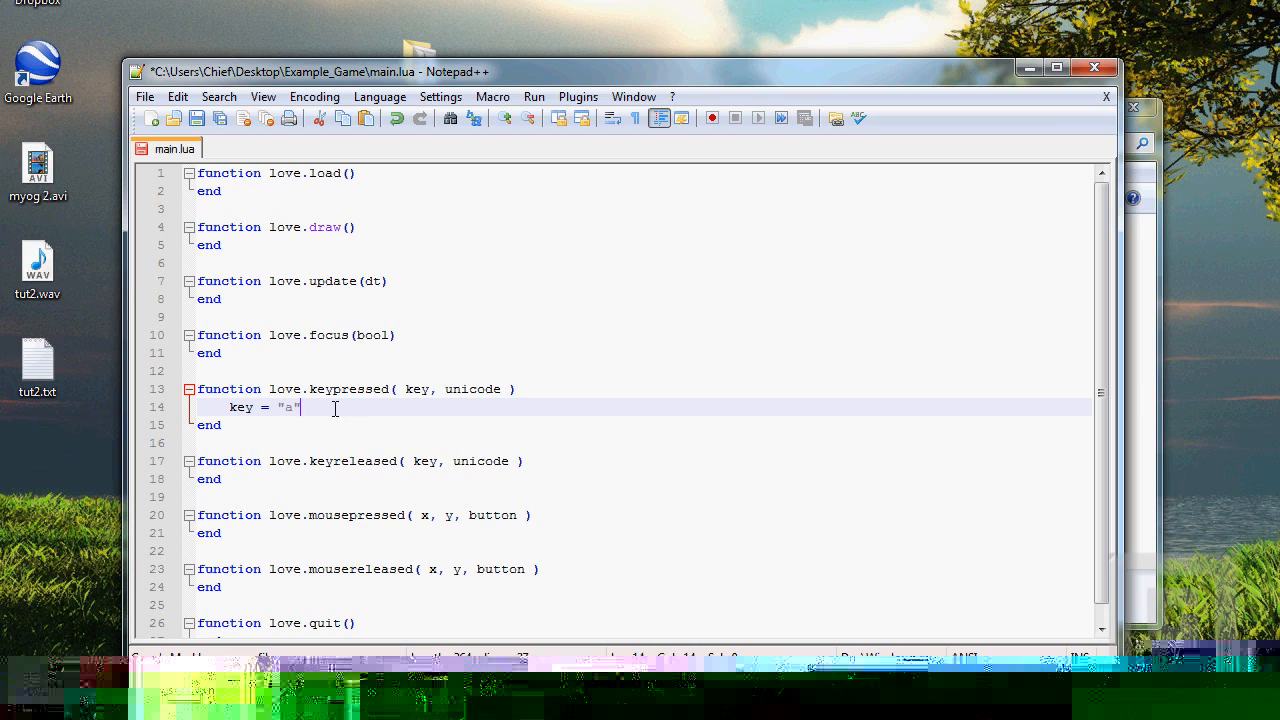
text(432)
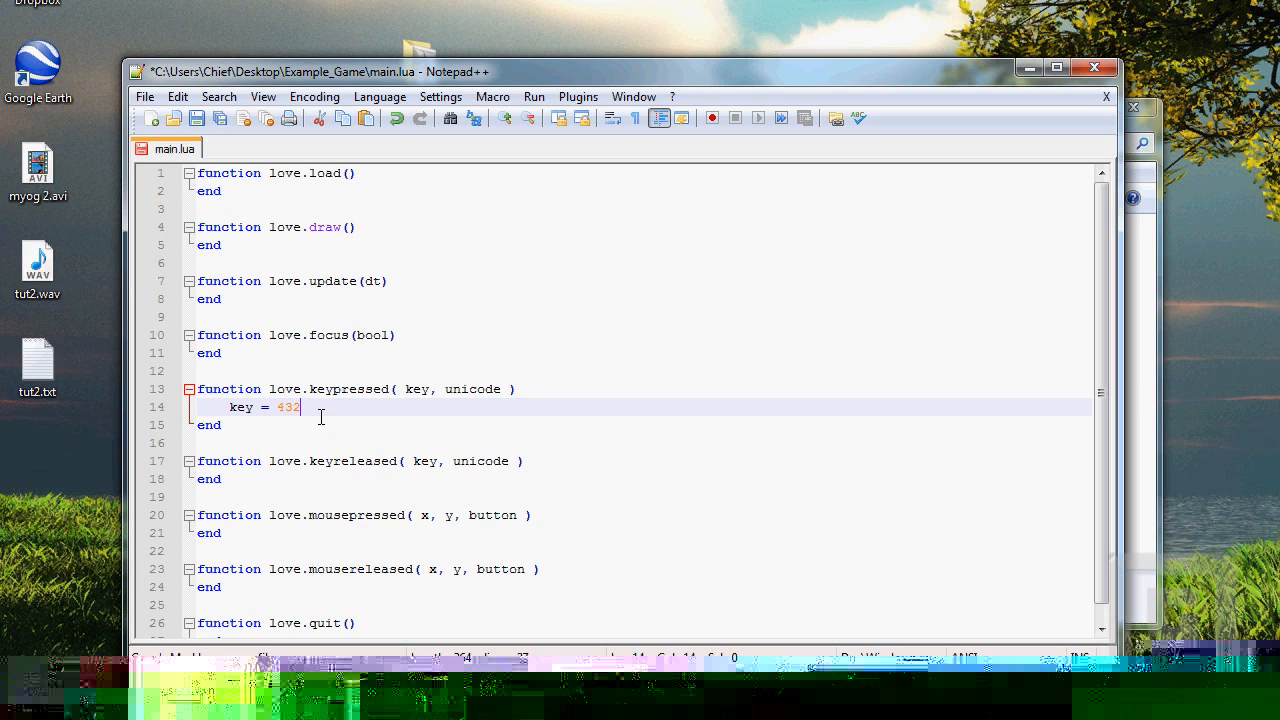
triple_click(265, 407)
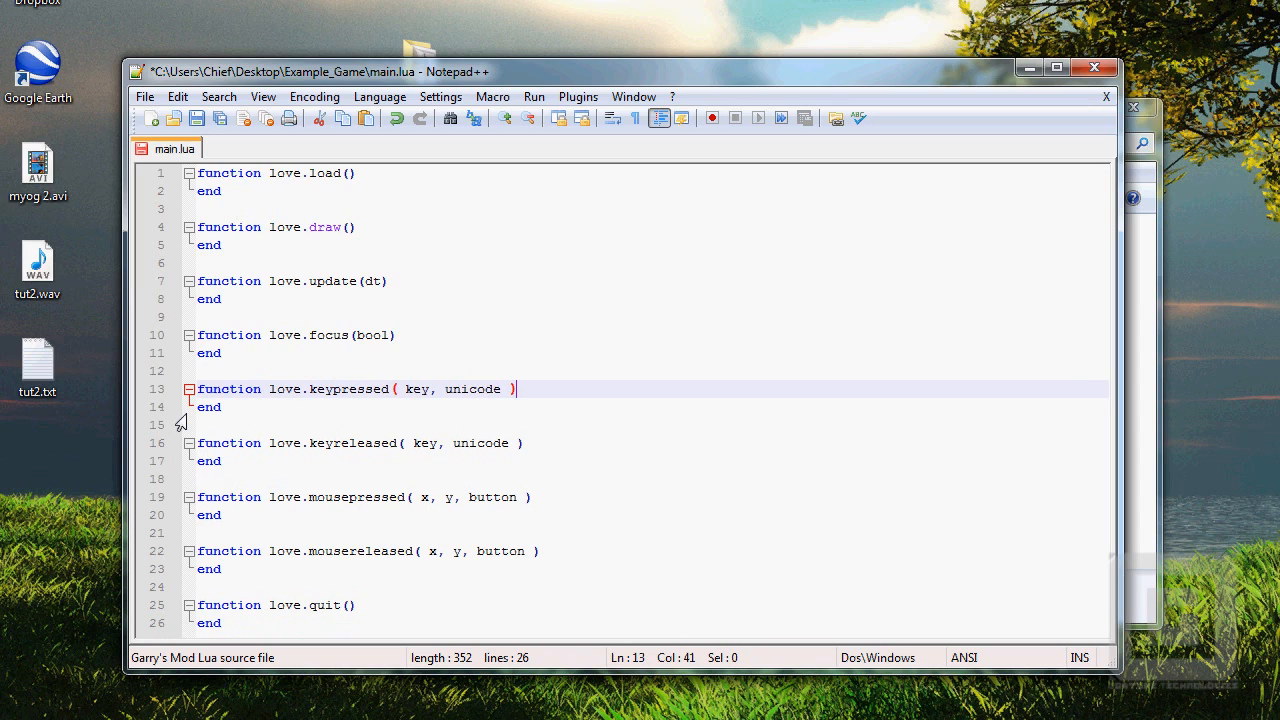
mouse_move(705, 281)
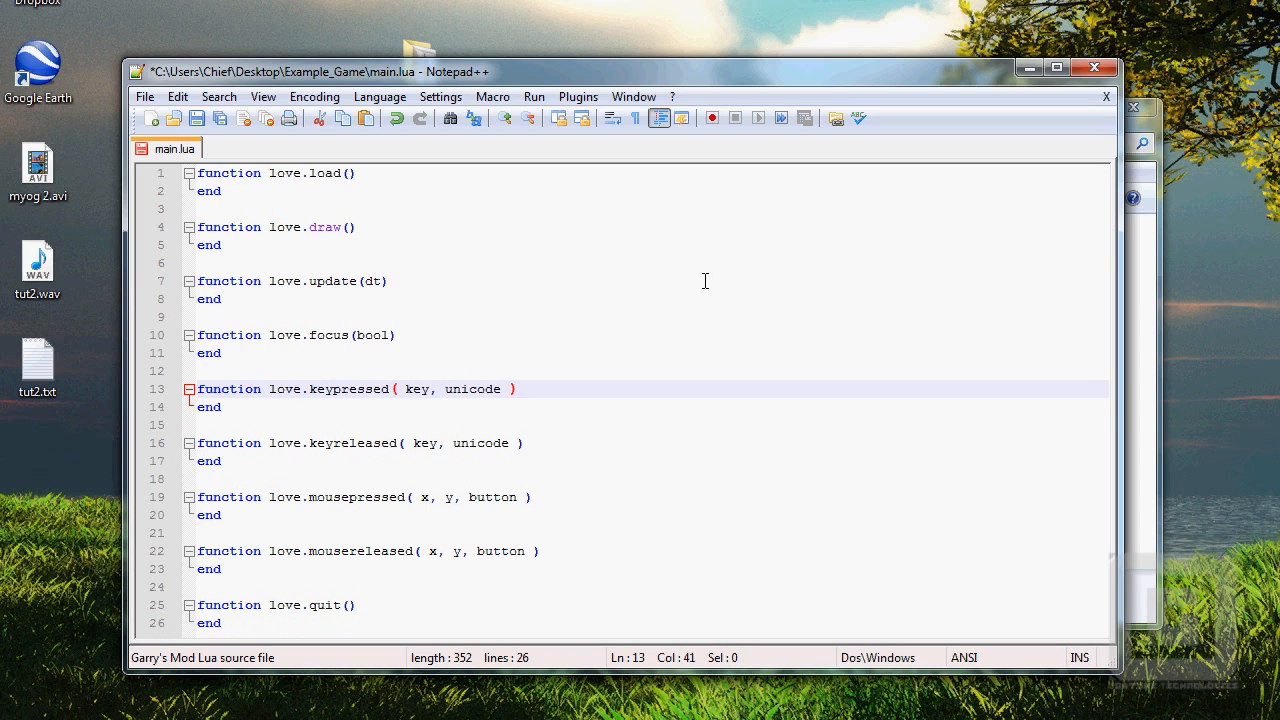
mouse_move(543, 439)
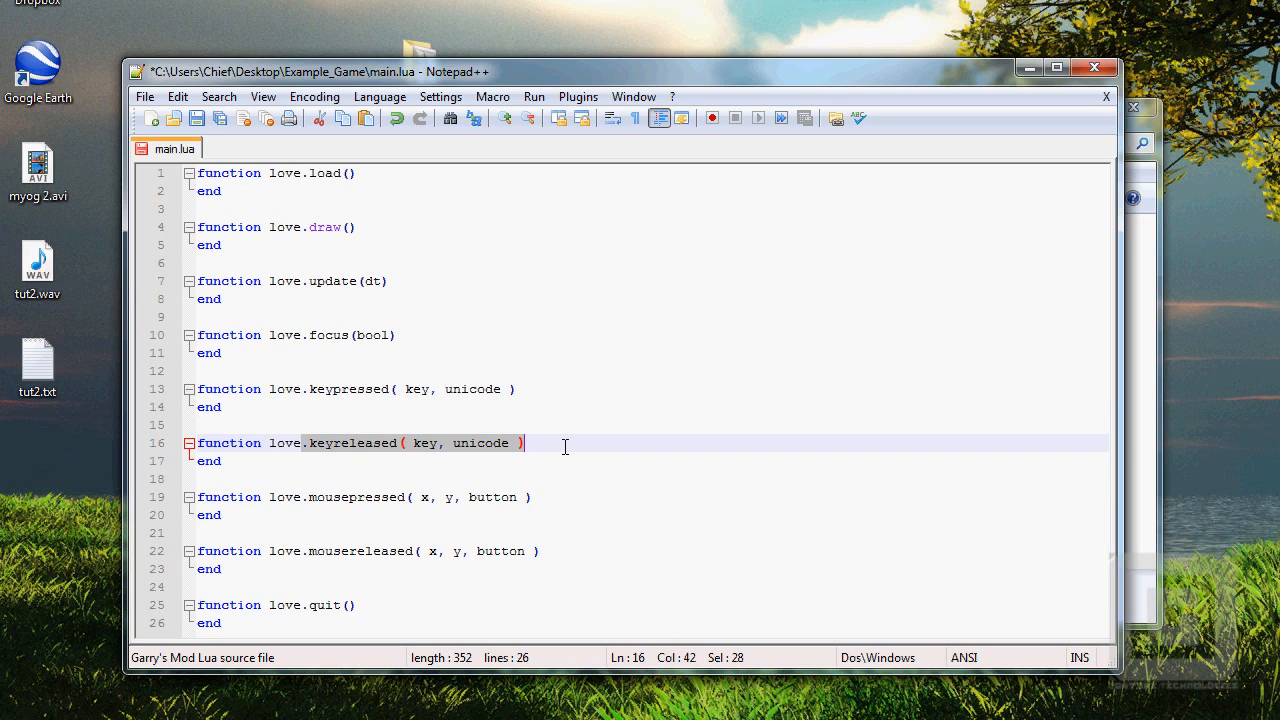
mouse_move(422, 457)
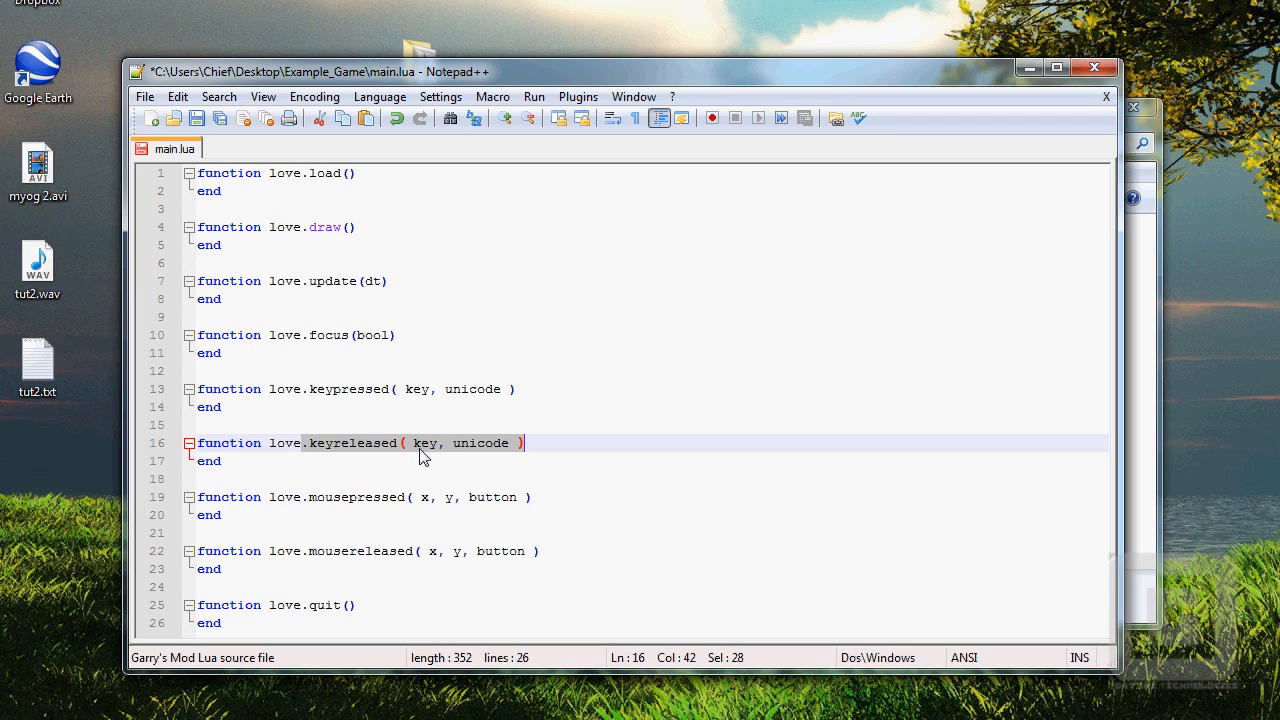
mouse_move(390, 443)
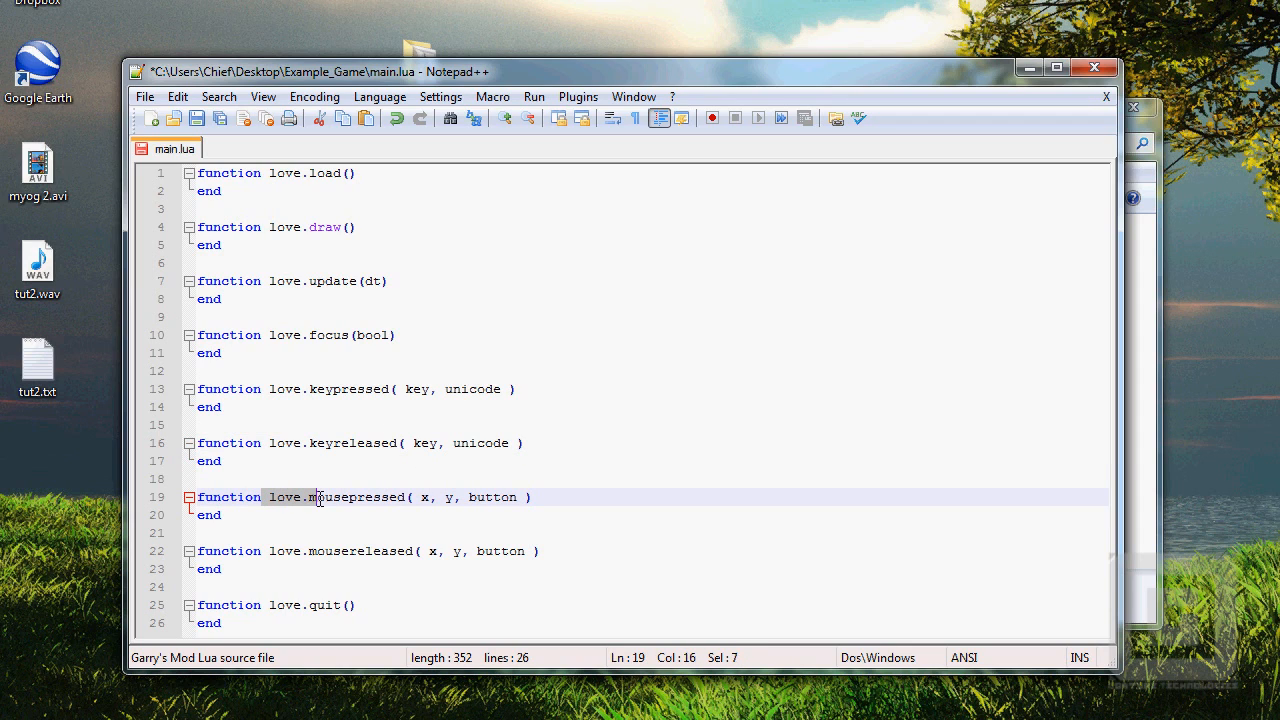
drag(313, 497, 408, 497)
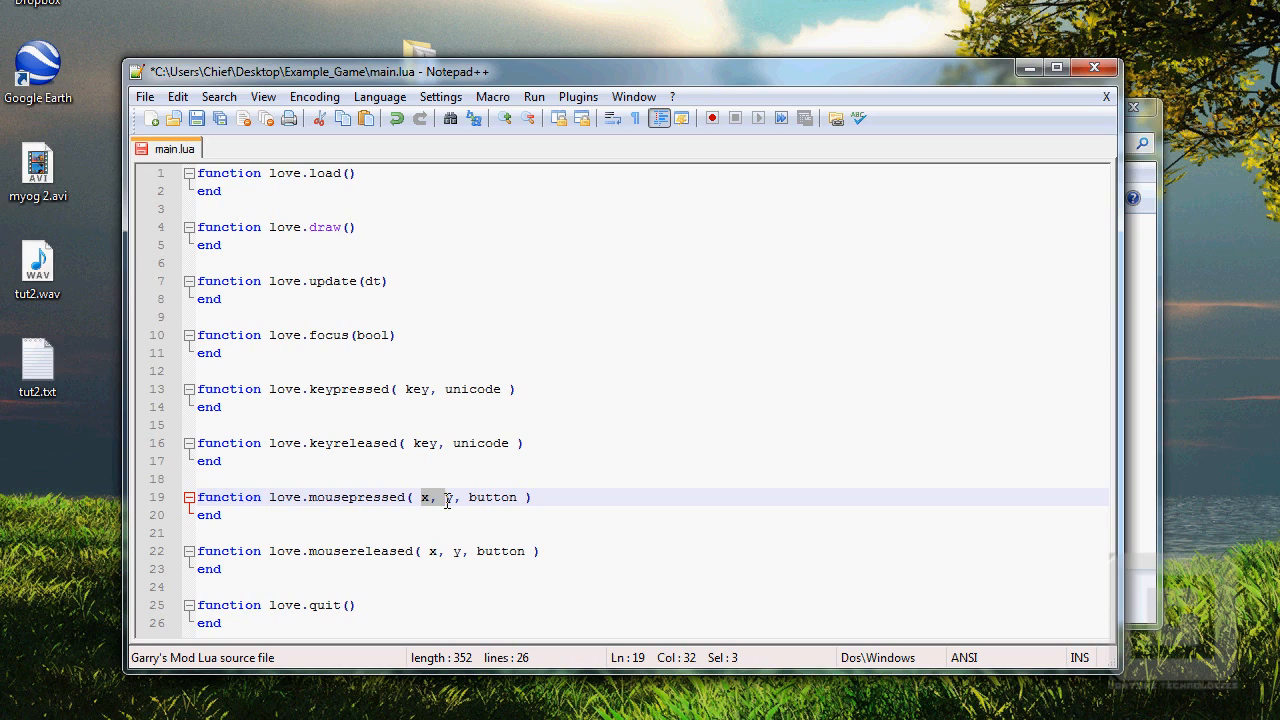
key(shift+Right)
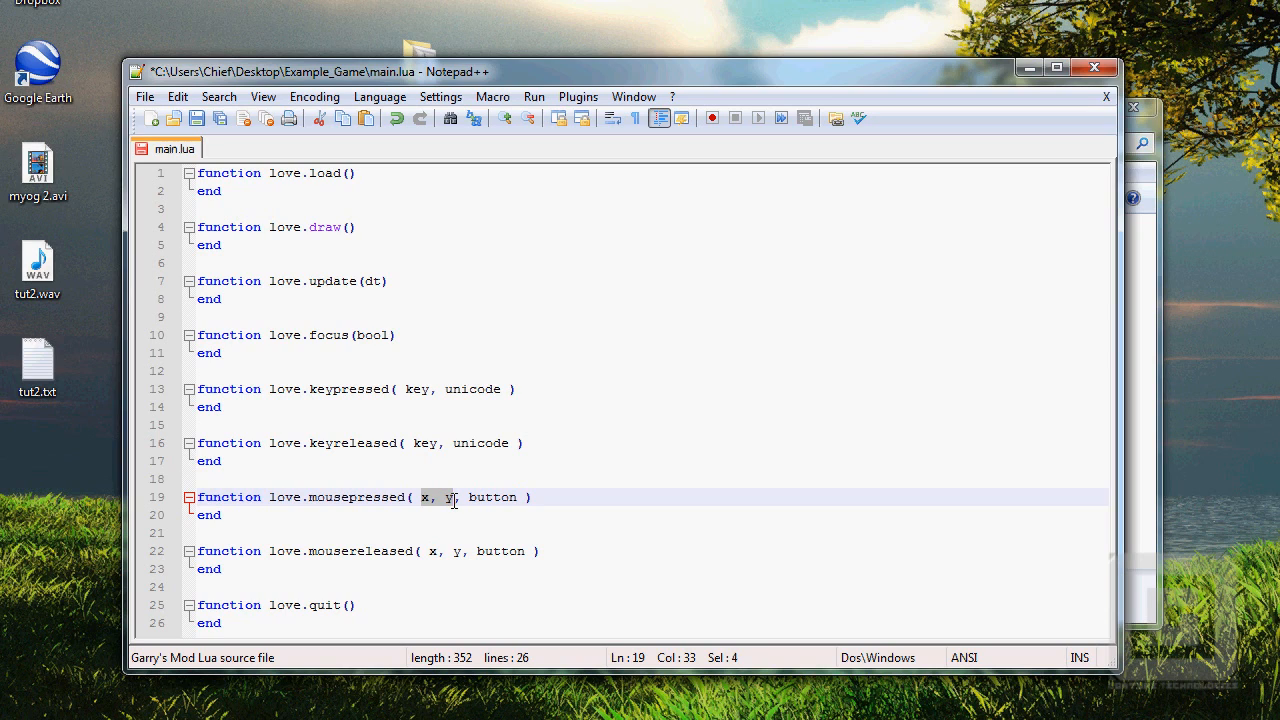
mouse_move(428, 505)
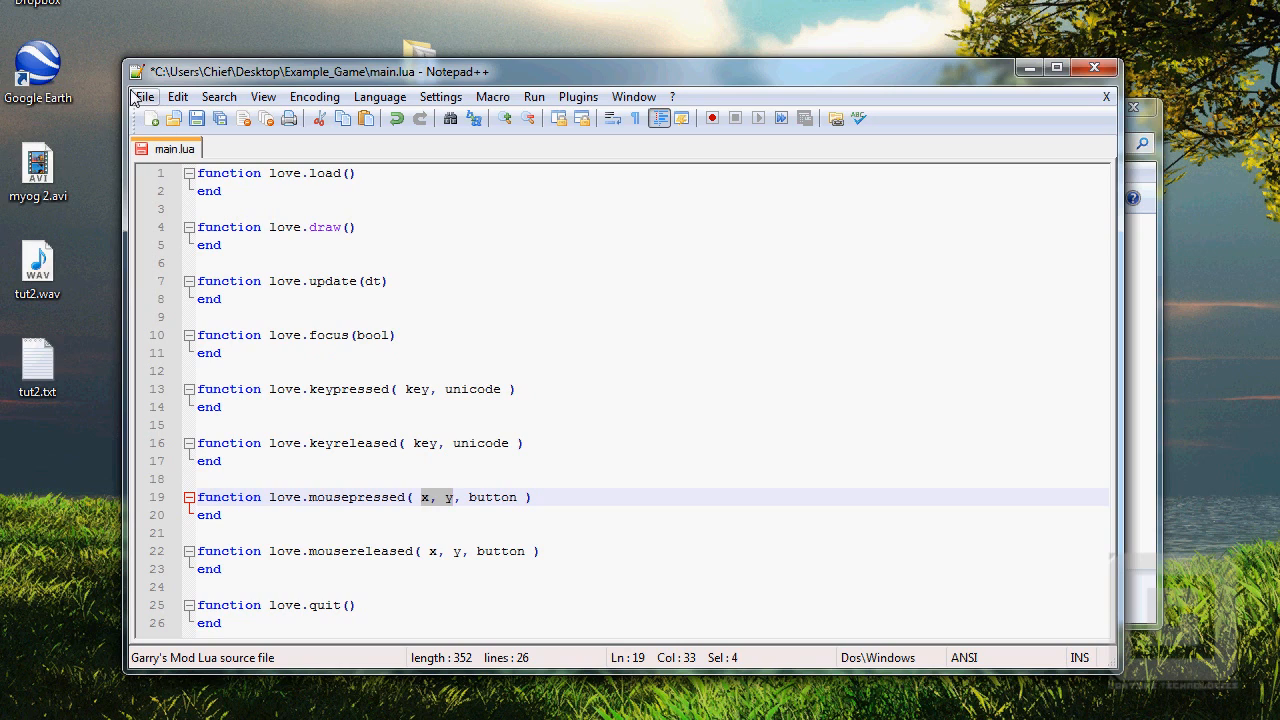
mouse_move(214, 170)
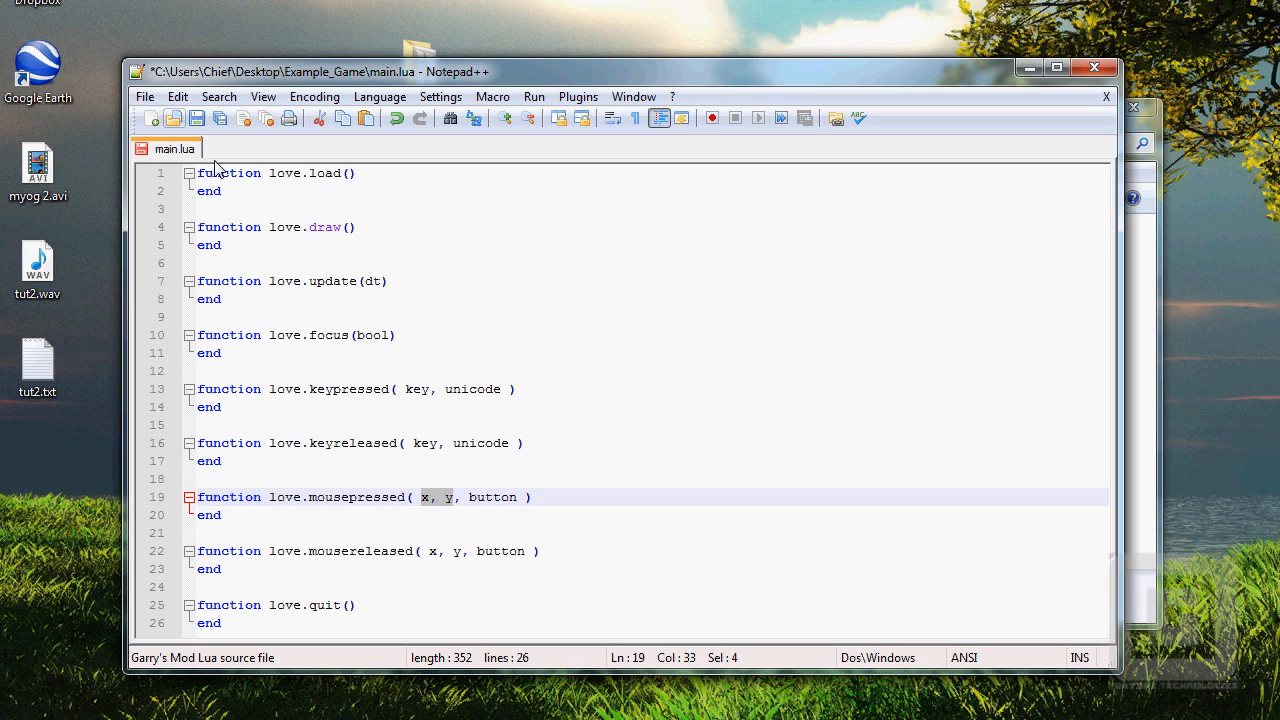
mouse_move(1108, 634)
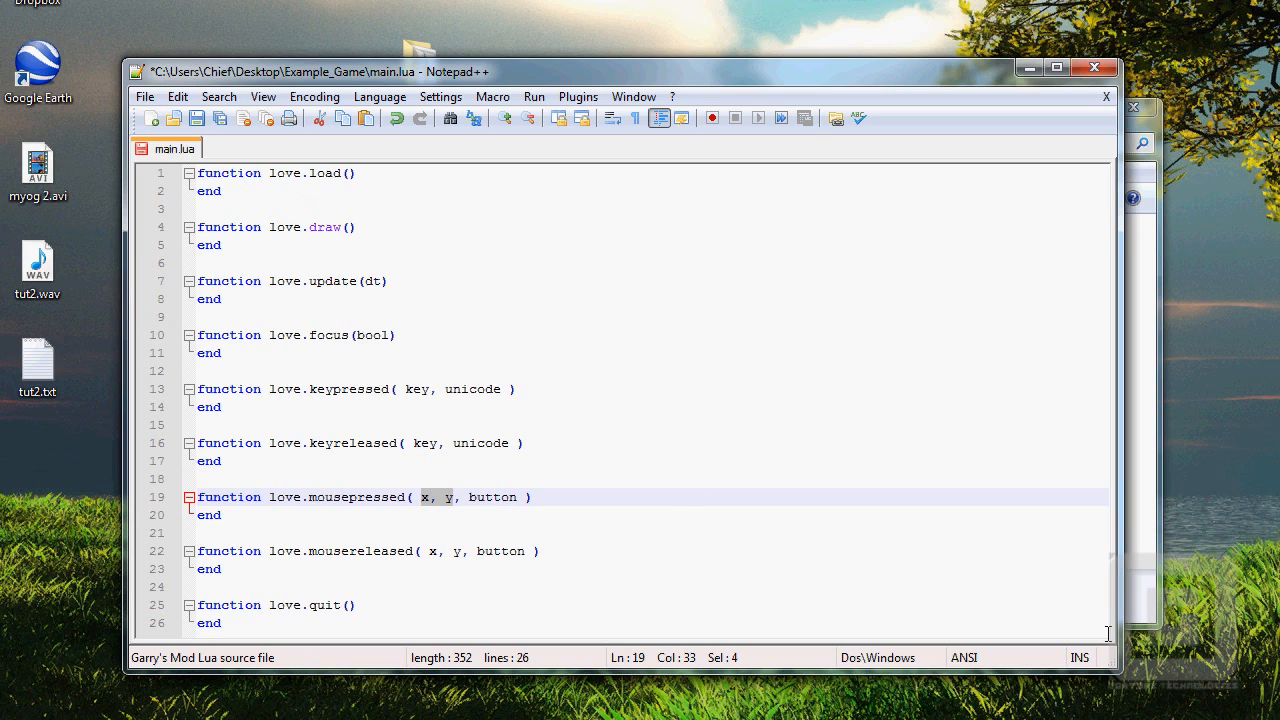
mouse_move(543, 493)
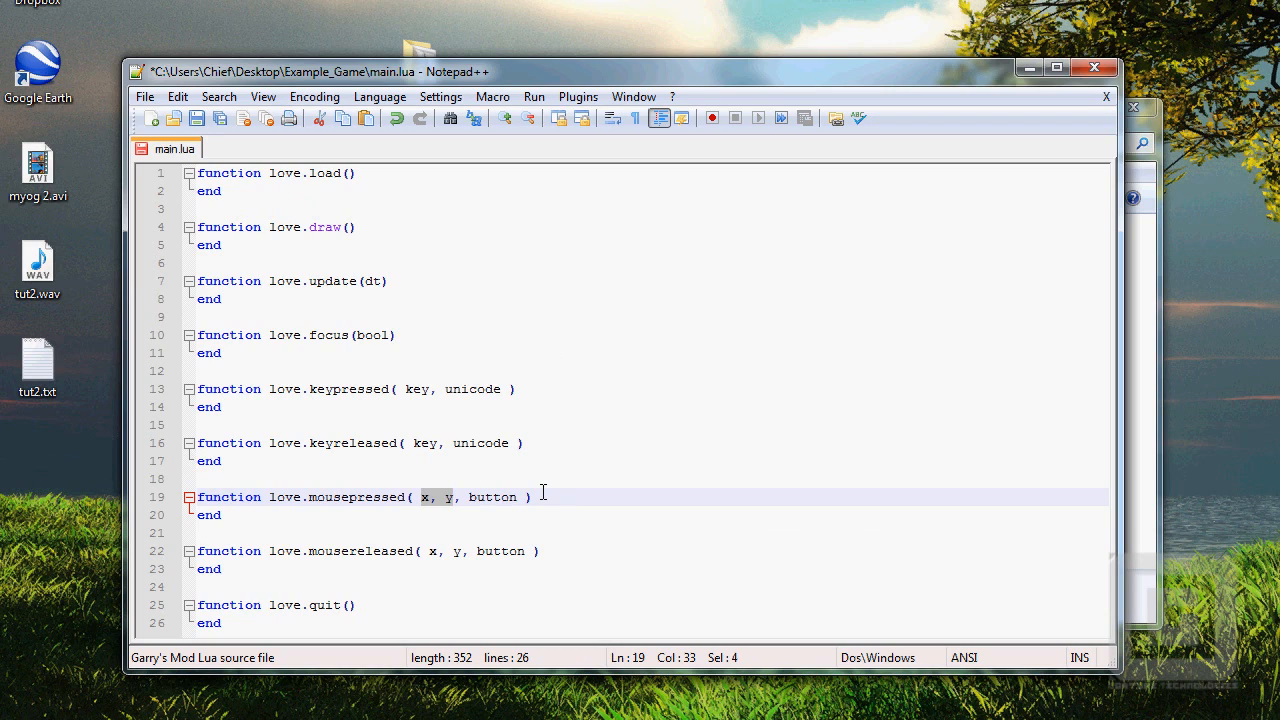
mouse_move(499, 497)
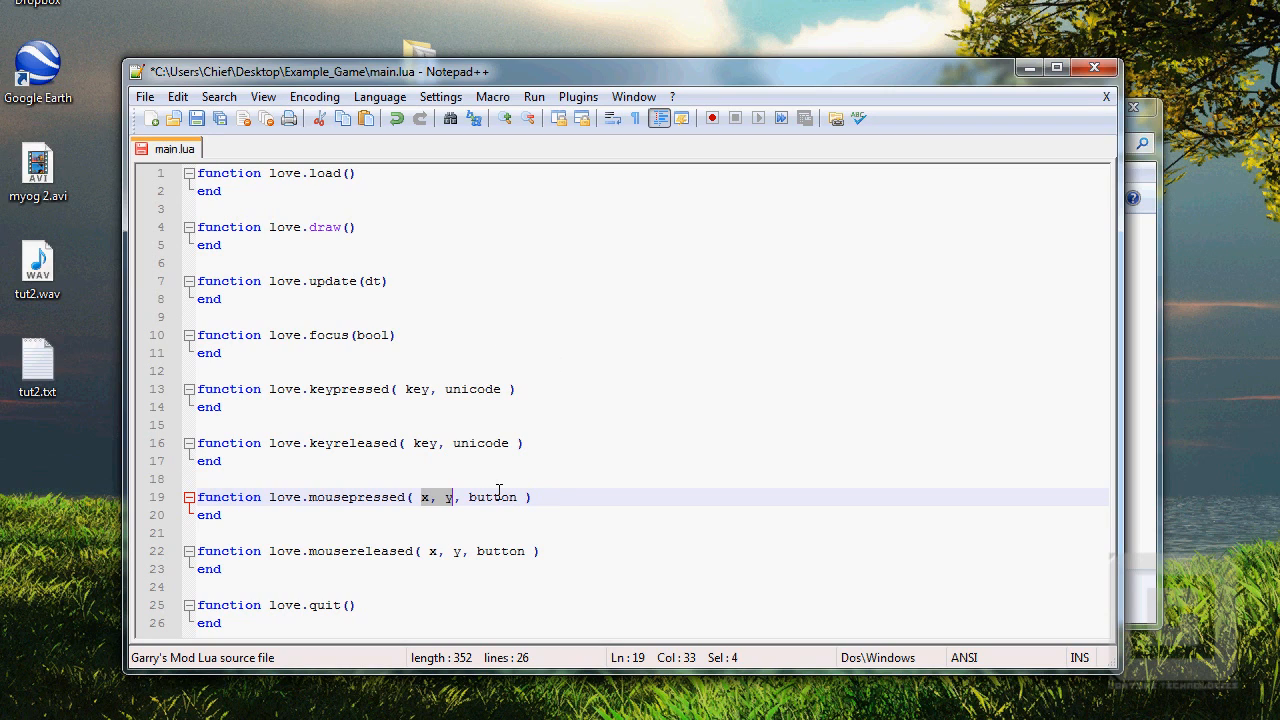
click(498, 497)
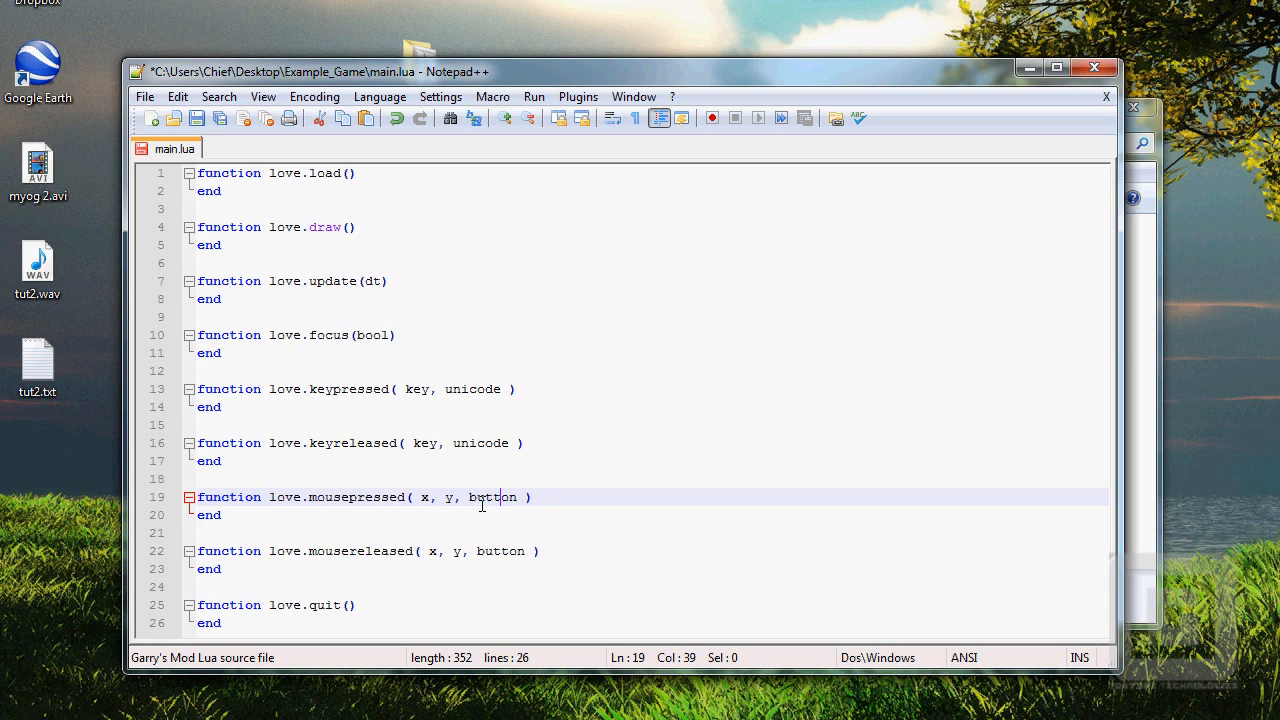
mouse_move(240, 208)
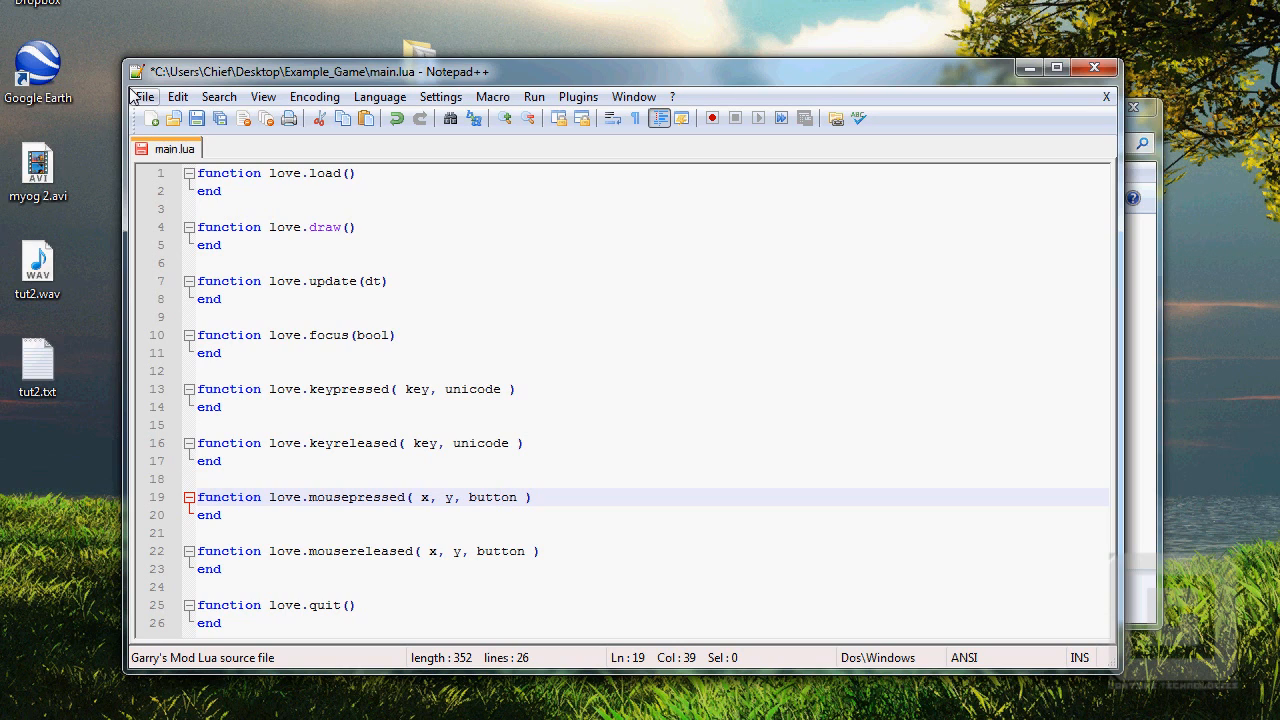
mouse_move(372, 555)
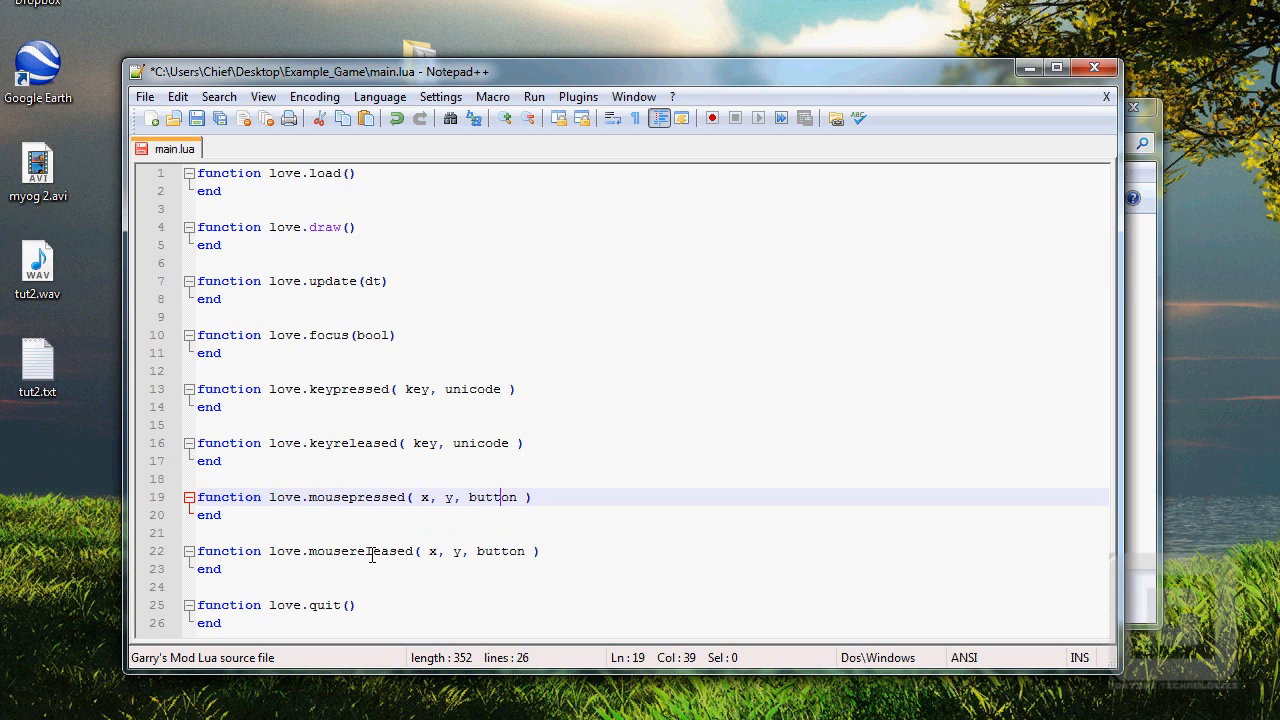
double_click(354, 551)
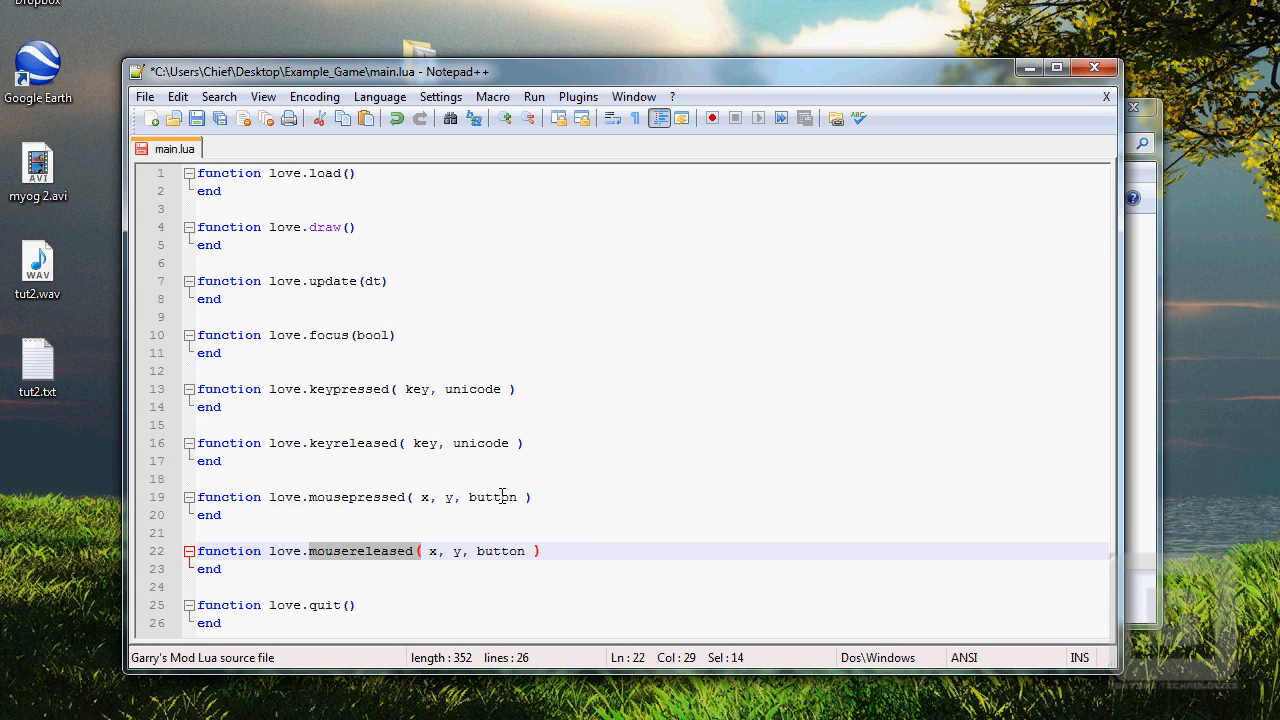
double_click(500, 551)
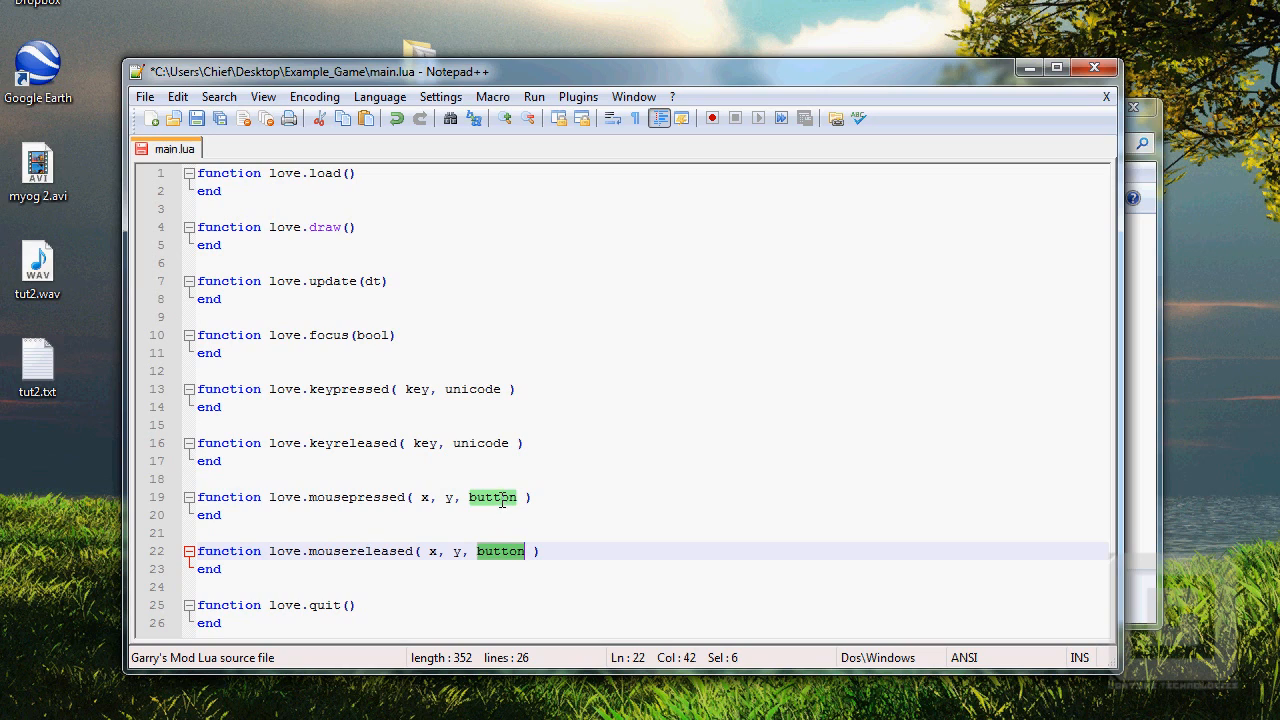
click(518, 497)
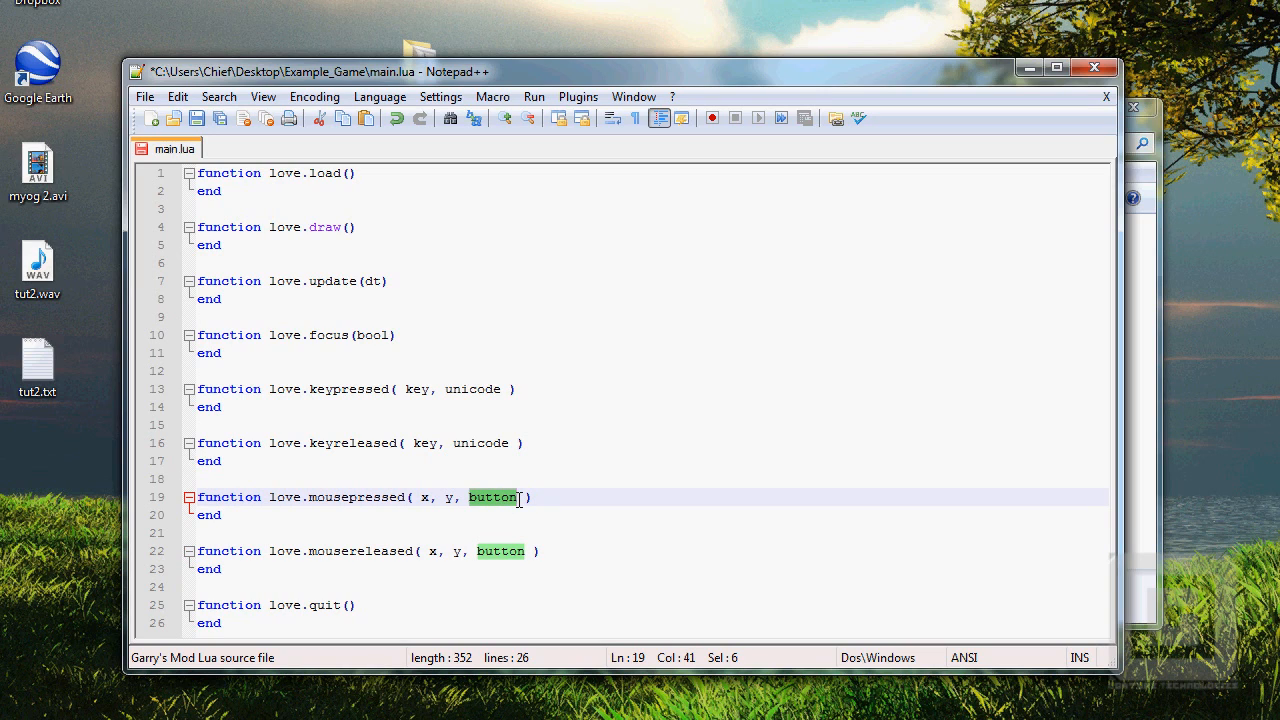
mouse_move(489, 510)
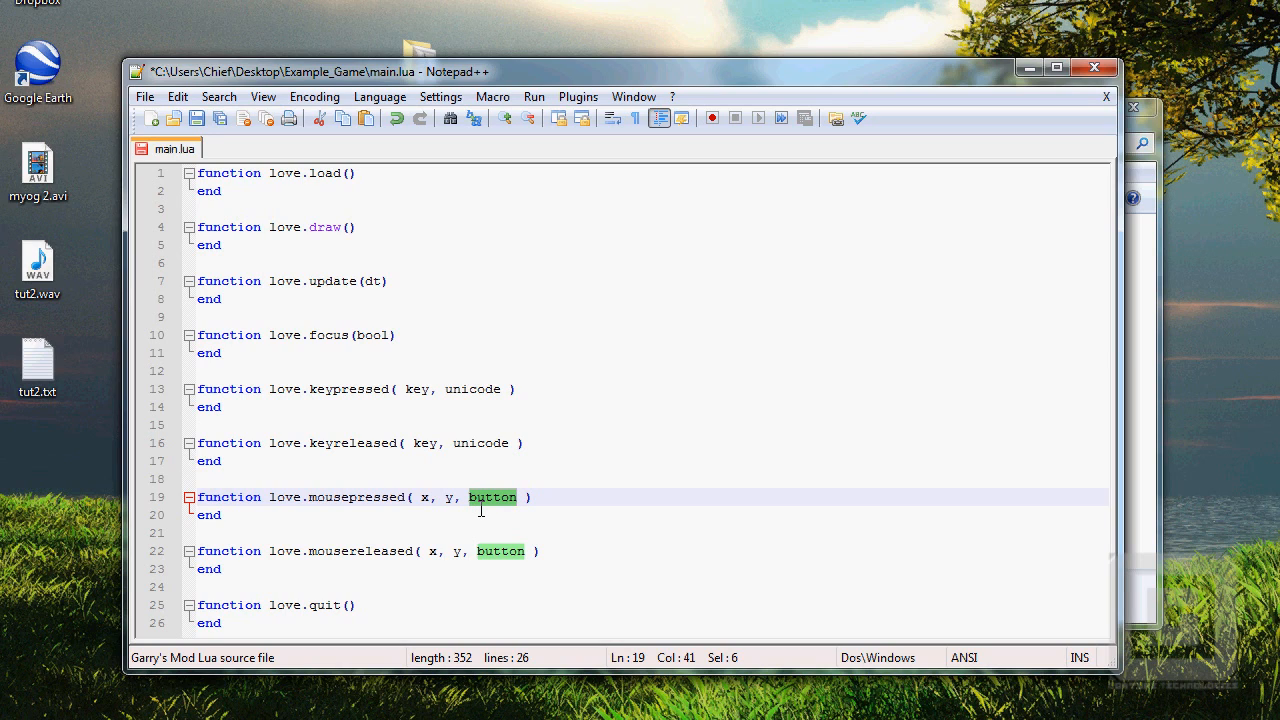
mouse_move(472, 505)
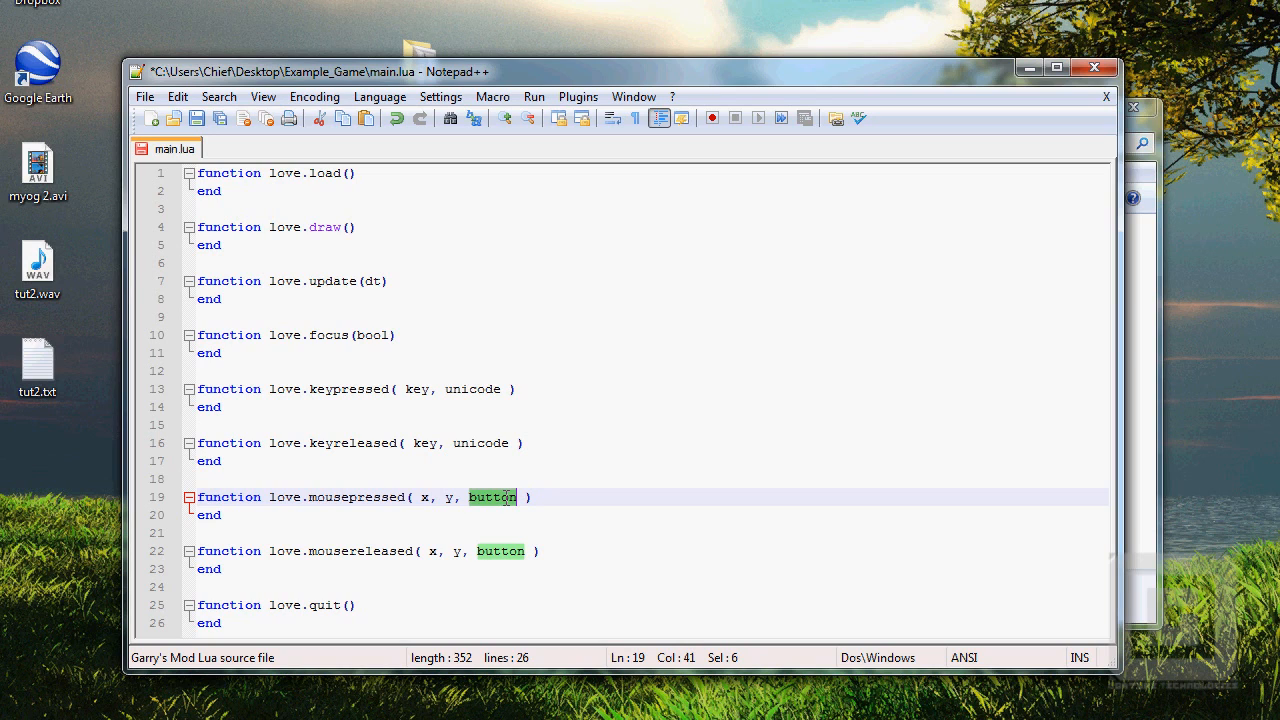
mouse_move(494, 505)
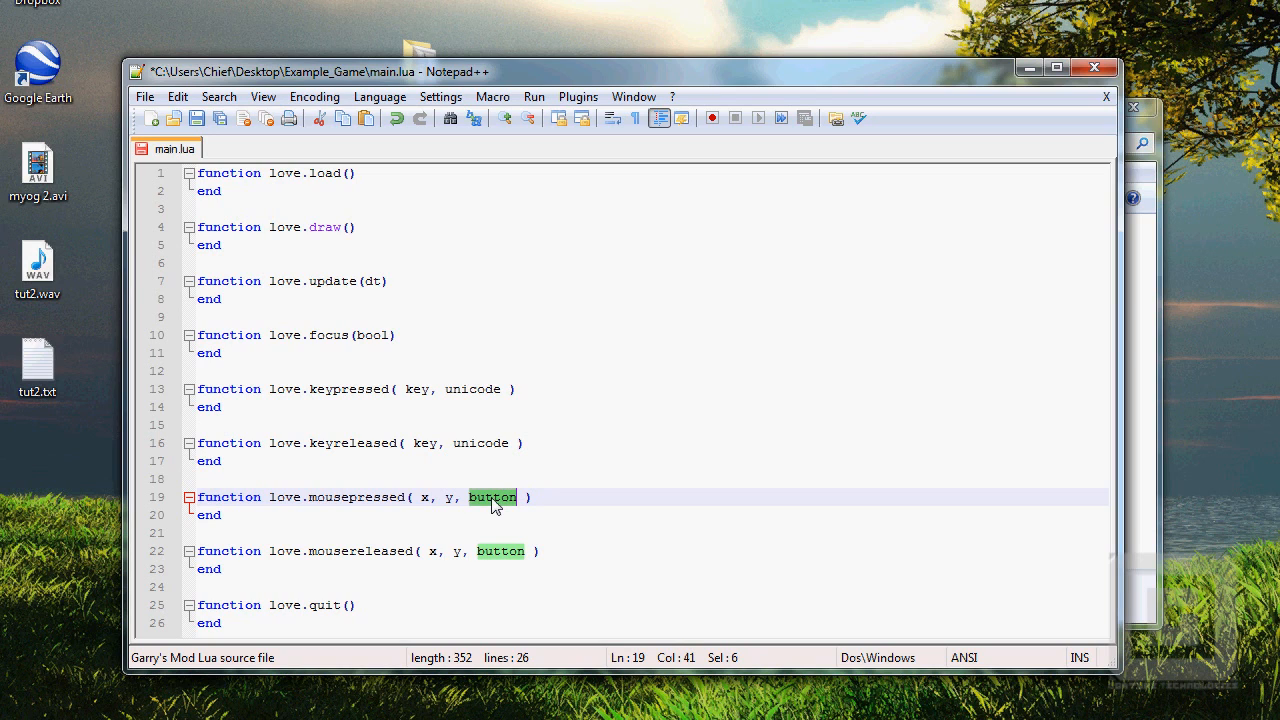
mouse_move(460, 518)
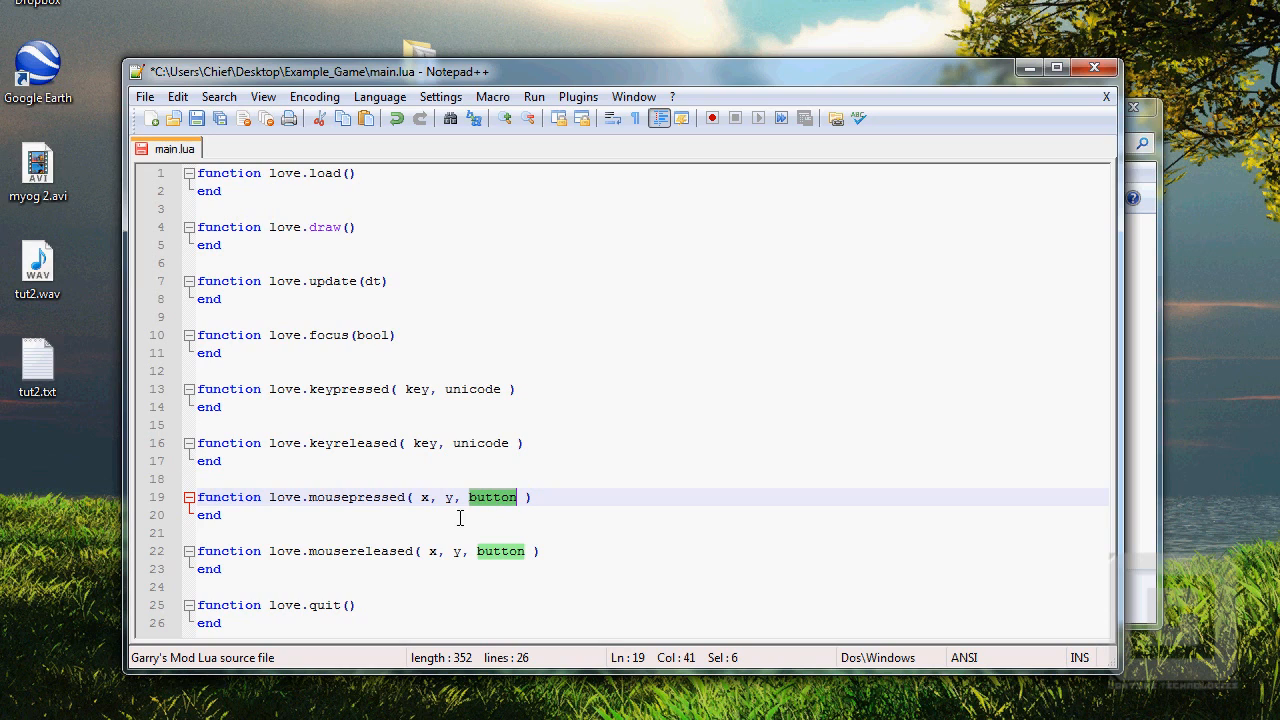
- Deselect the love.quit line, save main.lua, and add a blank line inside love.load
click(280, 604)
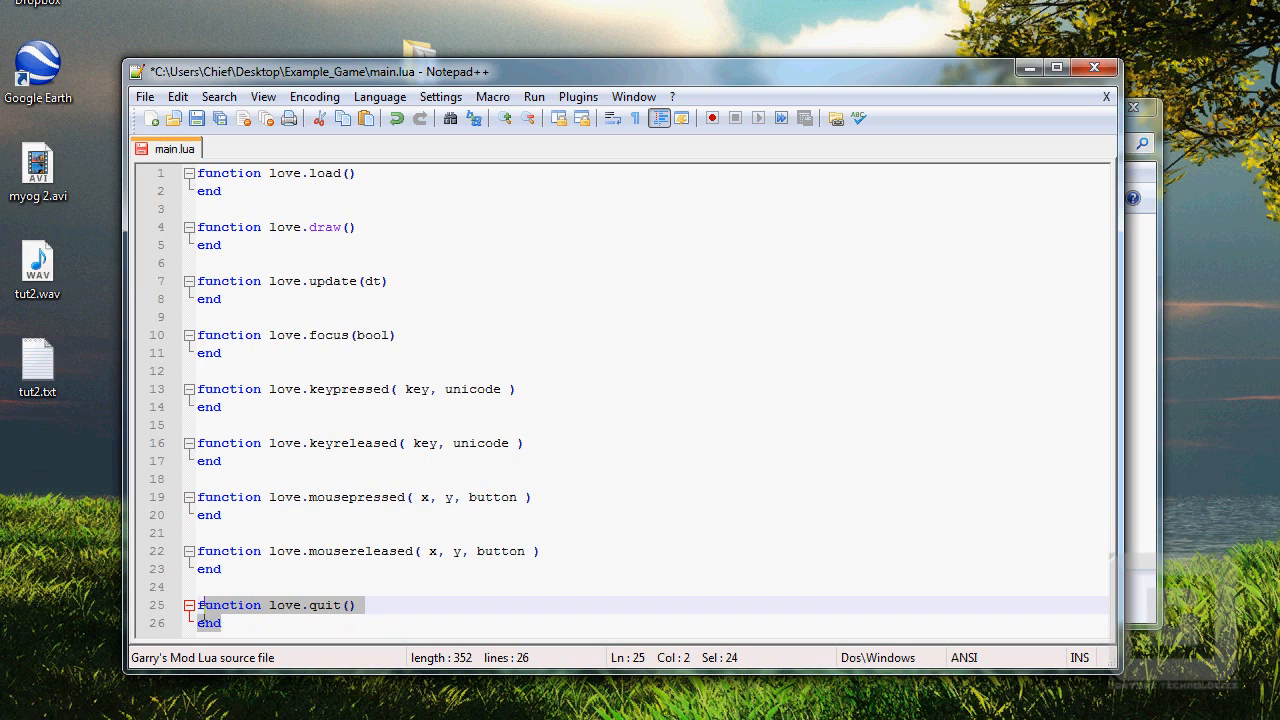
click(200, 605)
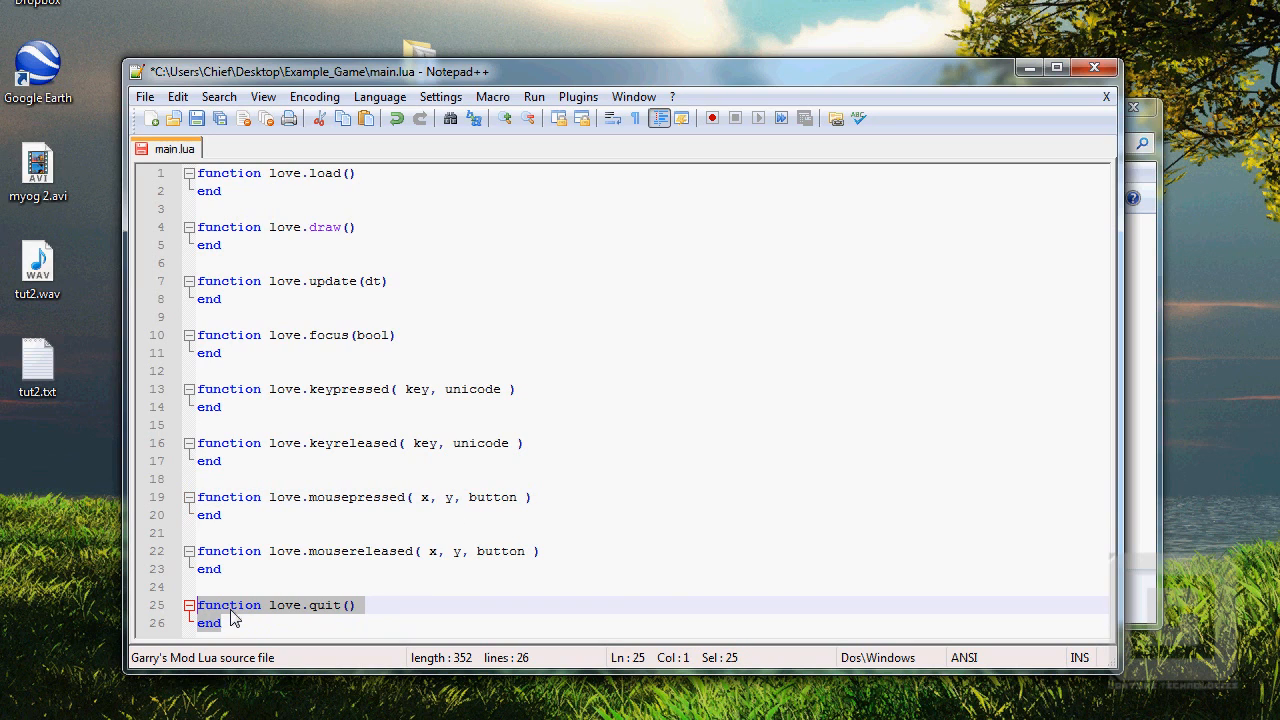
mouse_move(230, 620)
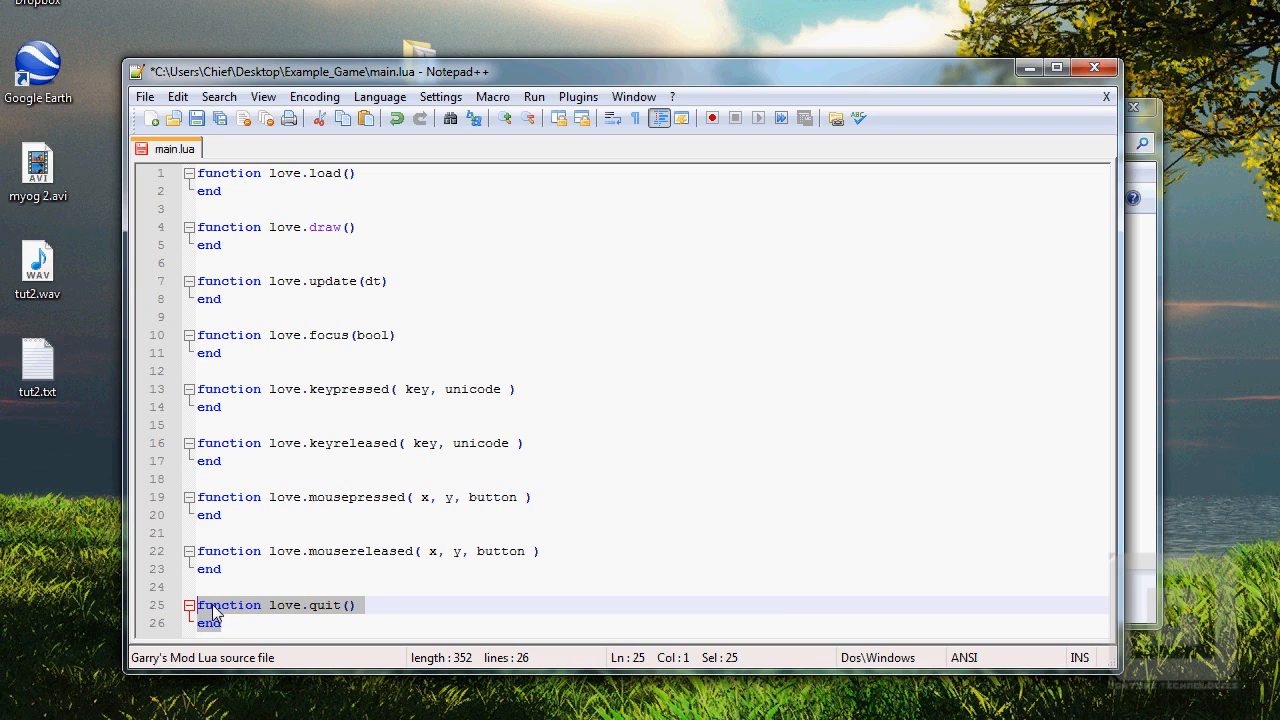
click(362, 622)
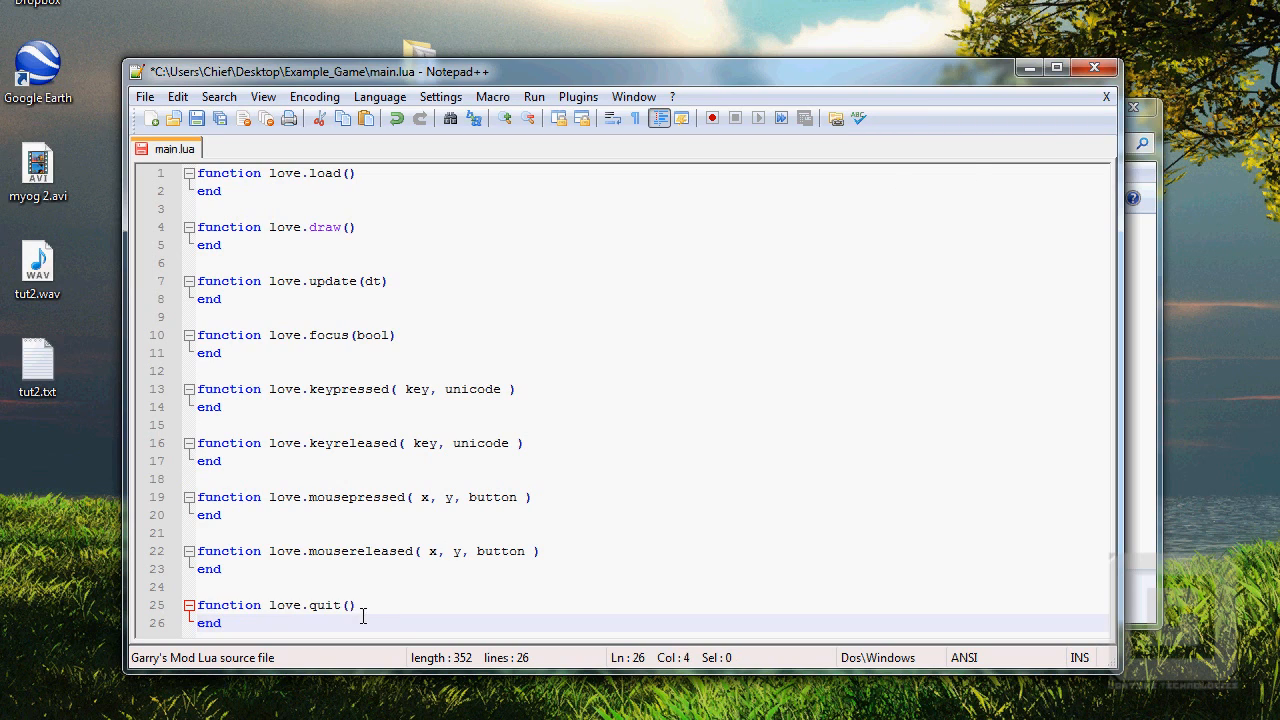
click(197, 118)
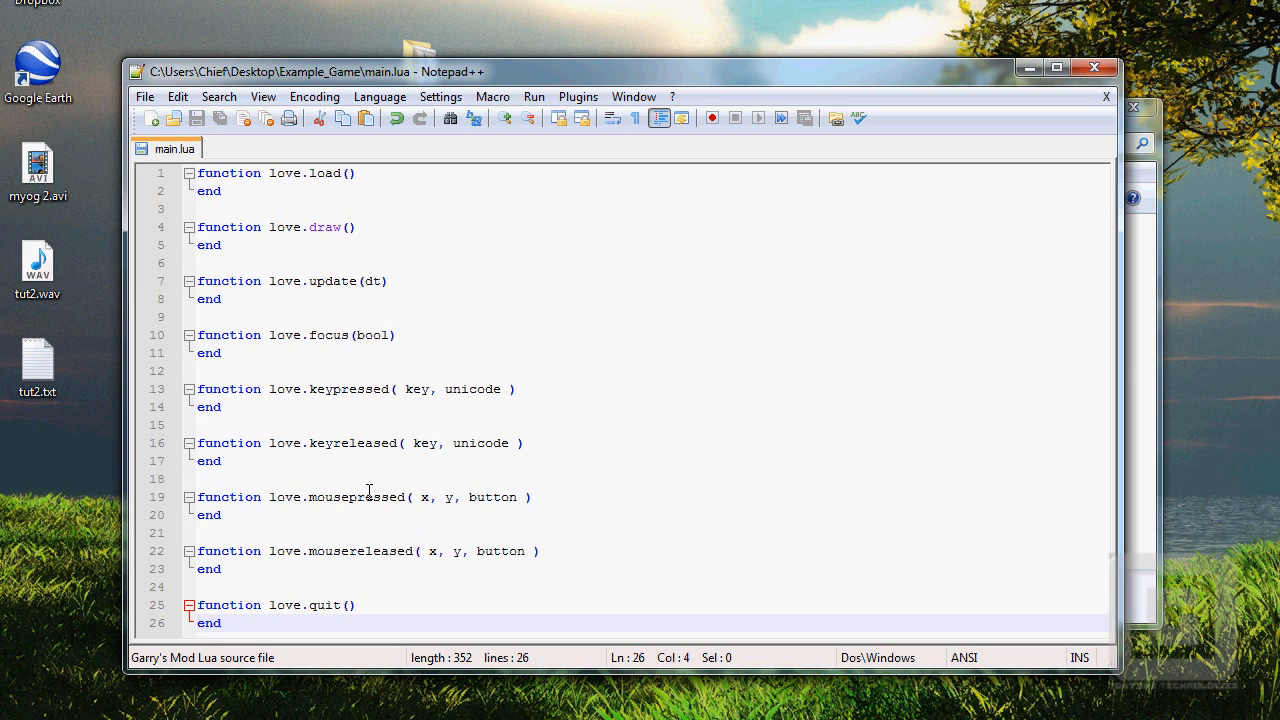
click(357, 173)
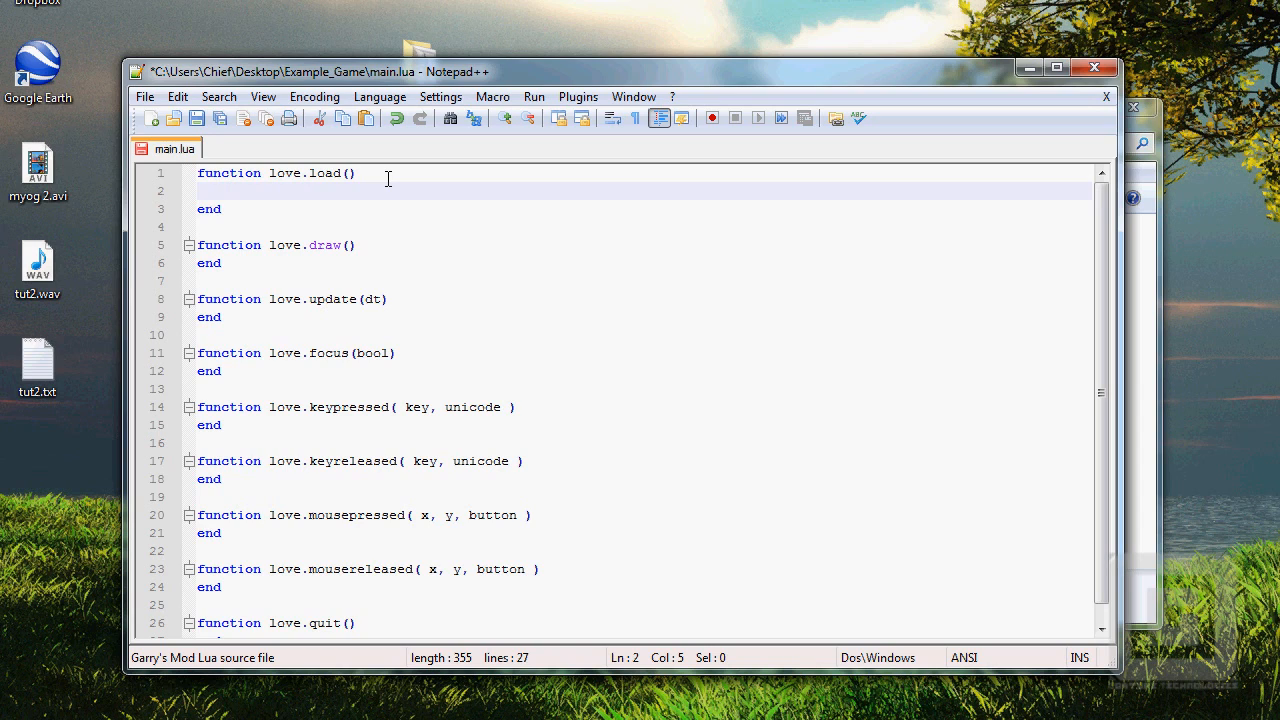
- Type love.graphics.setBackgroundColor( 255, 255, 255 ) inside love.load and save
text(love.gra)
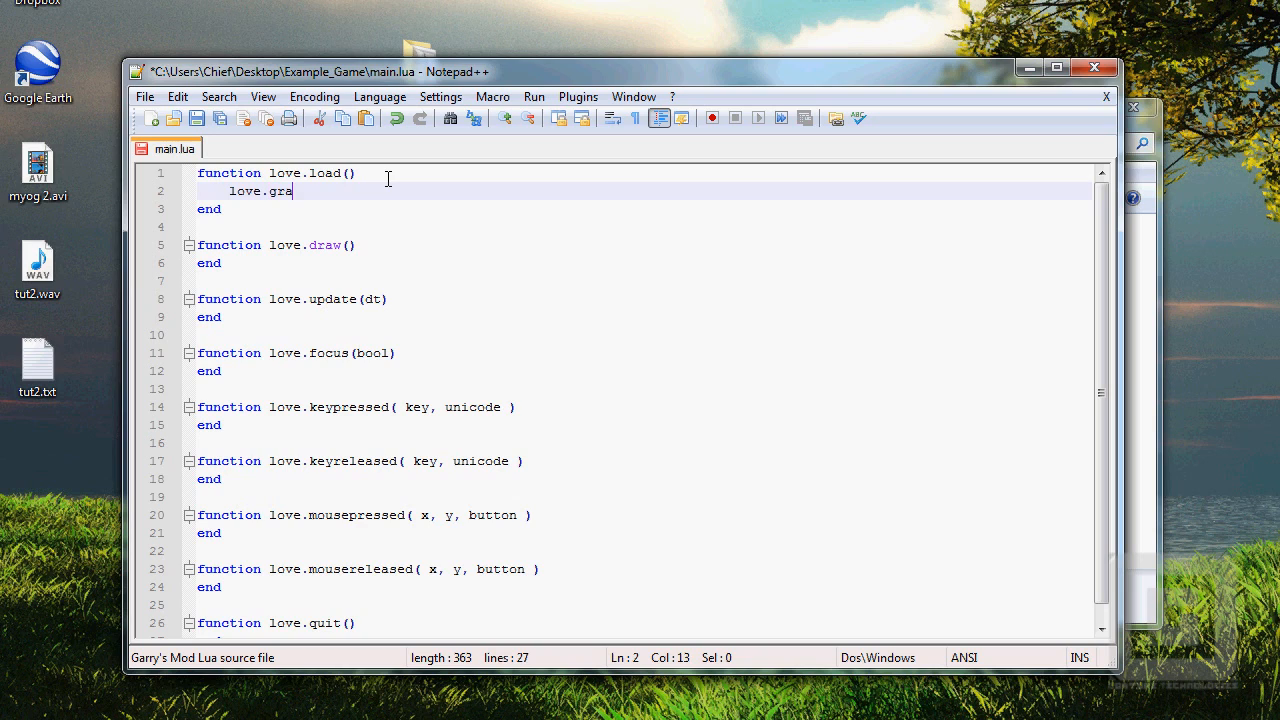
text(p)
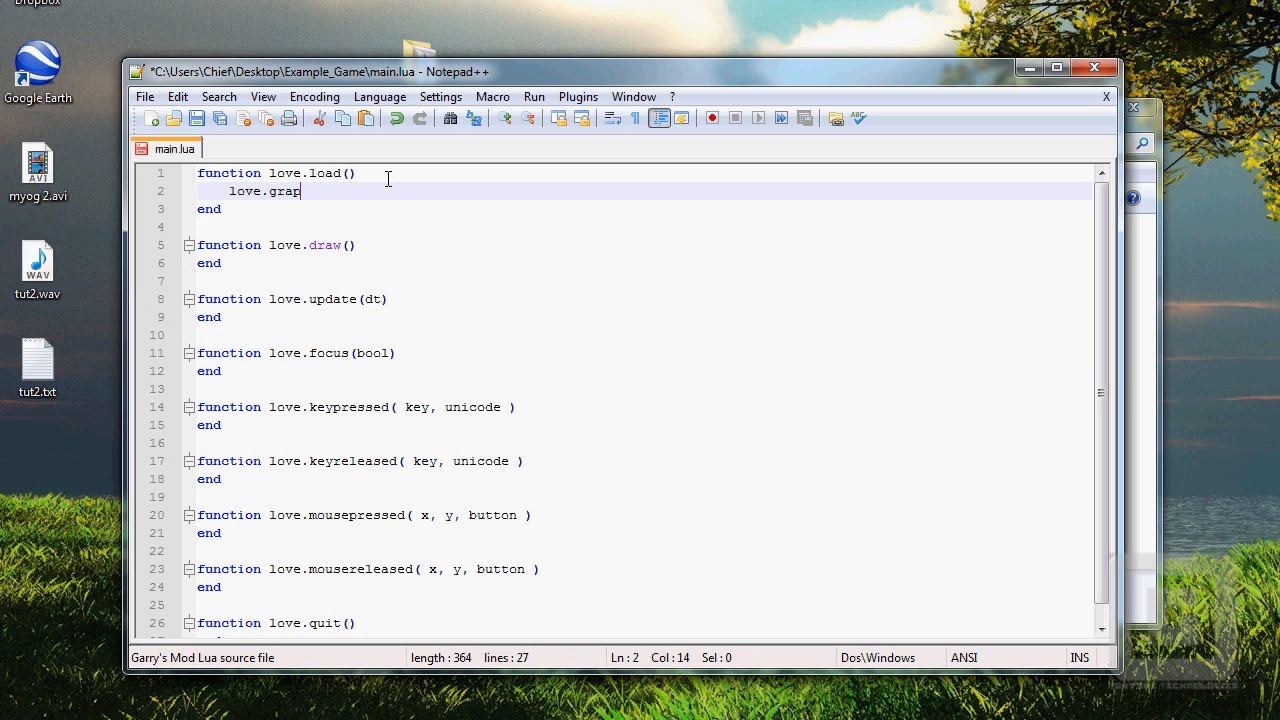
text(hics.)
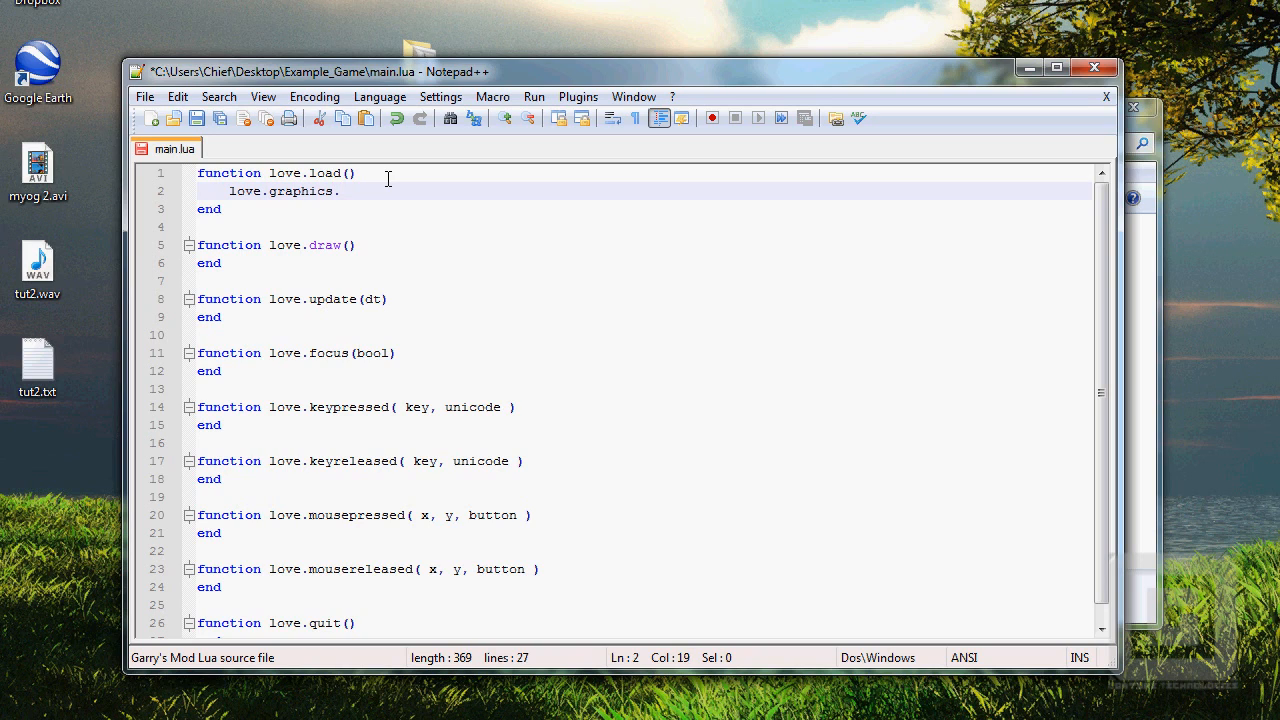
text(setBackground)
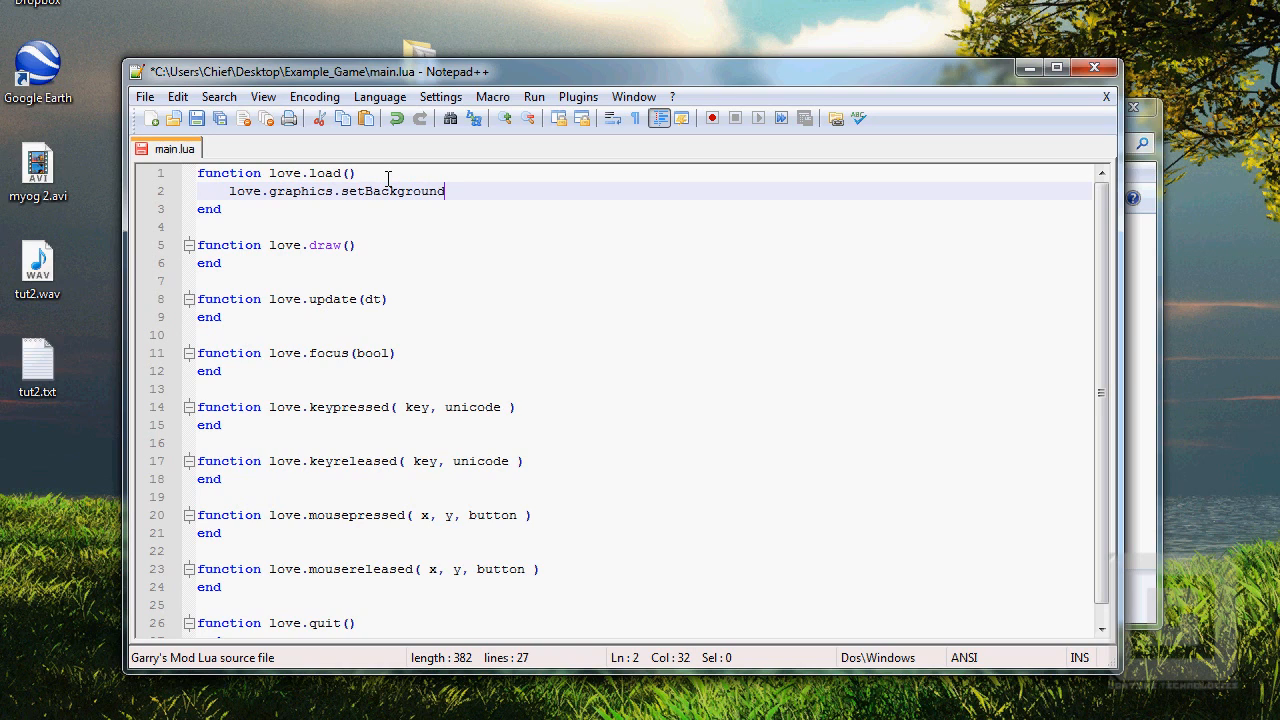
text(Color()
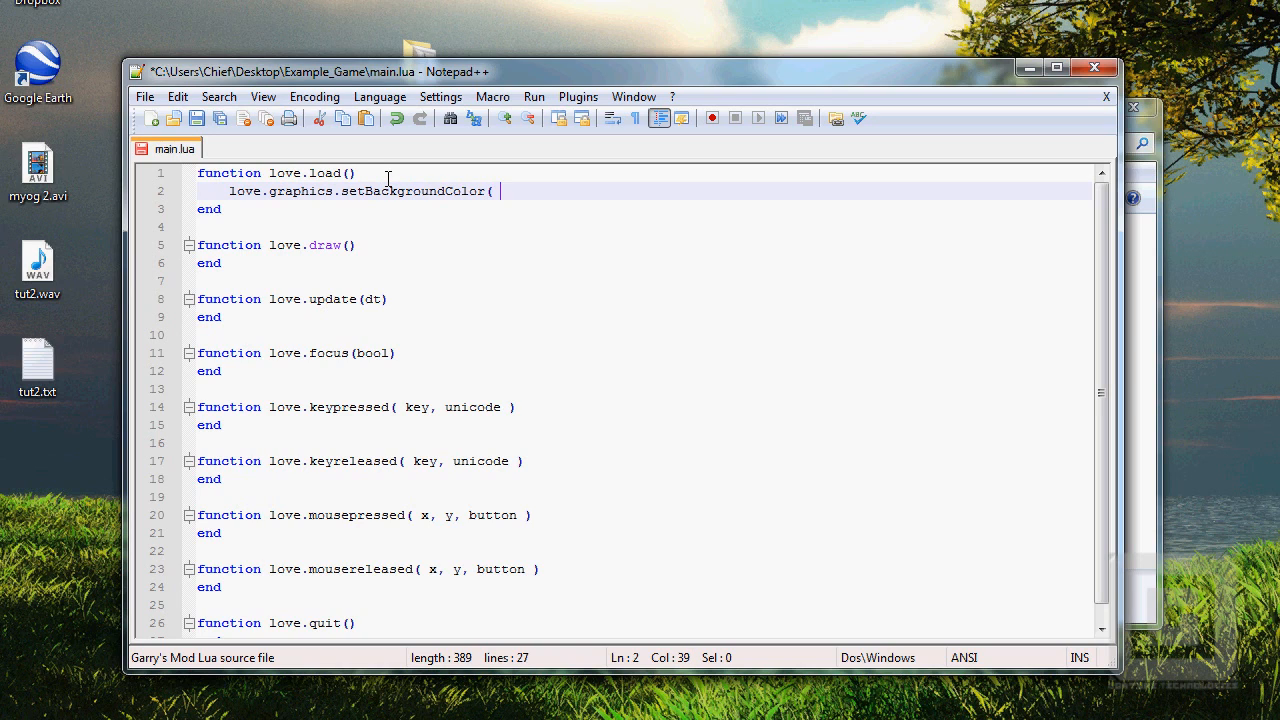
text(255, 255, 255)
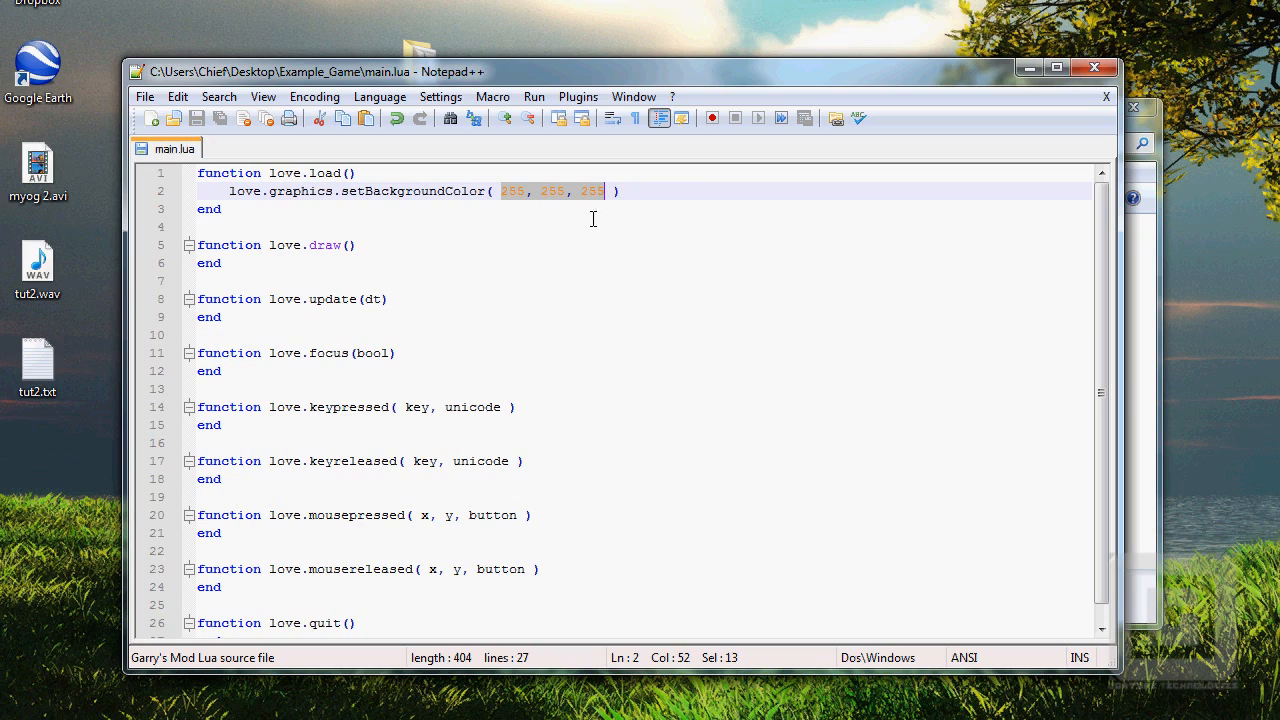
mouse_move(537, 228)
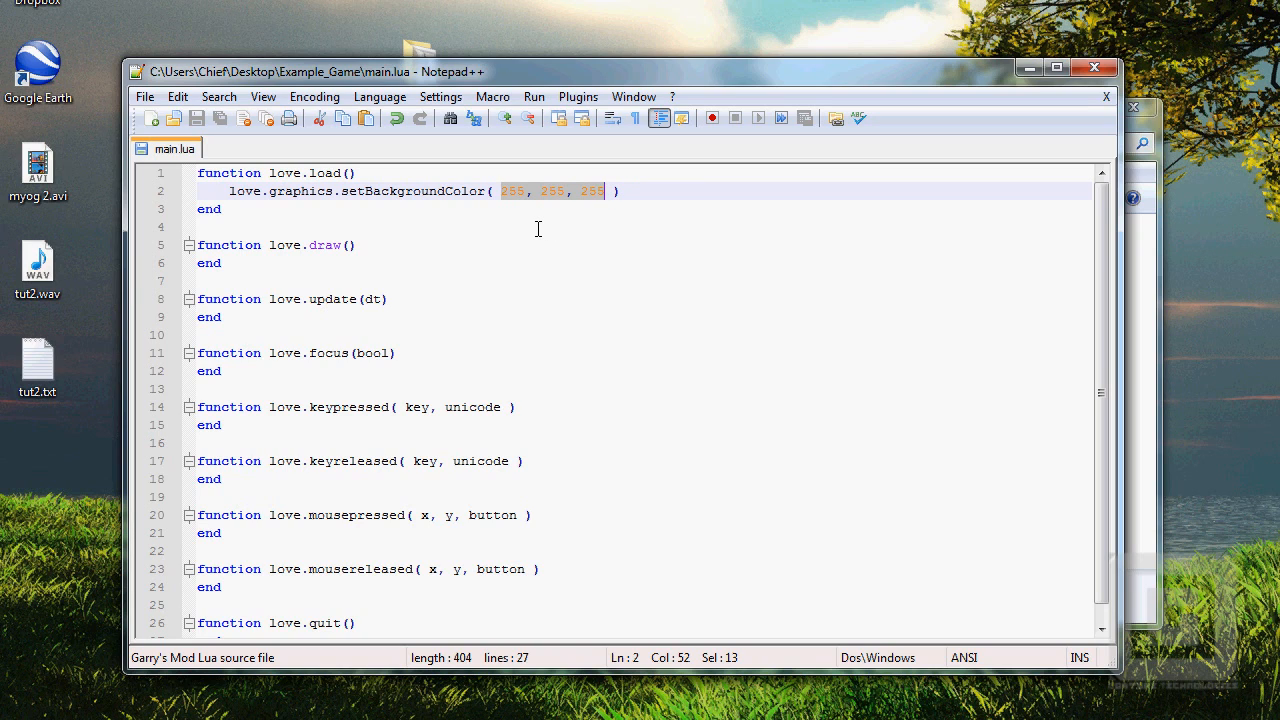
- Change the first background colour value to 0, then restore it to 255
click(509, 191)
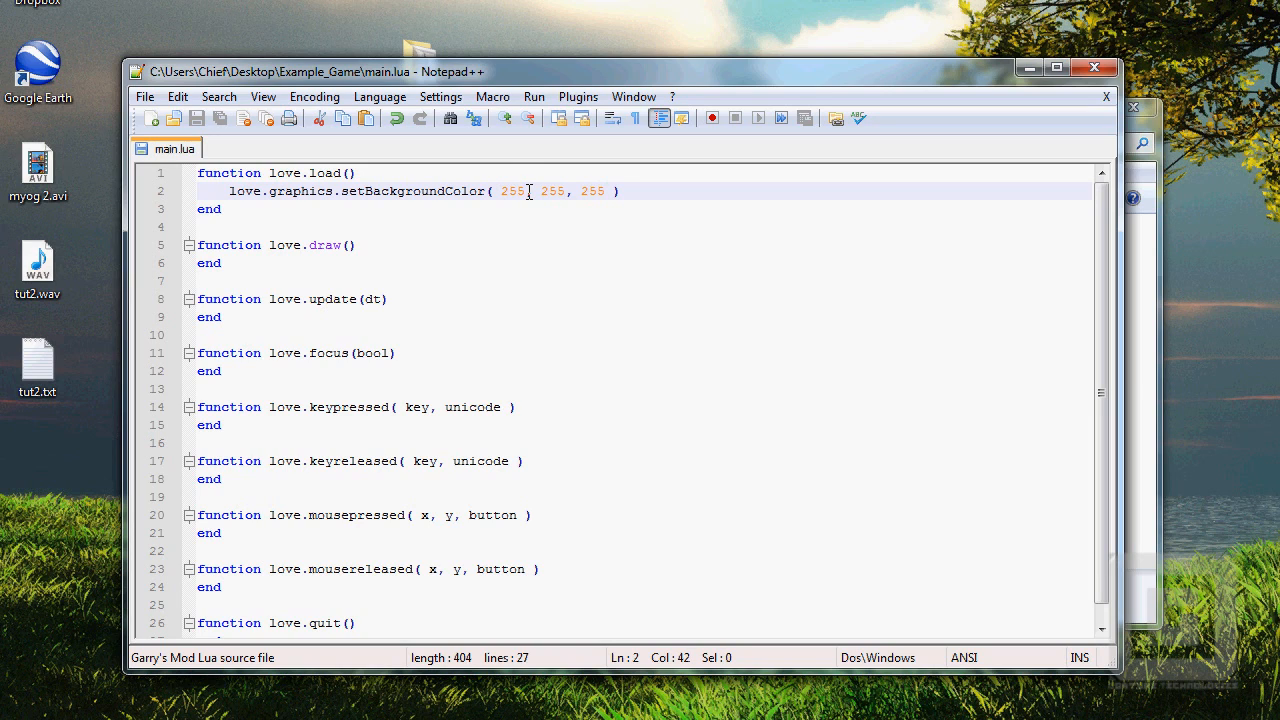
click(501, 191)
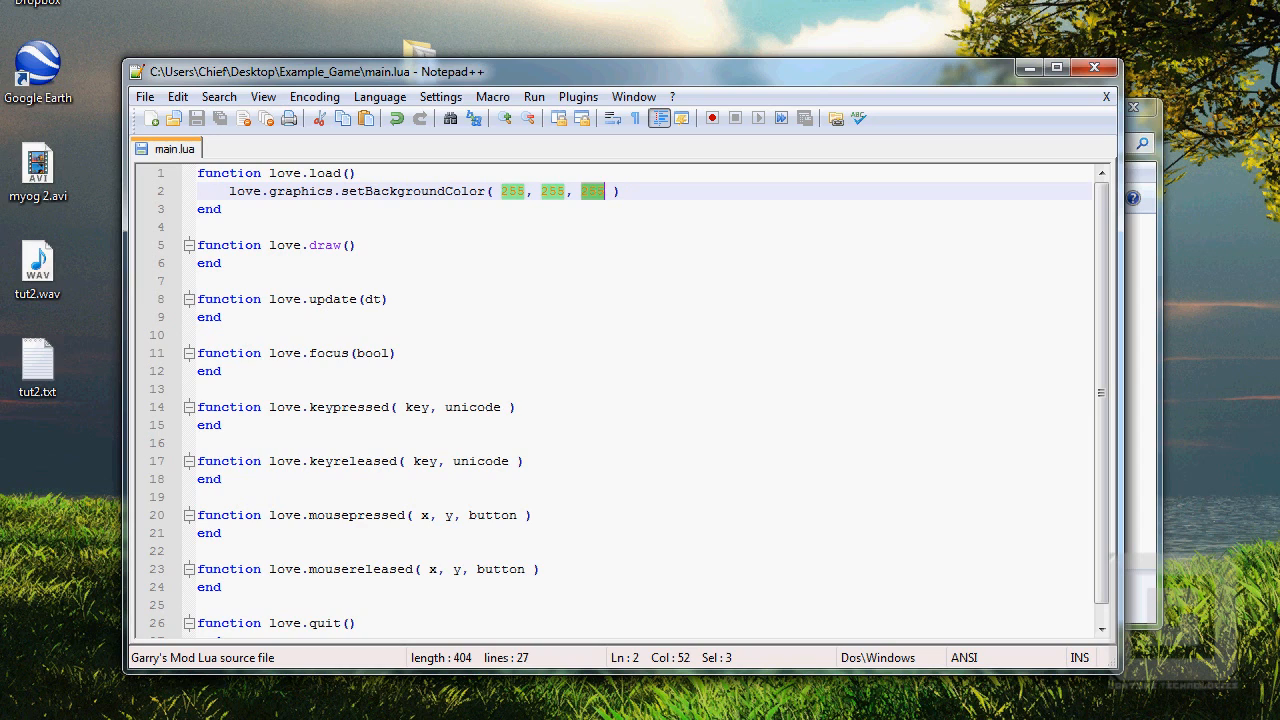
click(510, 191)
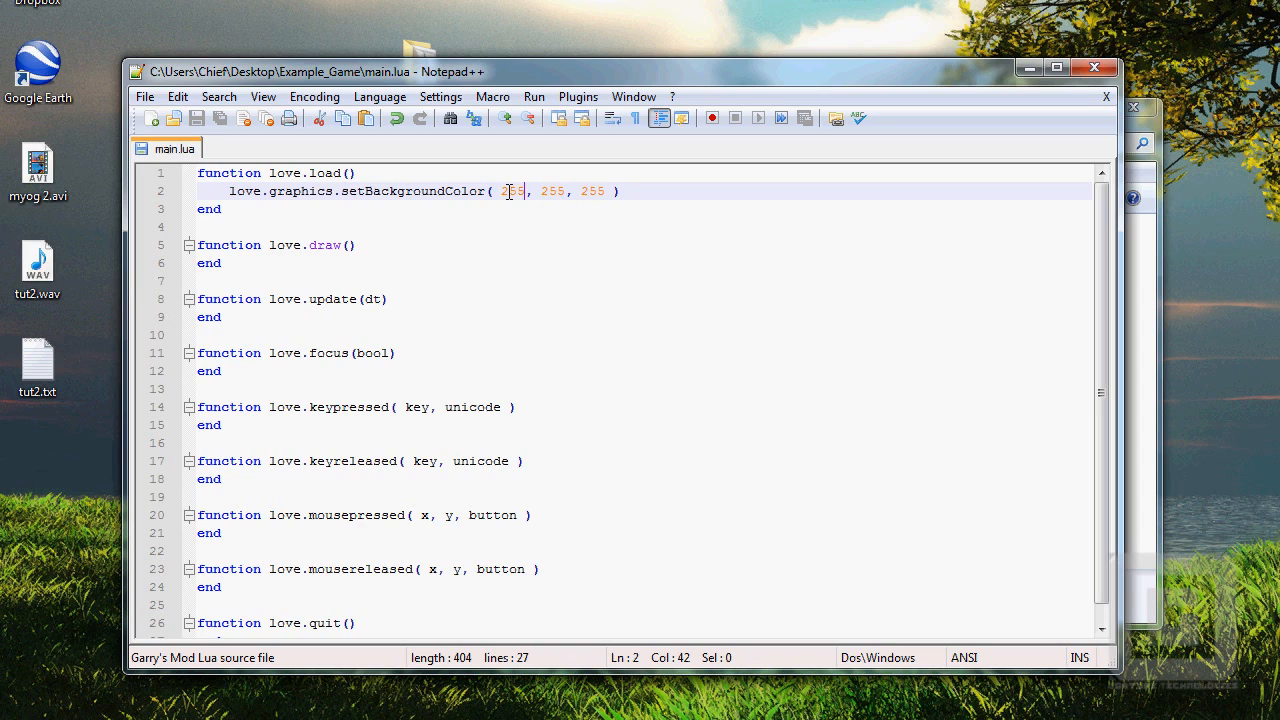
text(0)
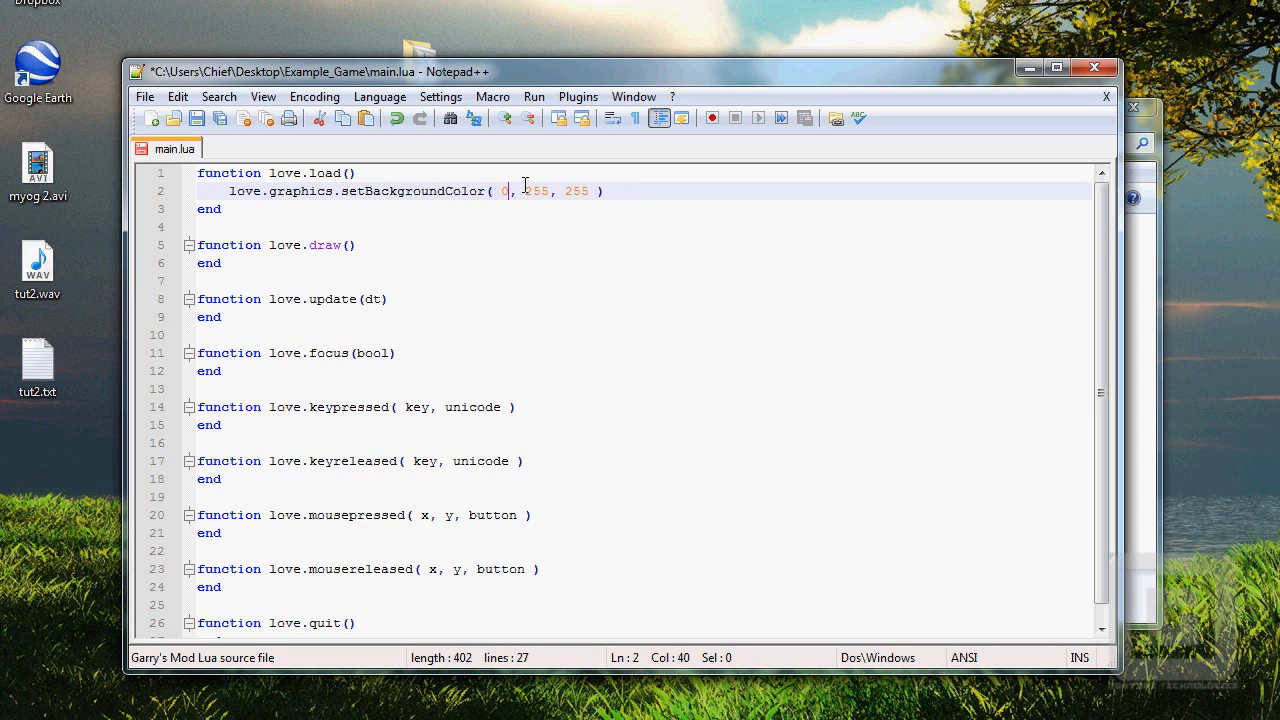
mouse_move(529, 234)
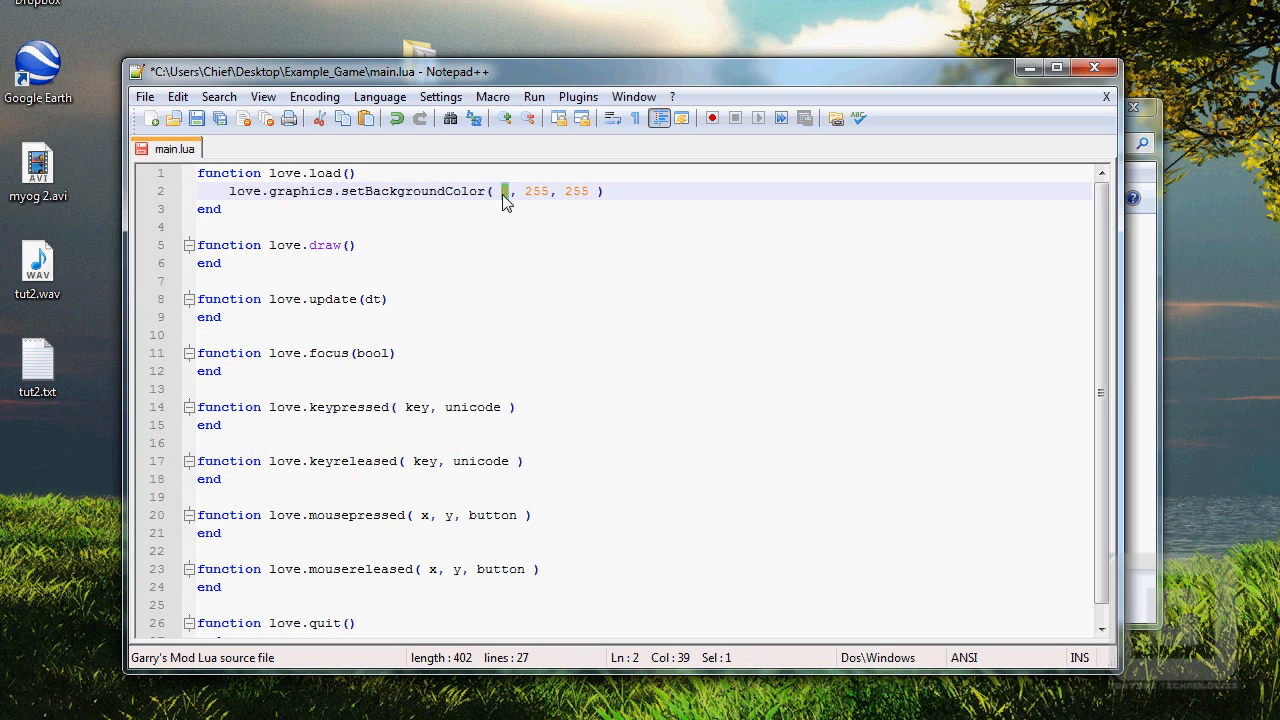
text(2)
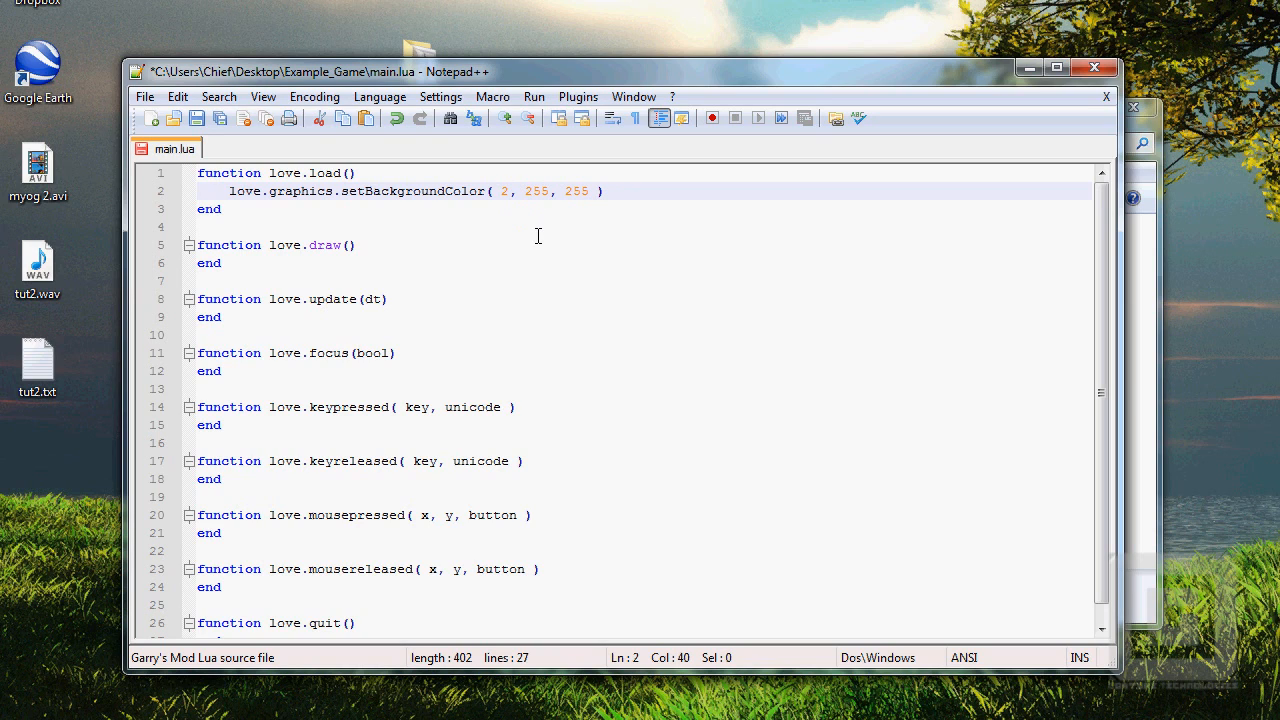
text(55)
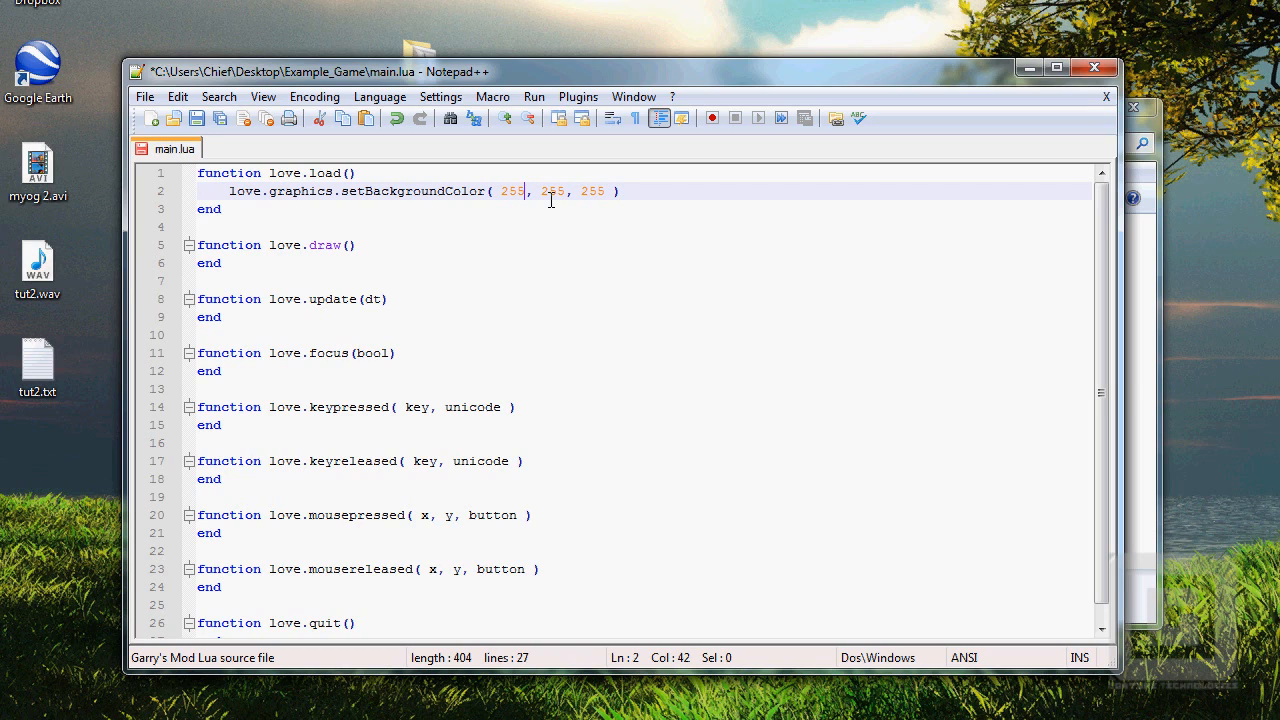
mouse_move(550, 191)
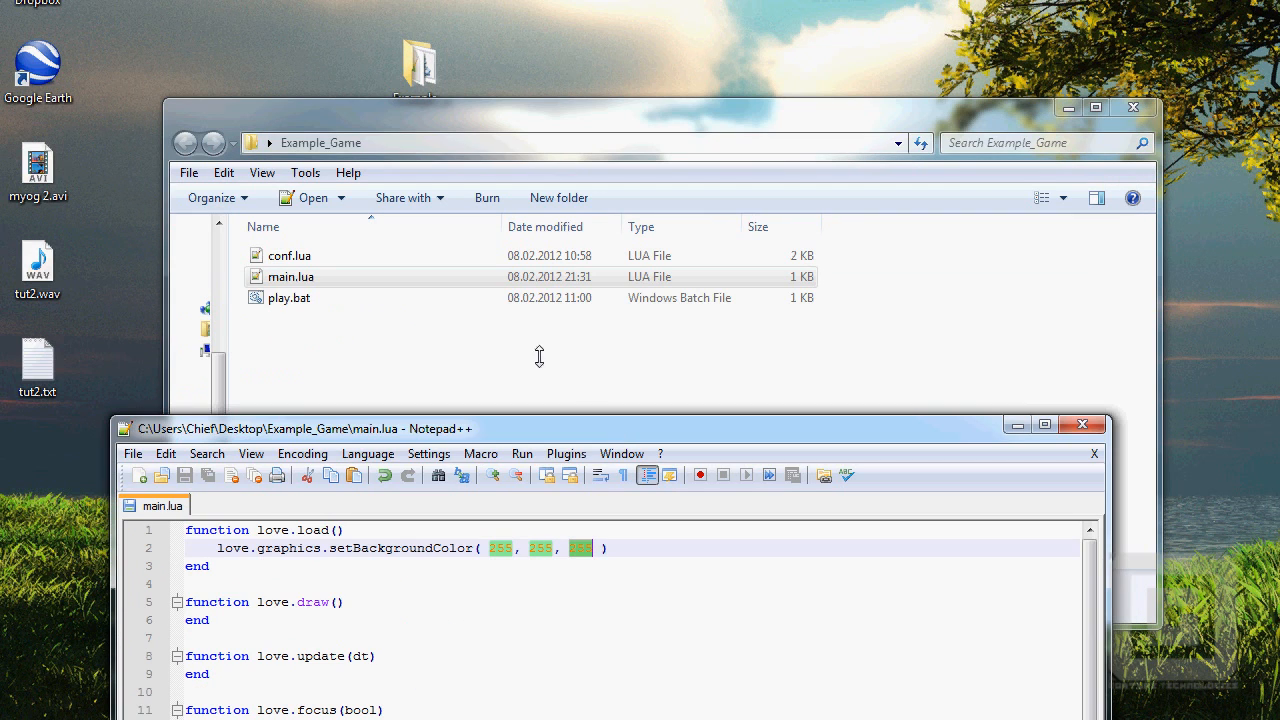
- Run play.bat, overwrite a colour value with 255, and relaunch to get yellow
click(289, 297)
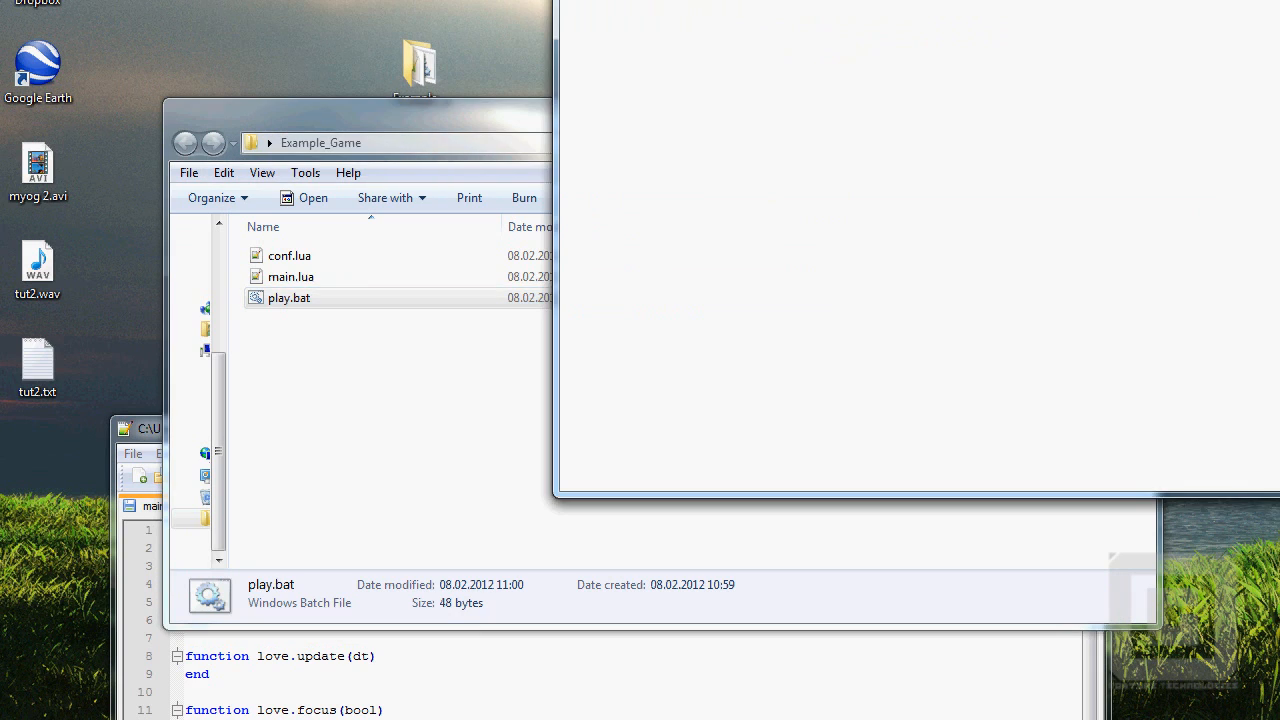
double_click(289, 297)
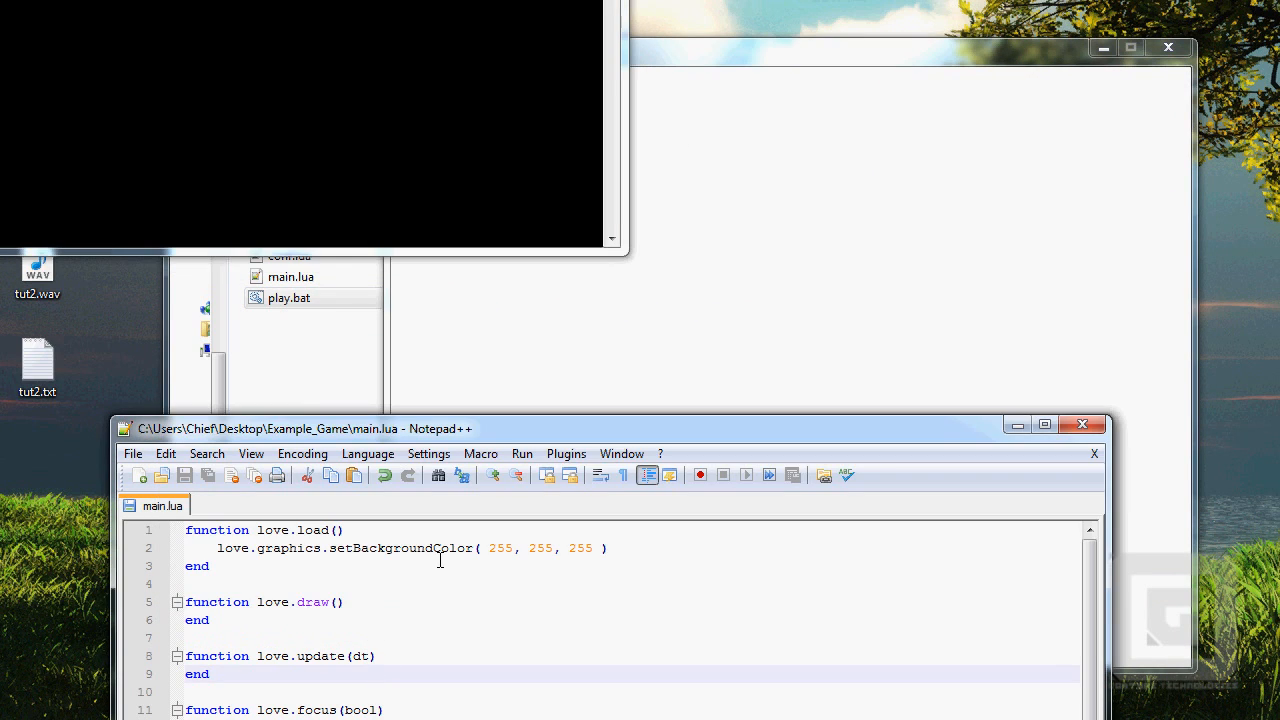
double_click(540, 548)
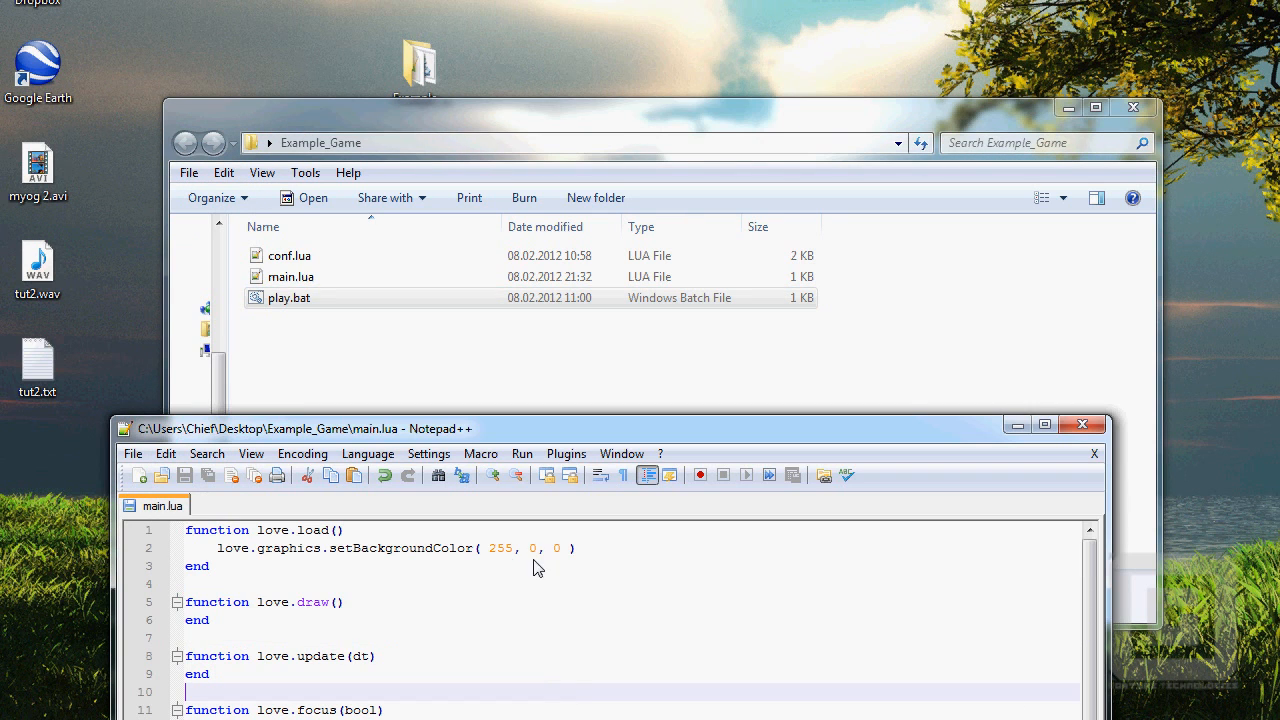
text(255)
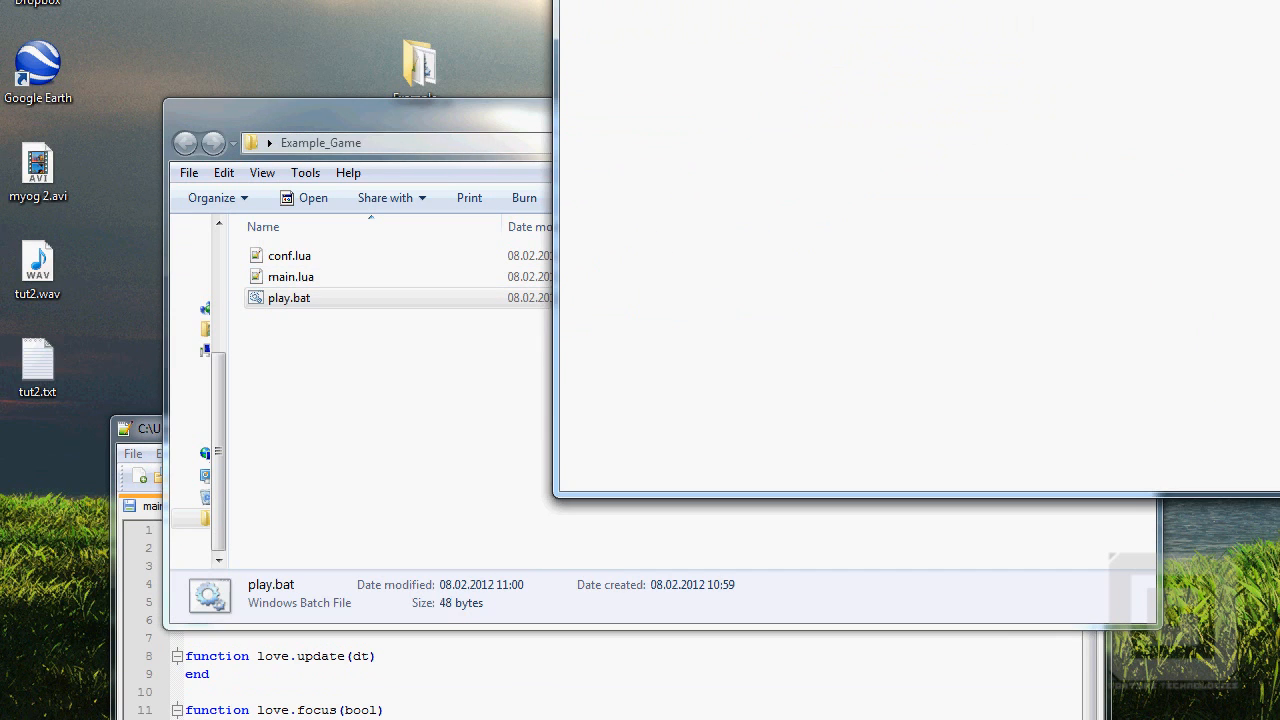
double_click(288, 297)
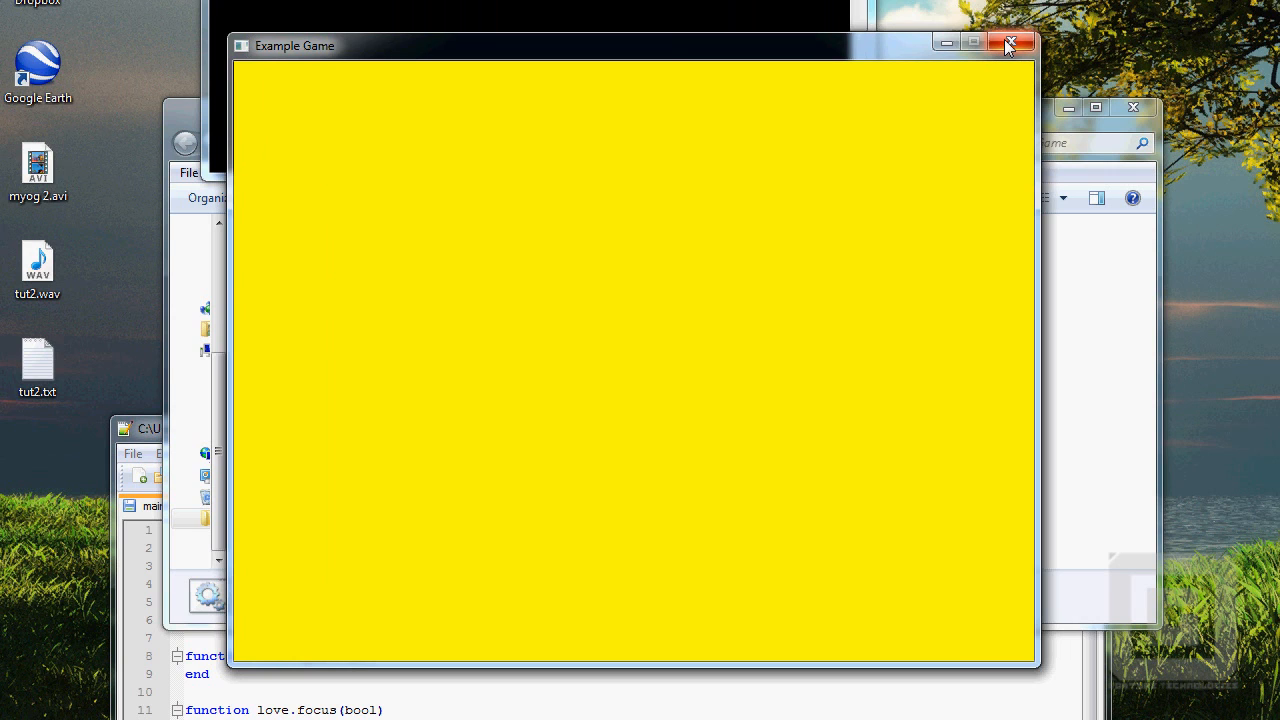
- Close the yellow game, set the first colour value to 0, and relaunch play.bat
click(1010, 44)
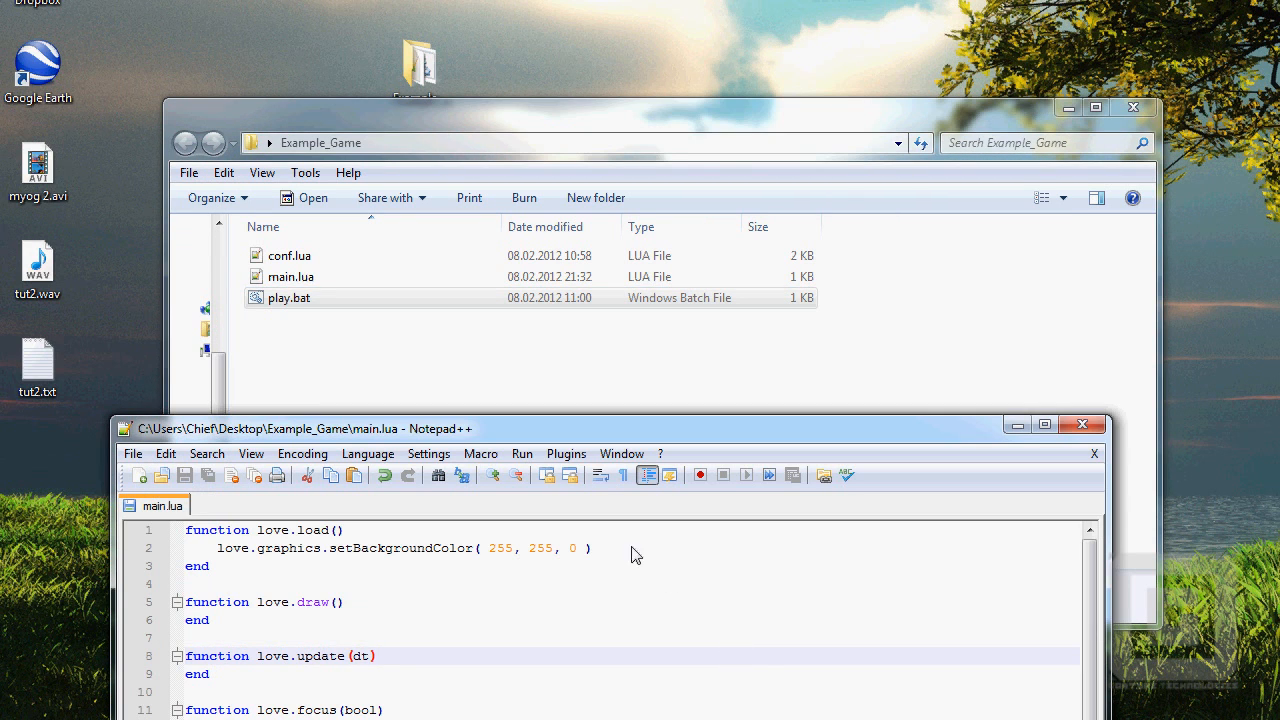
double_click(500, 548)
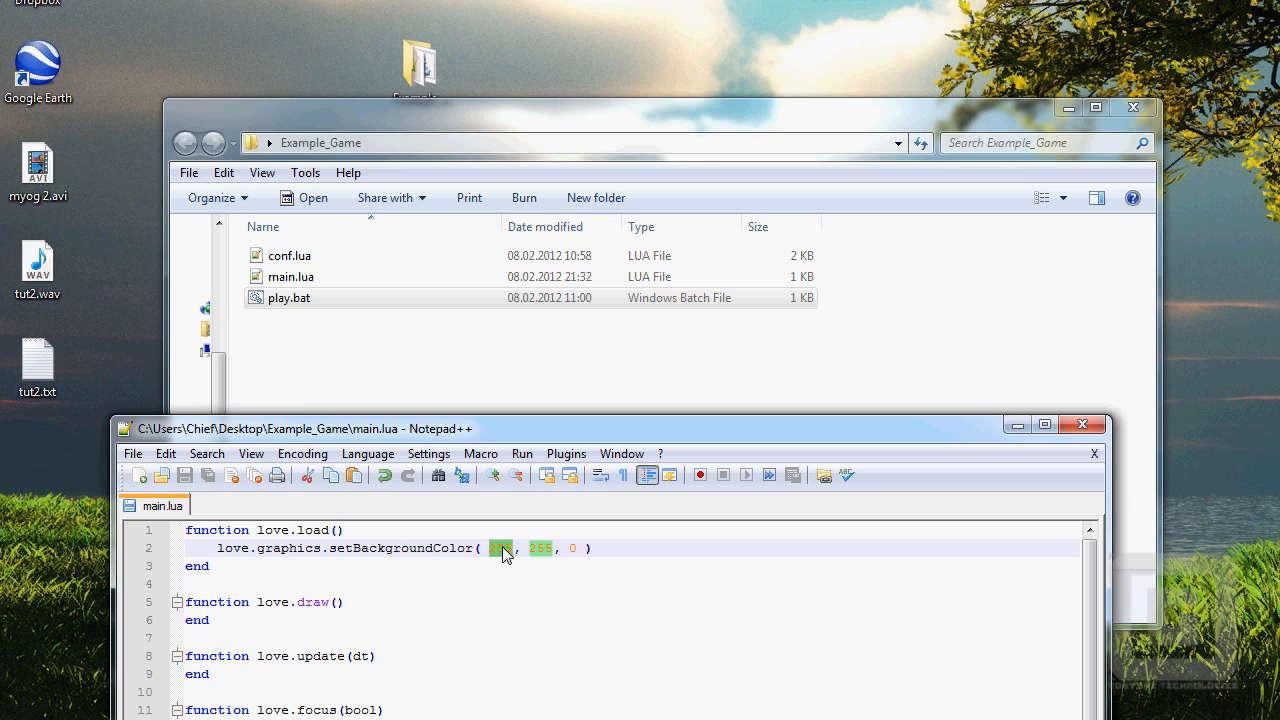
text(0)
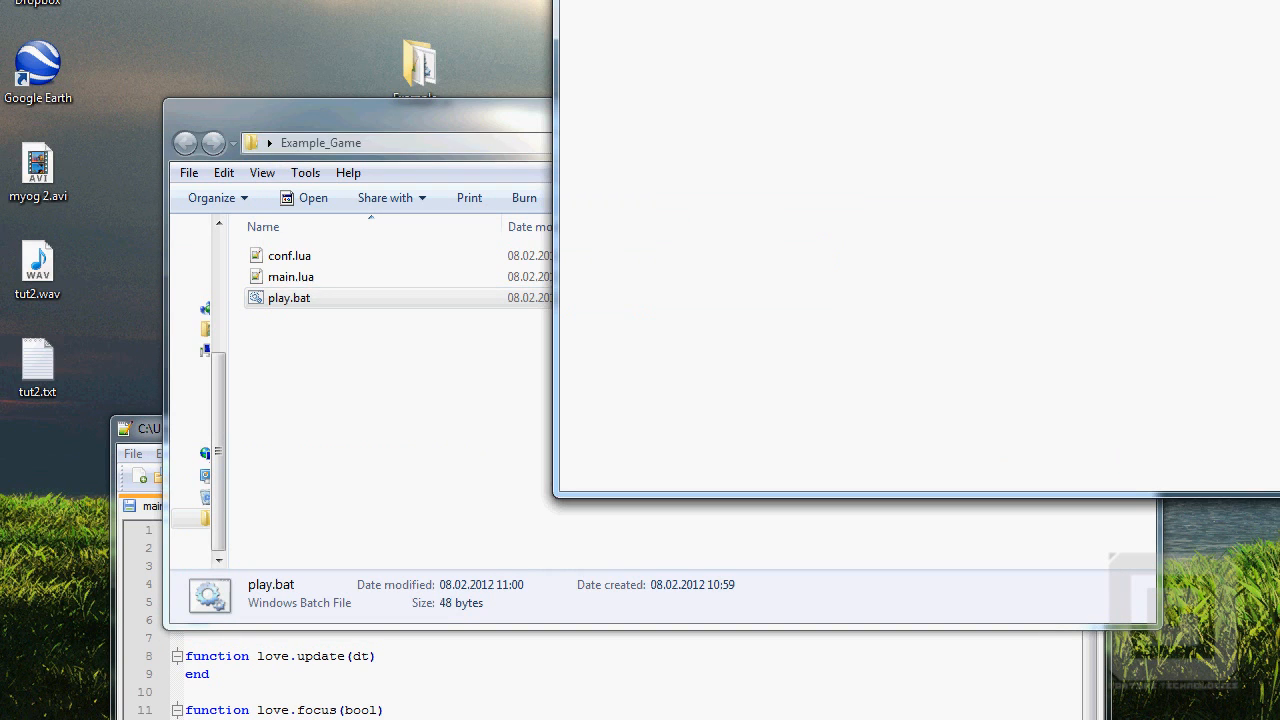
double_click(288, 297)
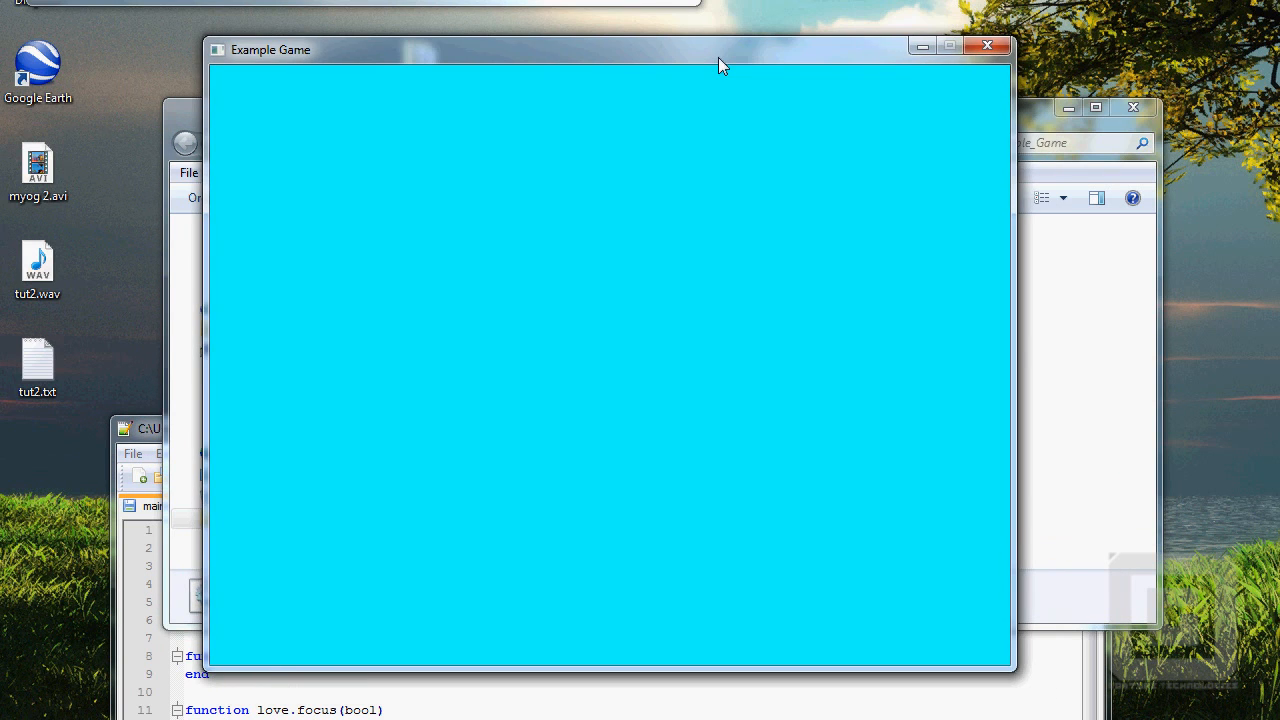